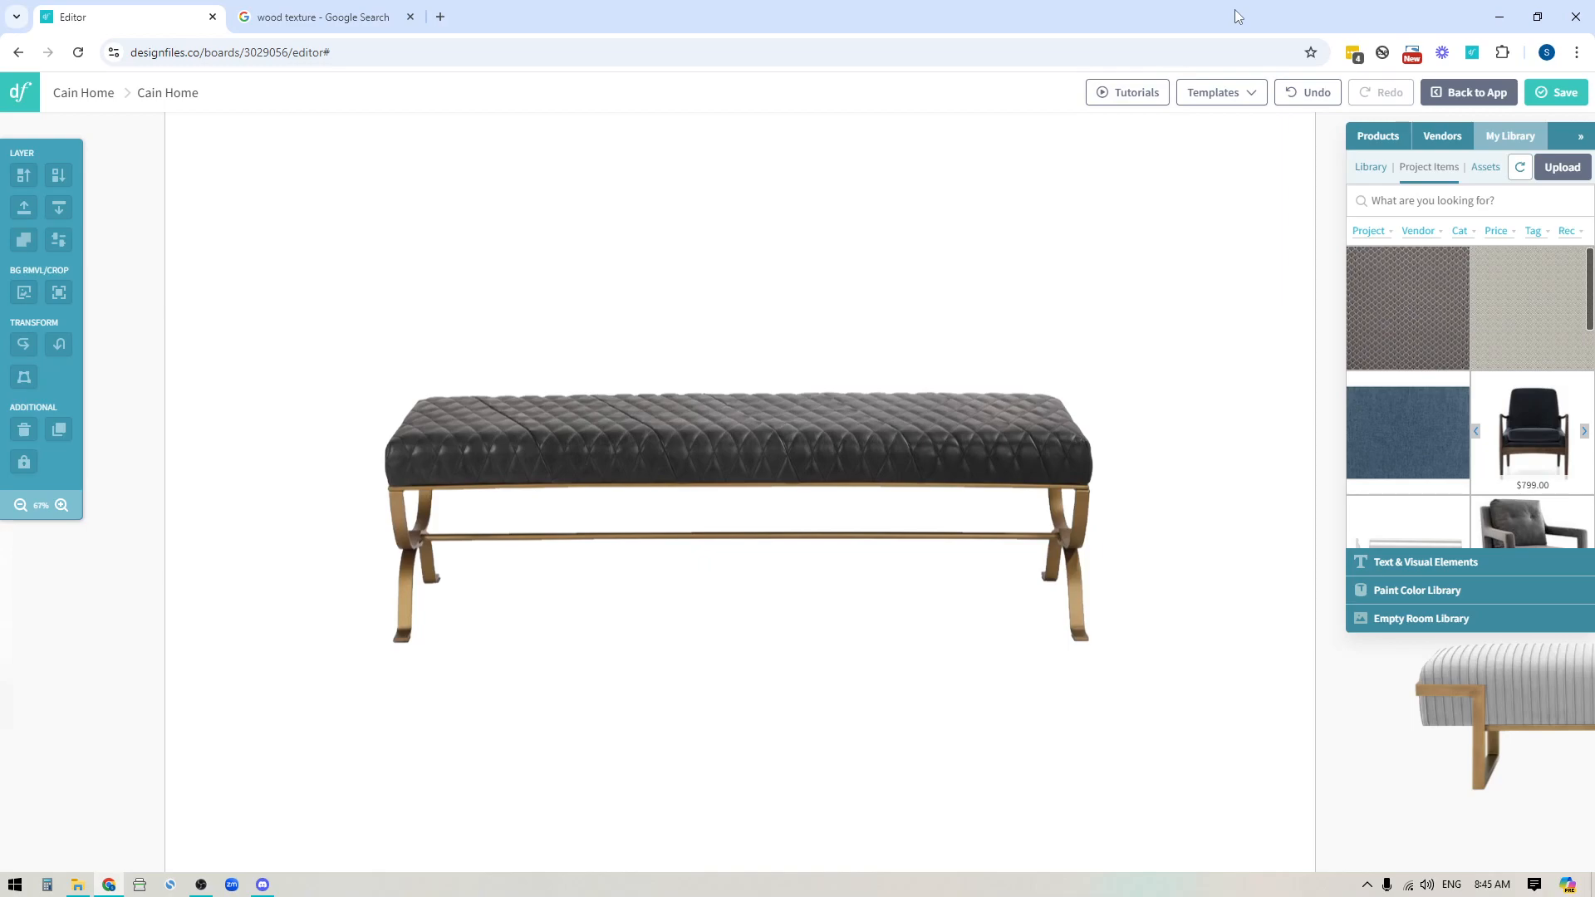
Step: Place the blue fabric swatch over the leather bench and stretch it to the bench's full width
click(523, 527)
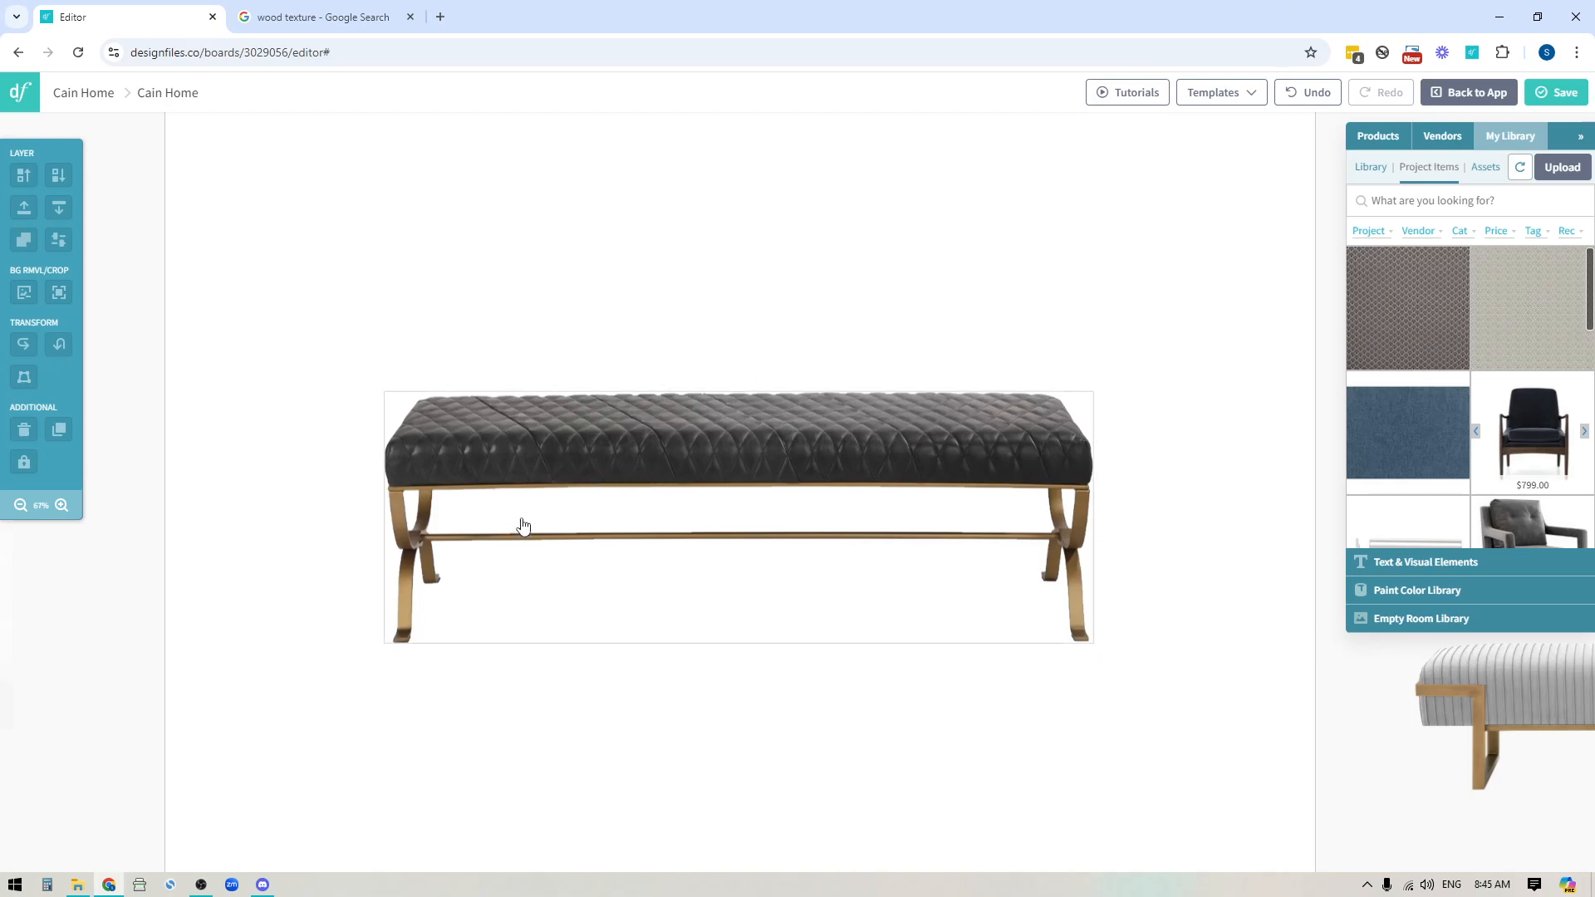
mouse_move(798, 459)
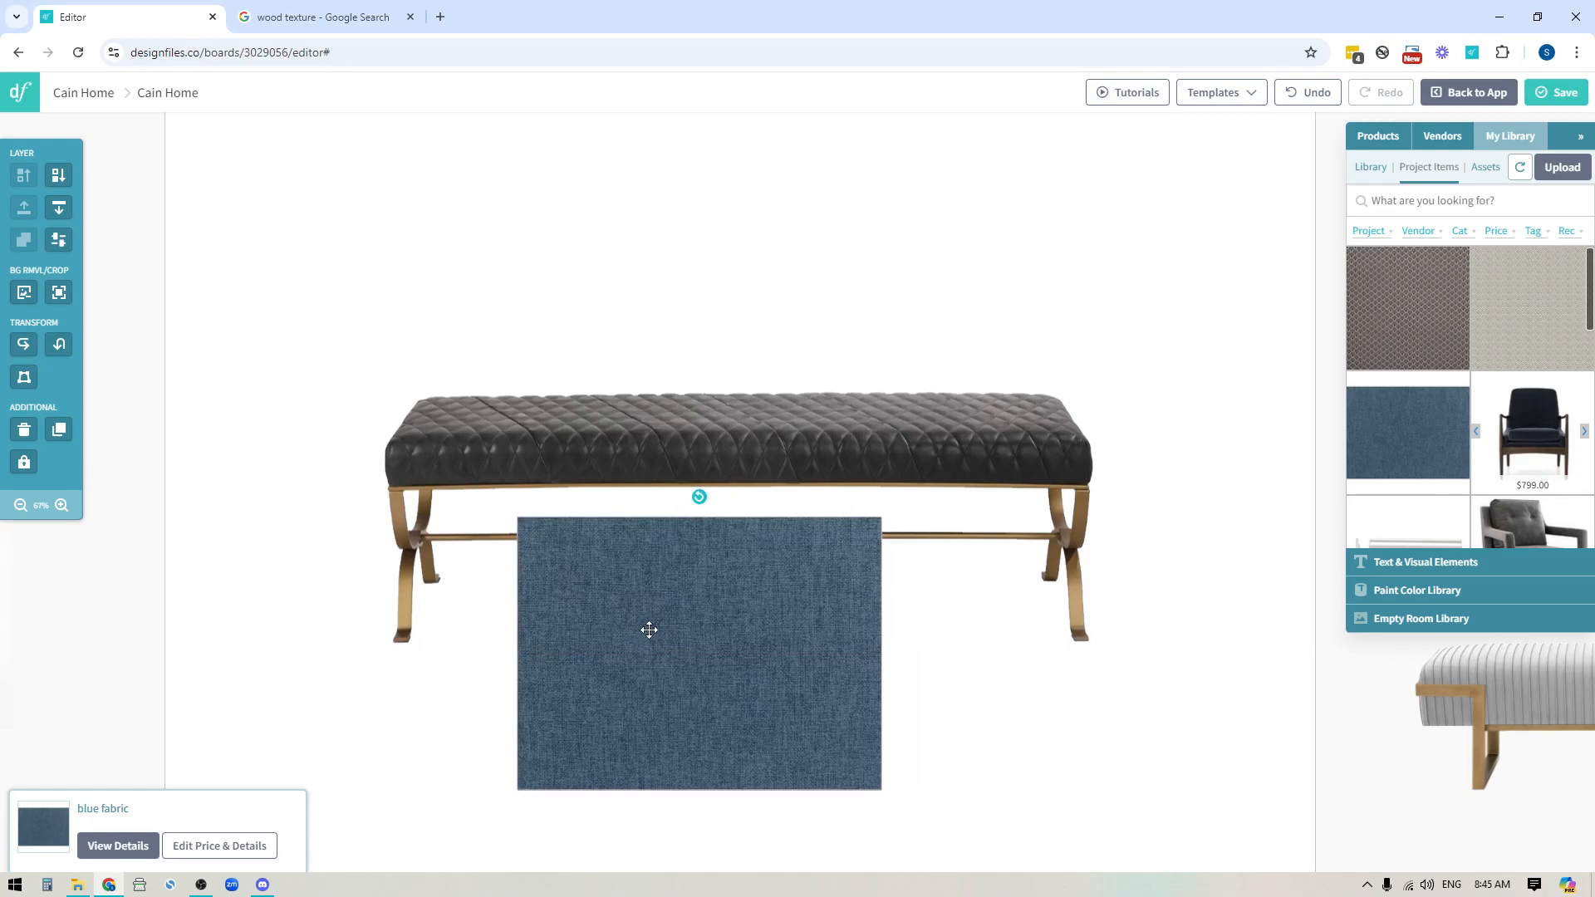
drag(649, 631, 697, 402)
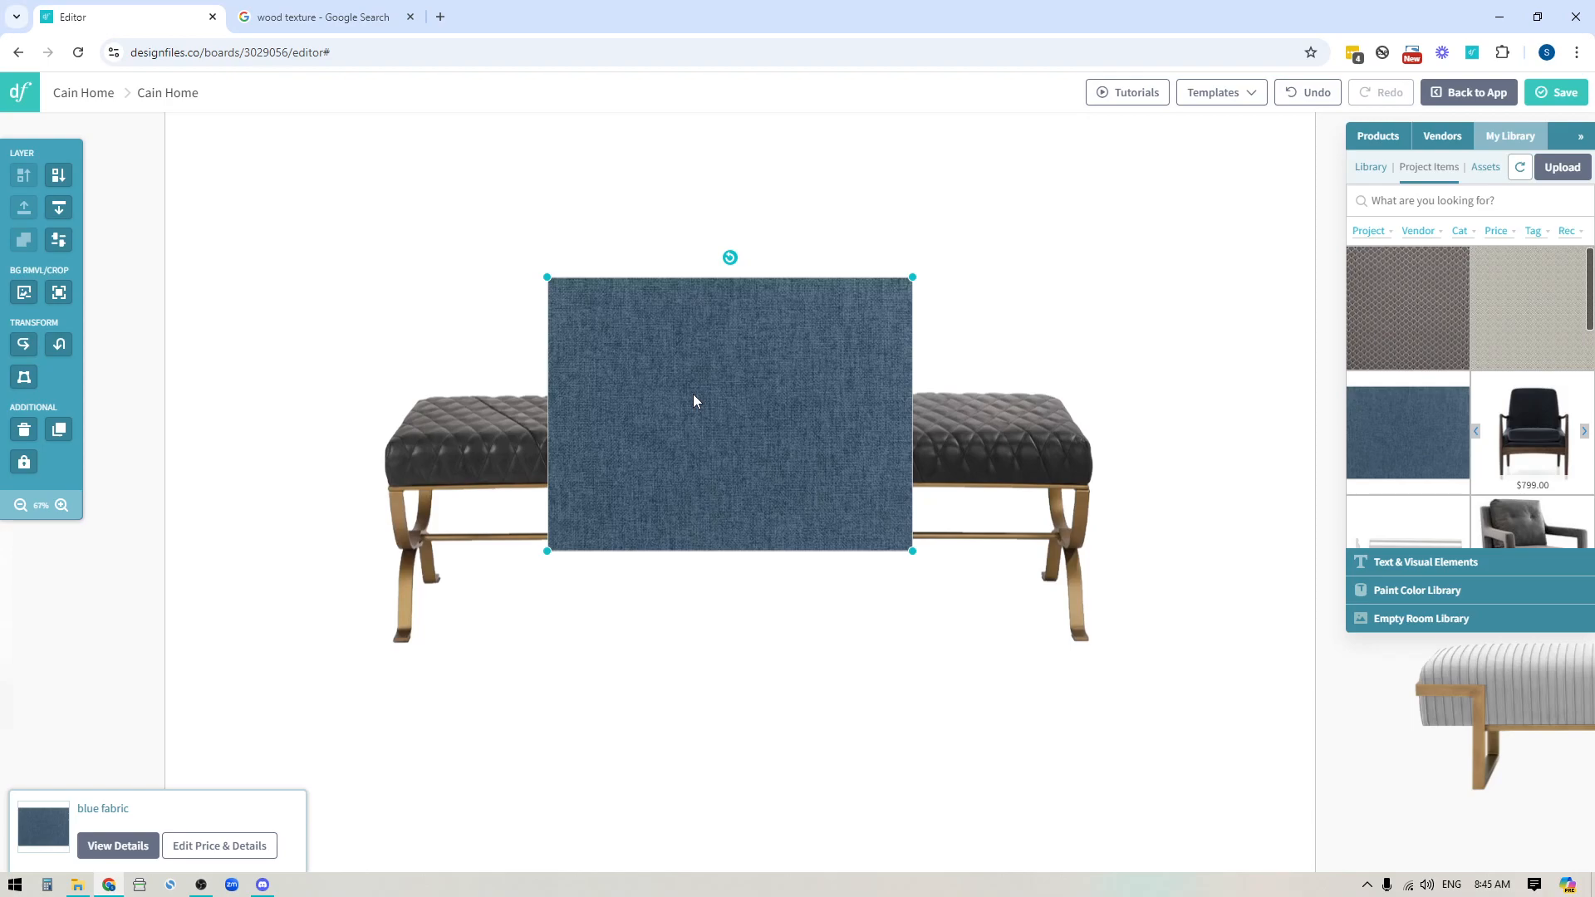
drag(696, 401, 718, 465)
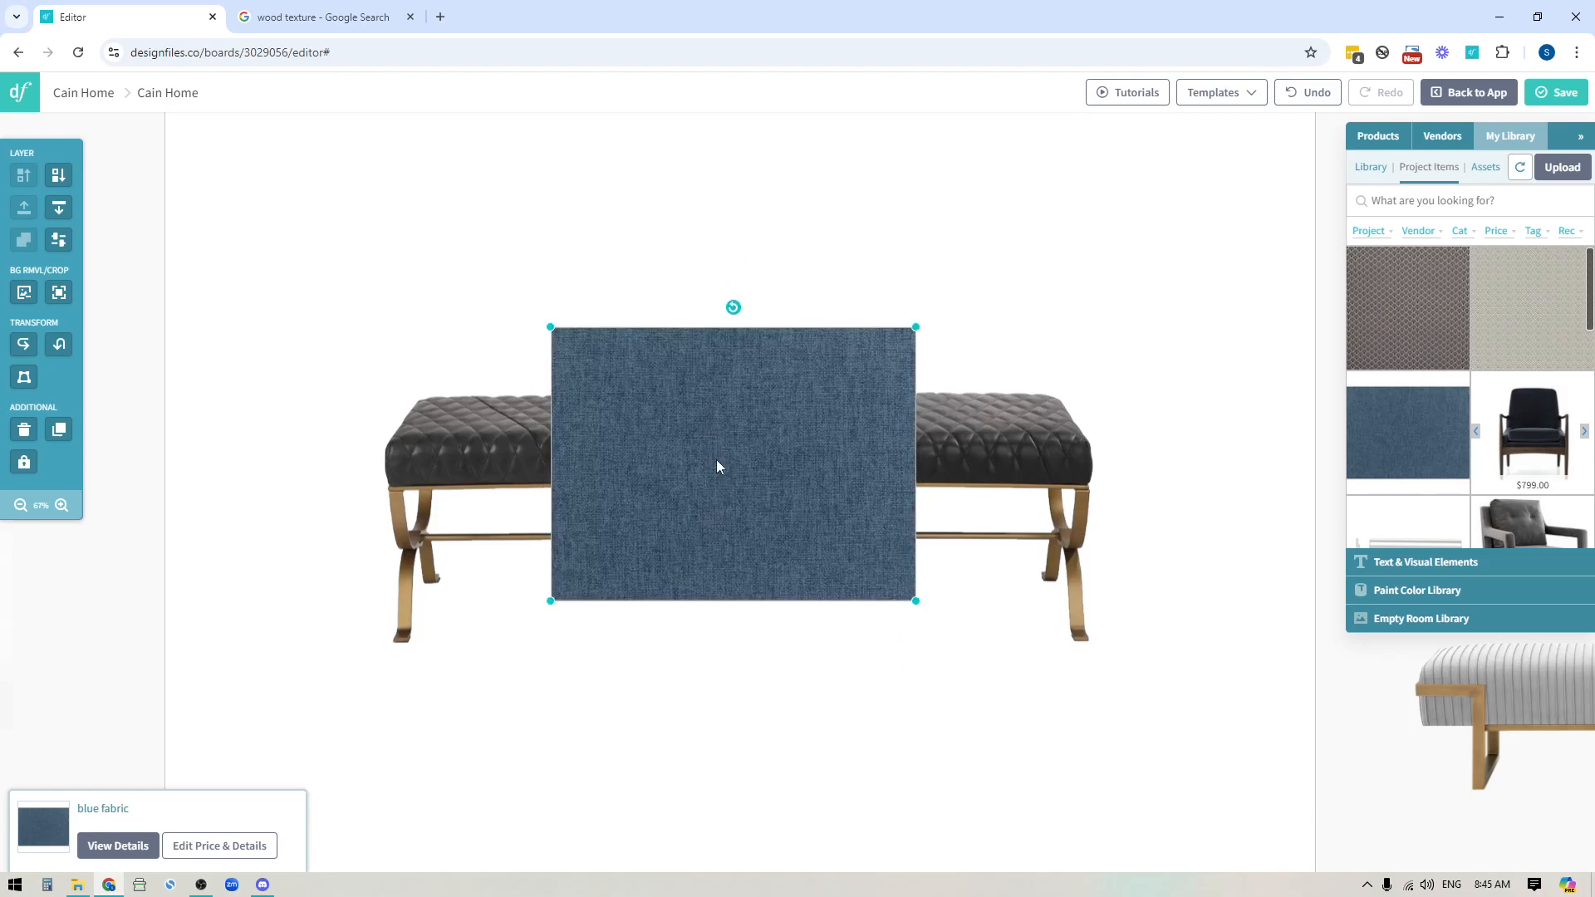
mouse_move(742, 493)
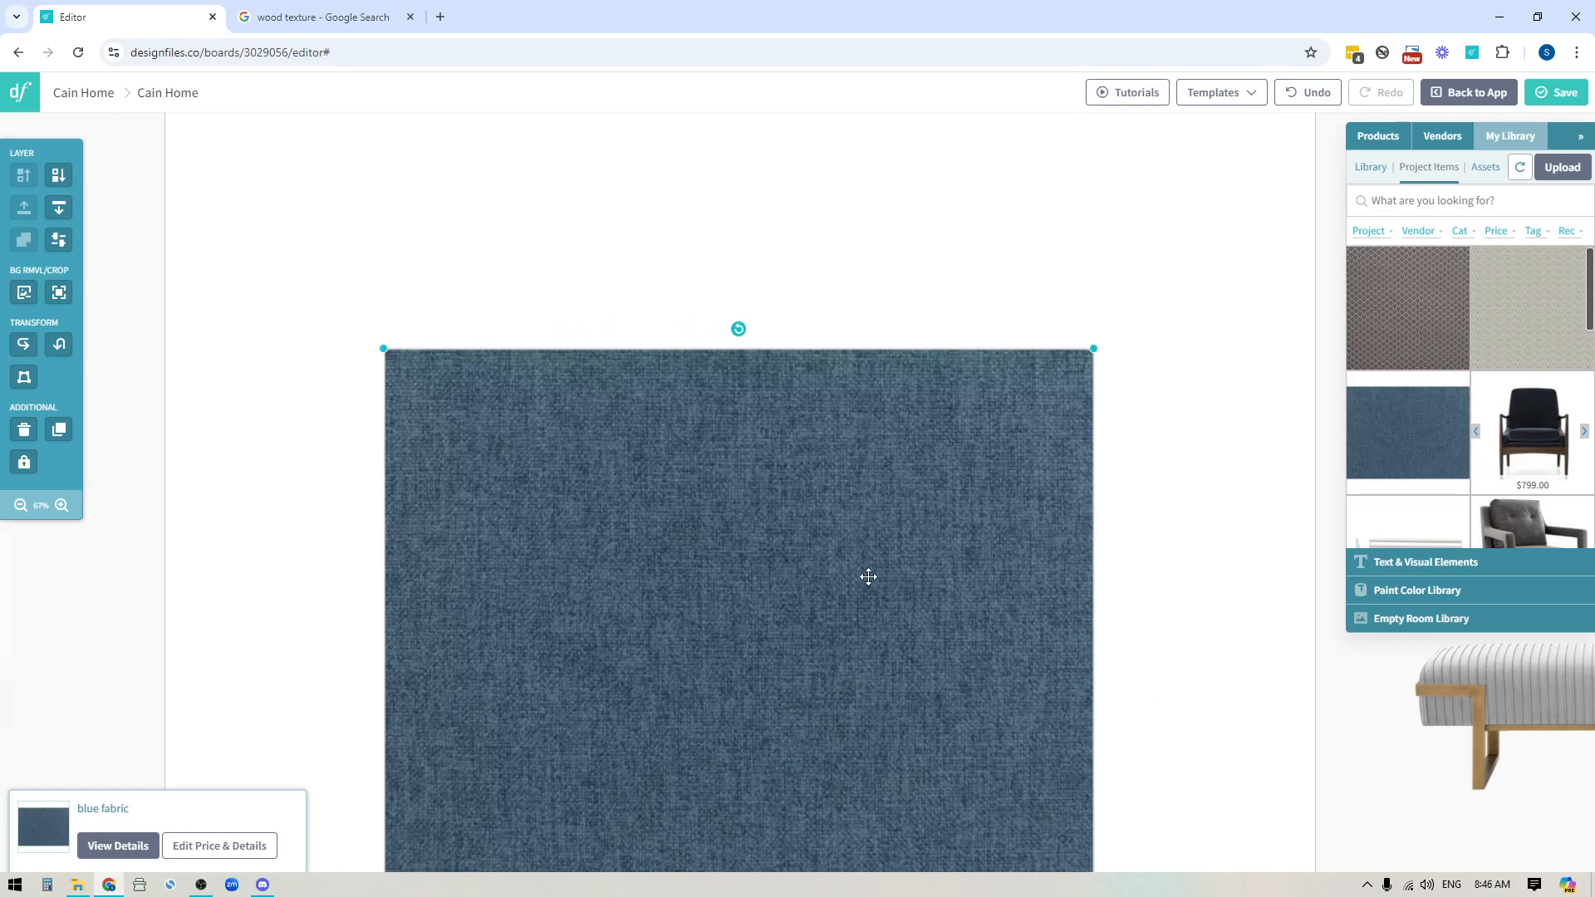
mouse_move(955, 510)
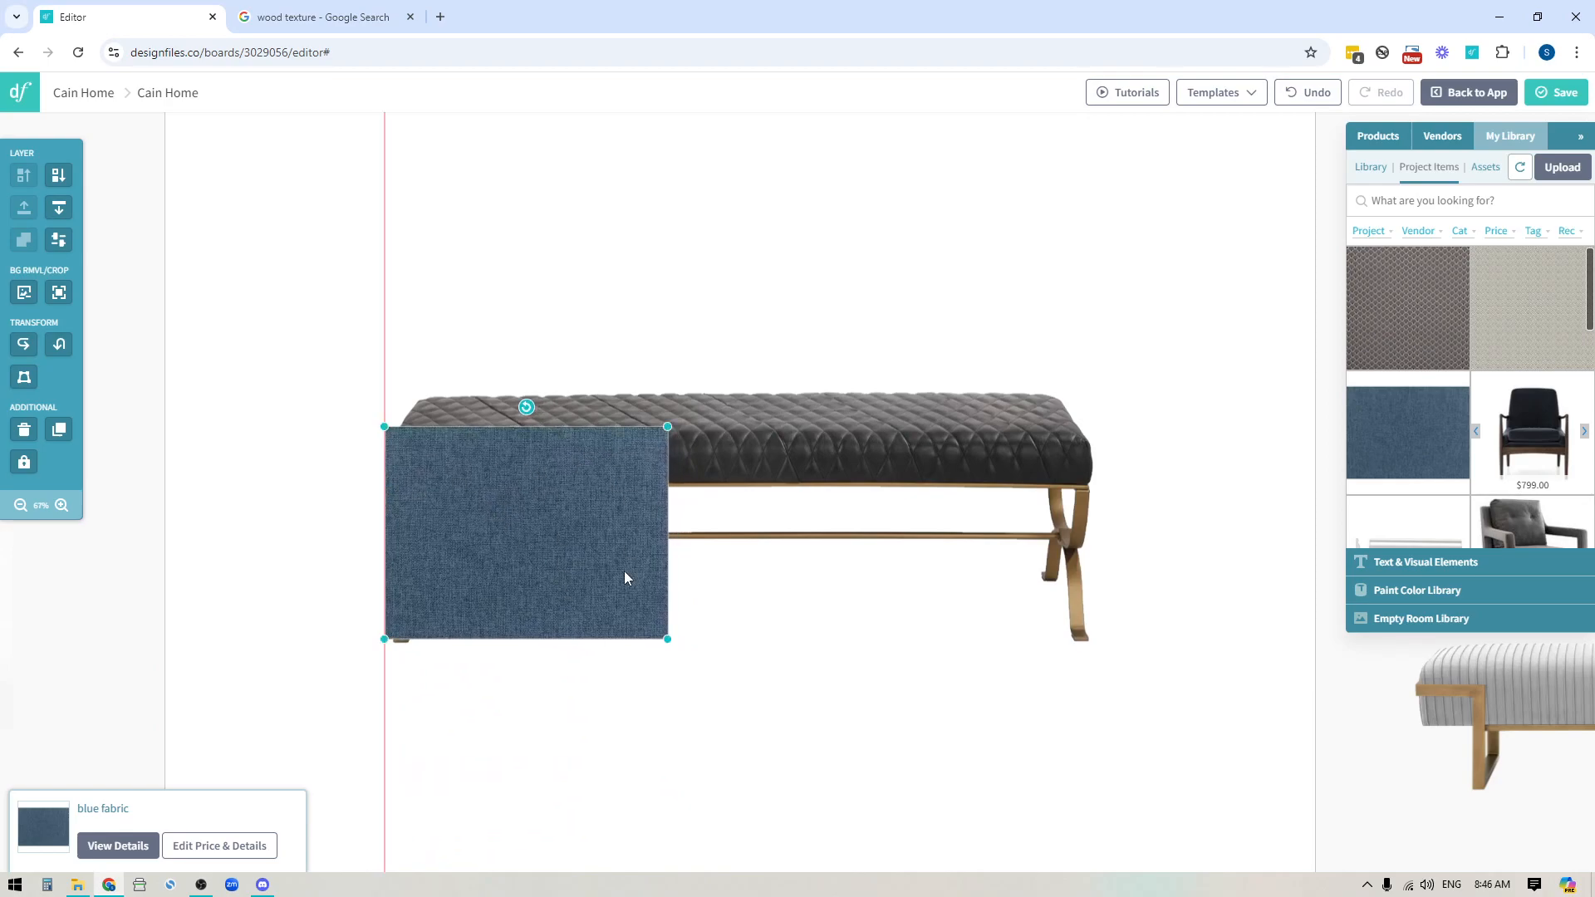
mouse_move(618, 445)
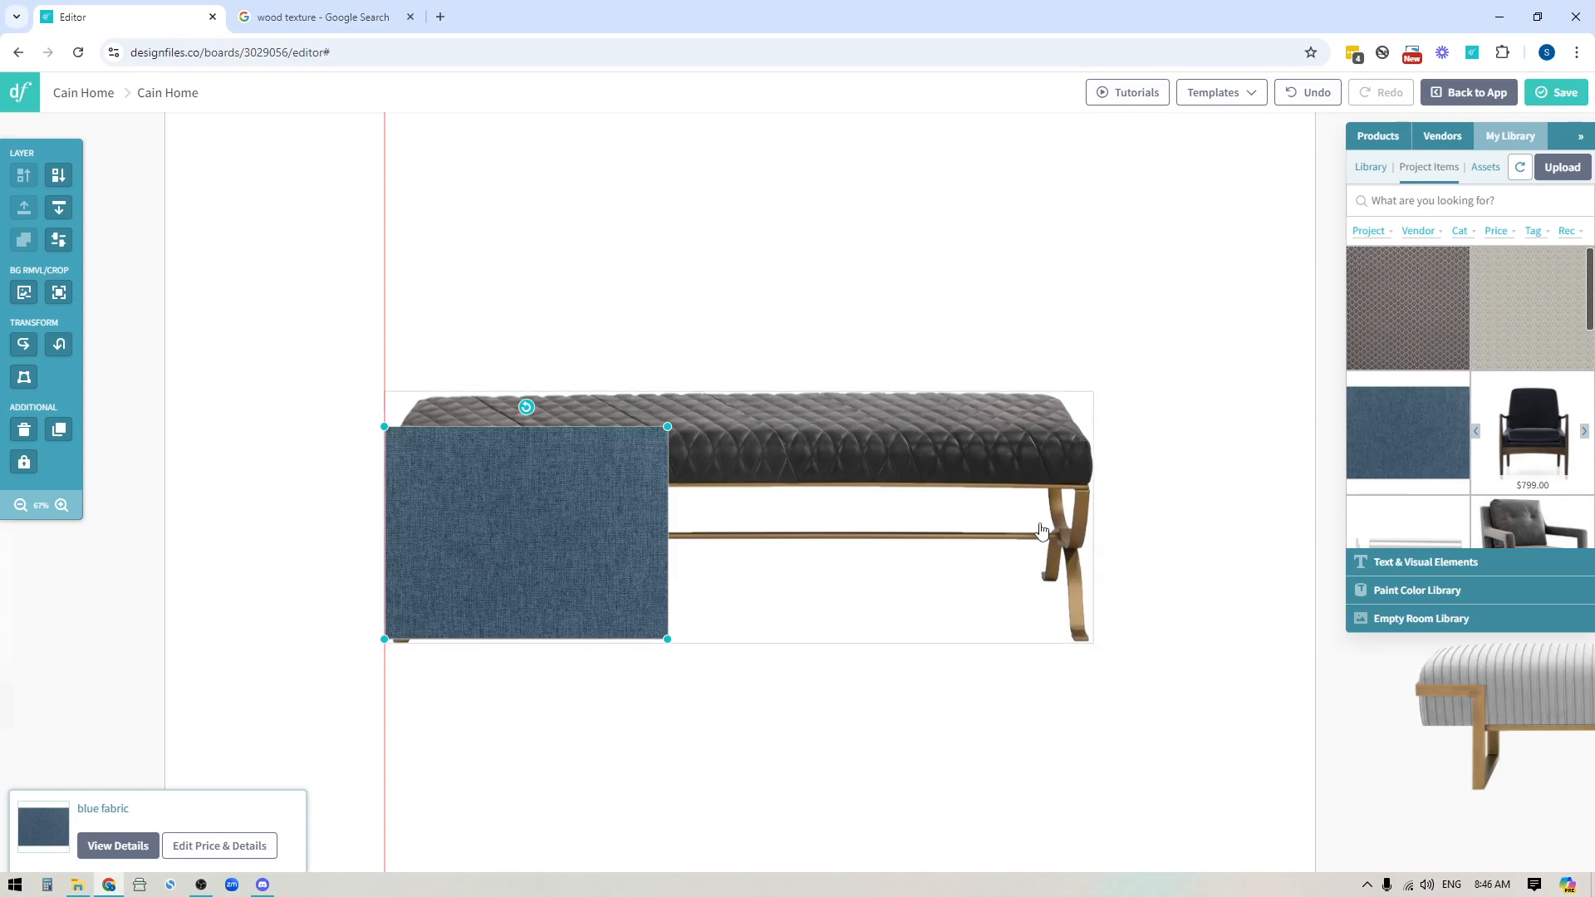
drag(666, 638, 676, 646)
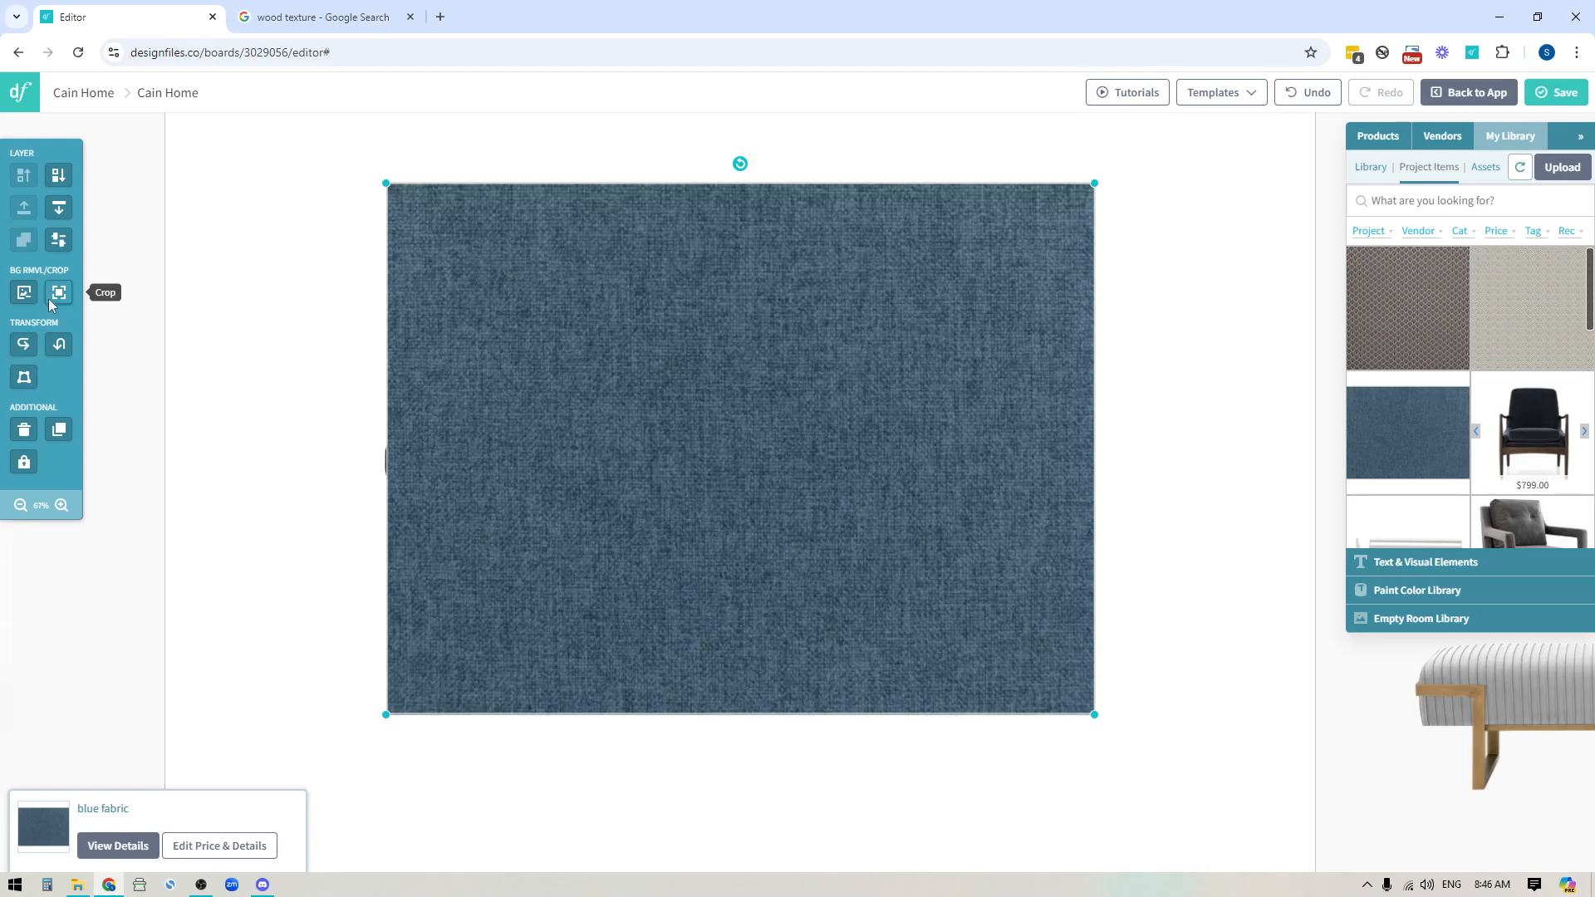
Step: BG Crop the blue fabric to a thin strip and move it onto the bench cushion
click(58, 293)
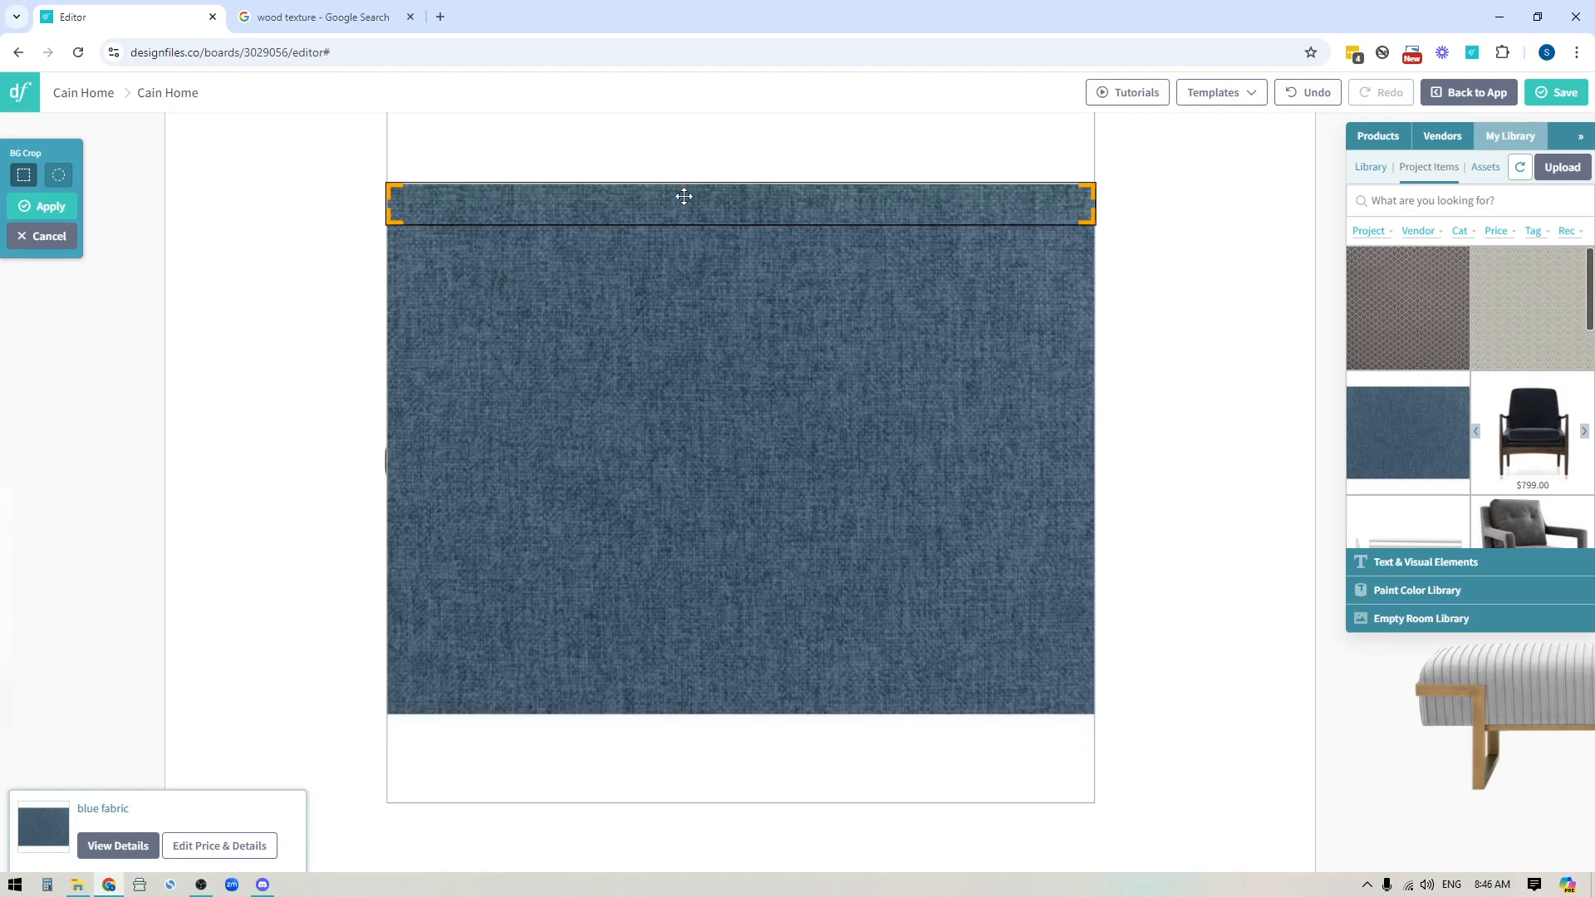
mouse_move(58, 174)
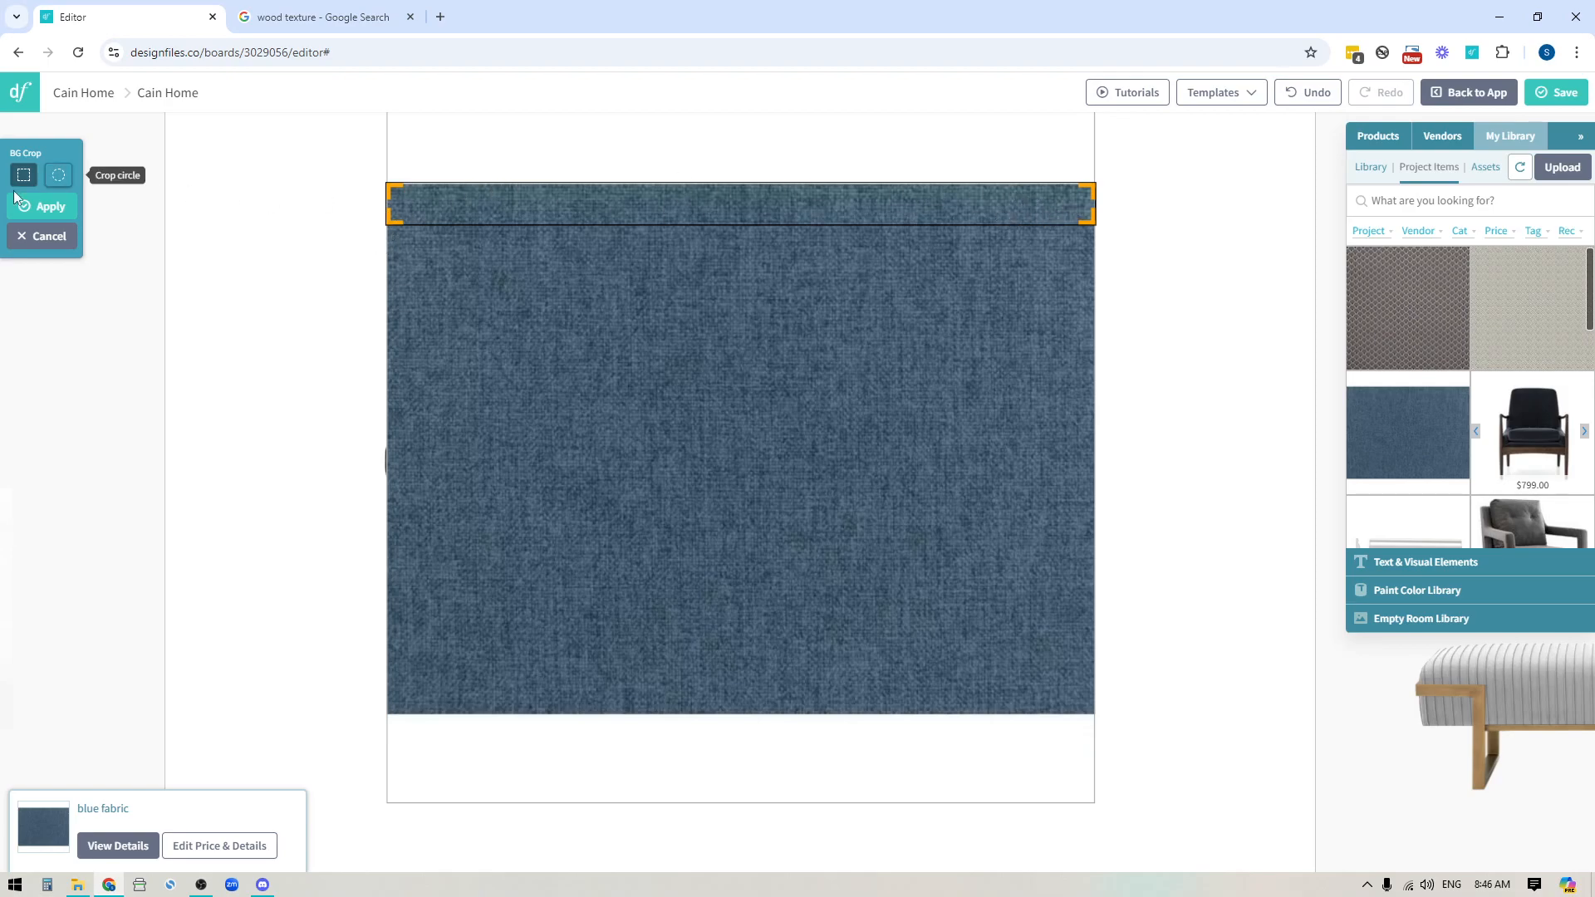
click(43, 206)
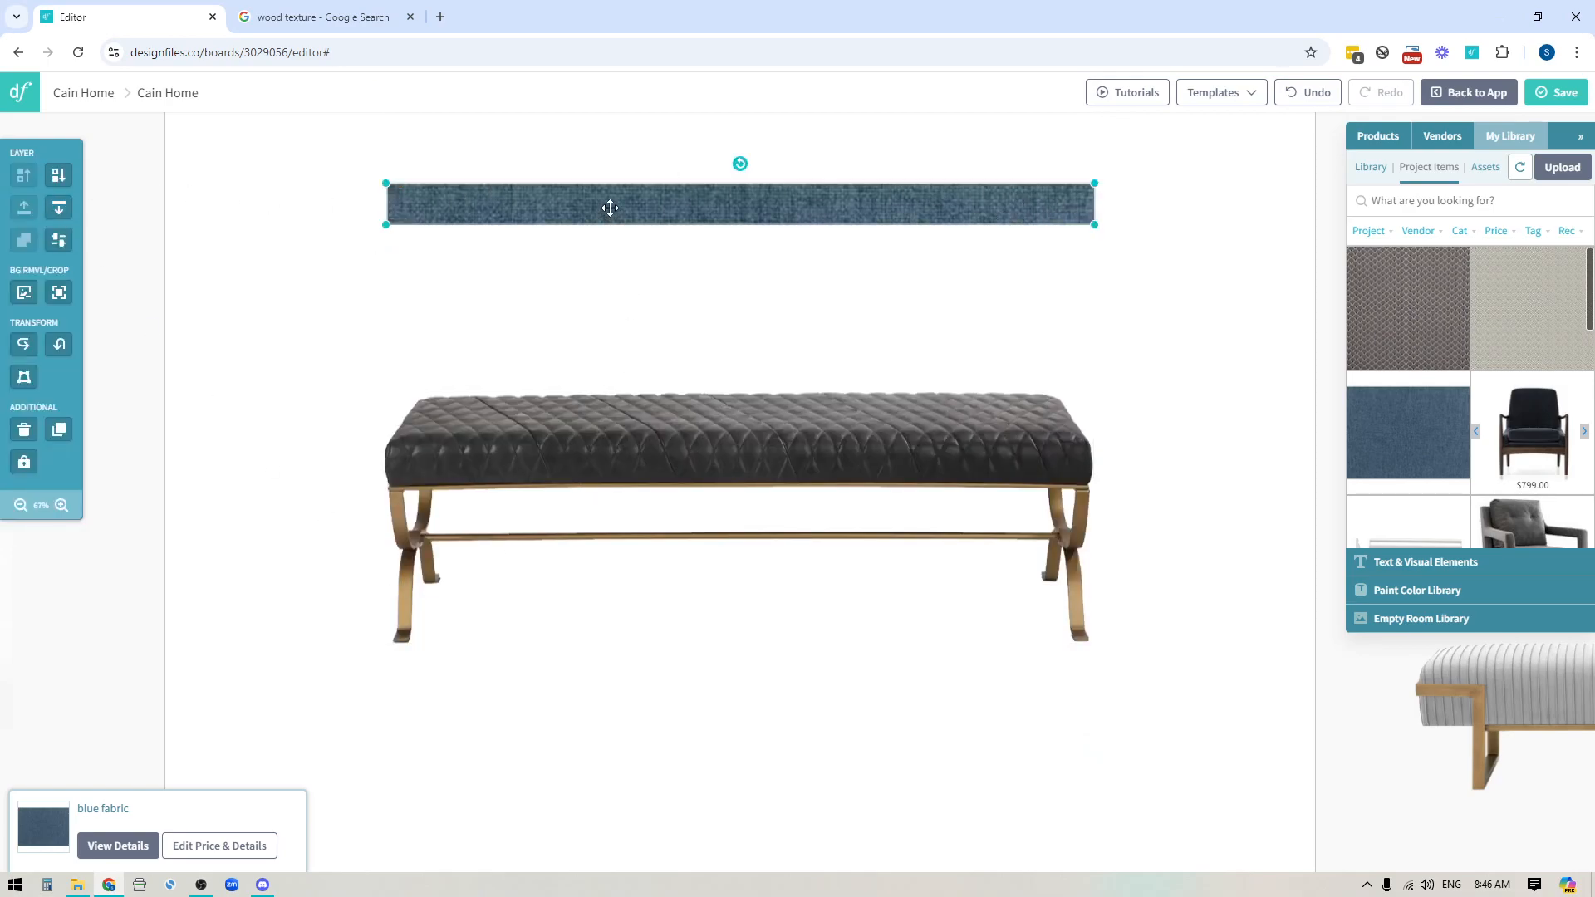
drag(739, 201, 739, 470)
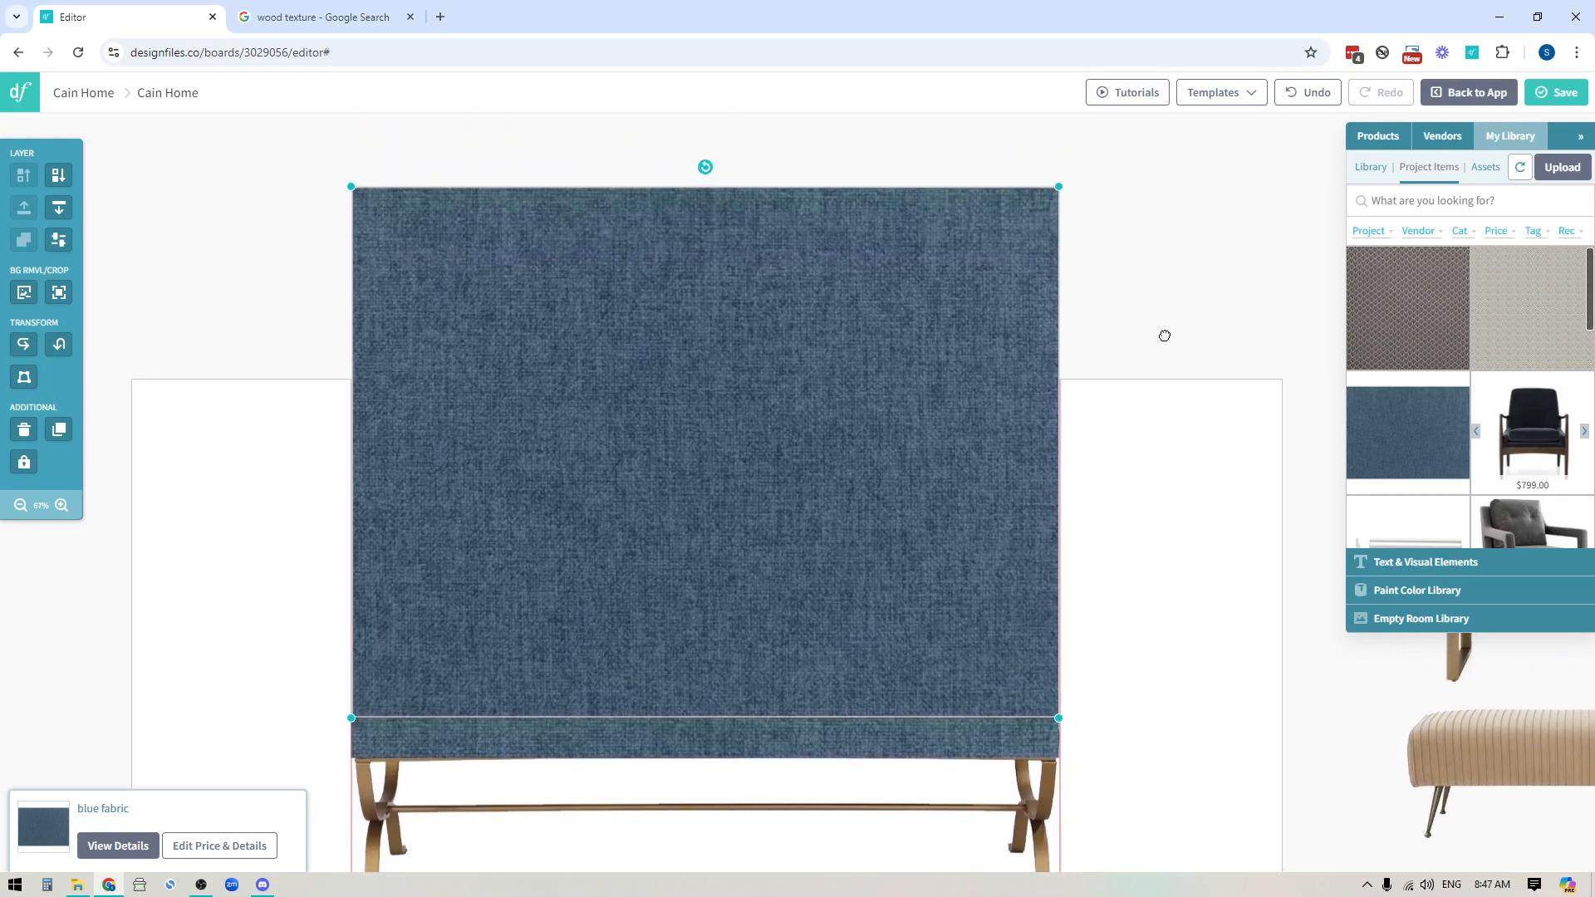
mouse_move(23, 377)
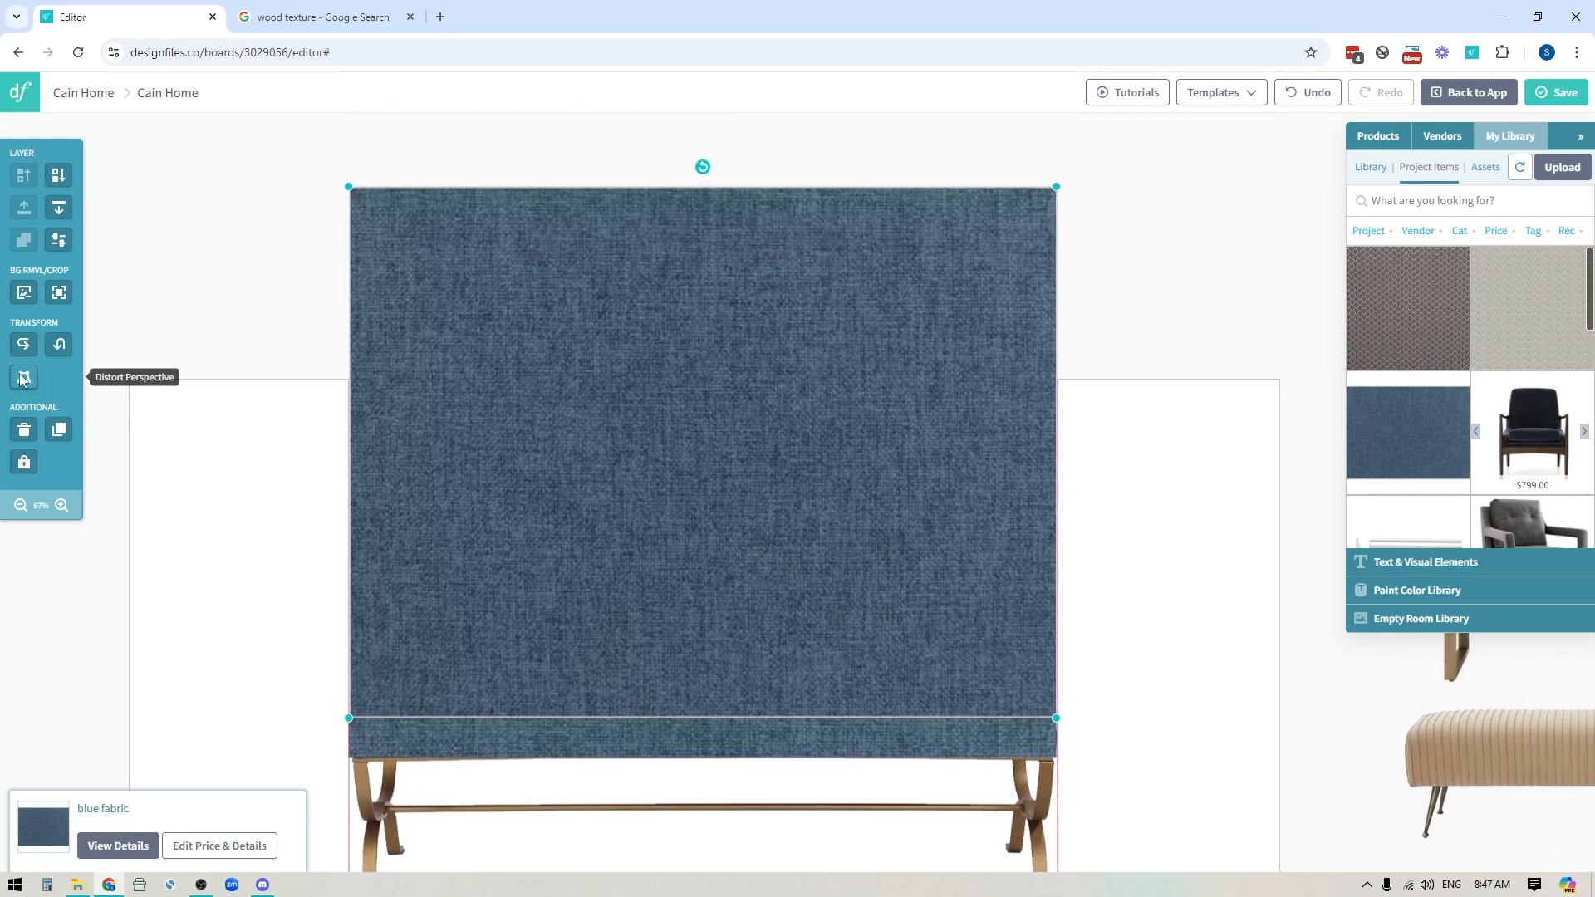
Step: Distort the fabric strip's perspective onto the cushion top, then deselect to preview the blue bench
click(23, 377)
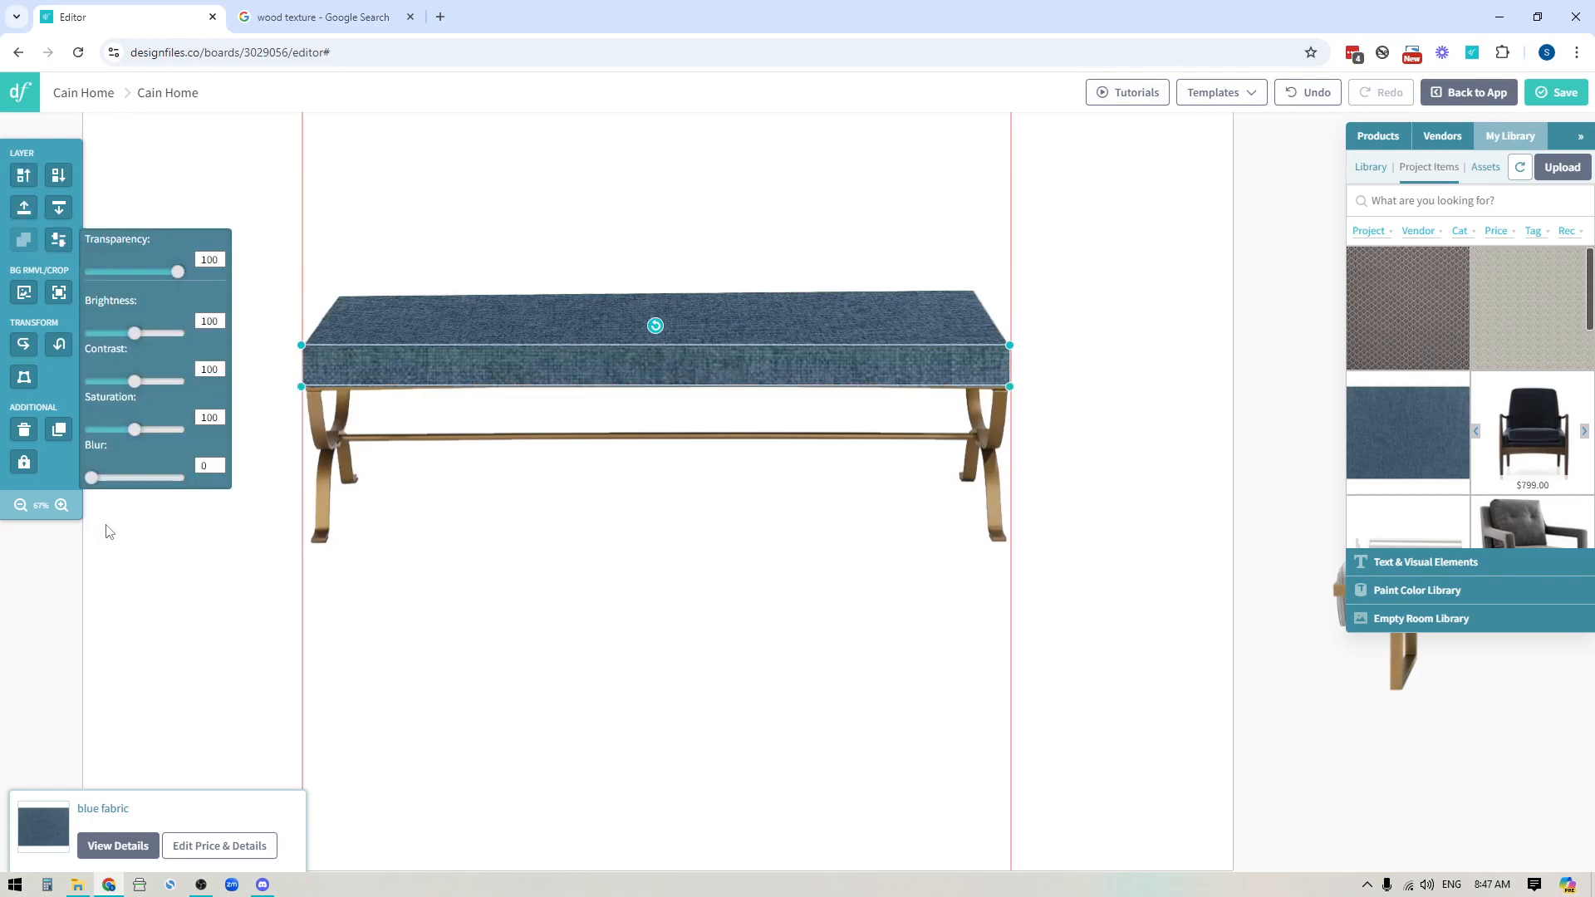
click(209, 321)
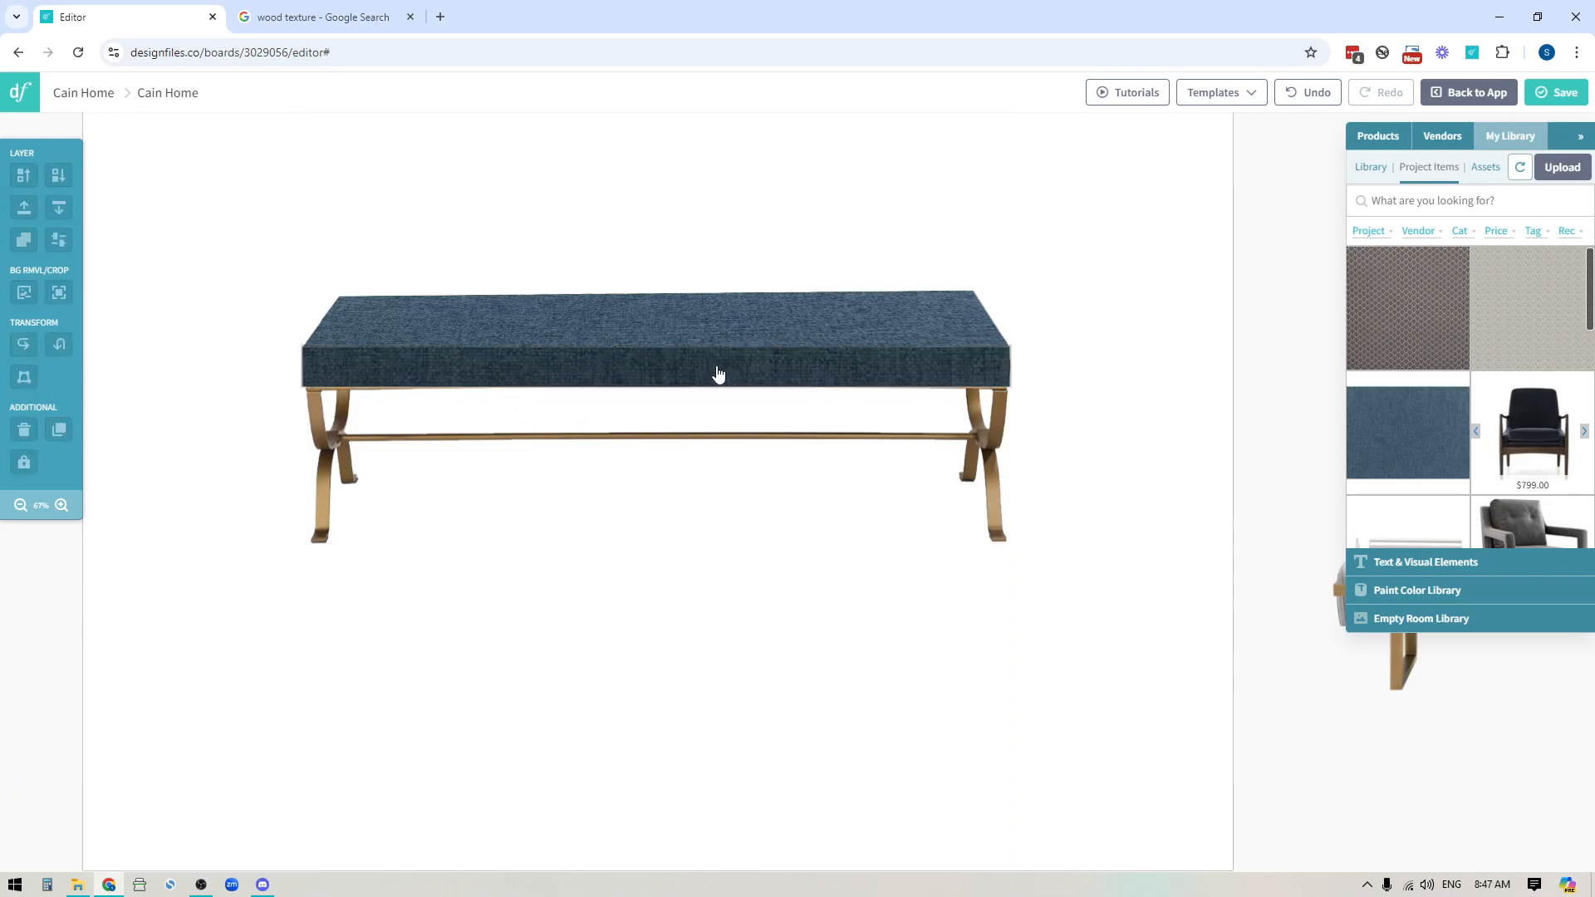
mouse_move(733, 382)
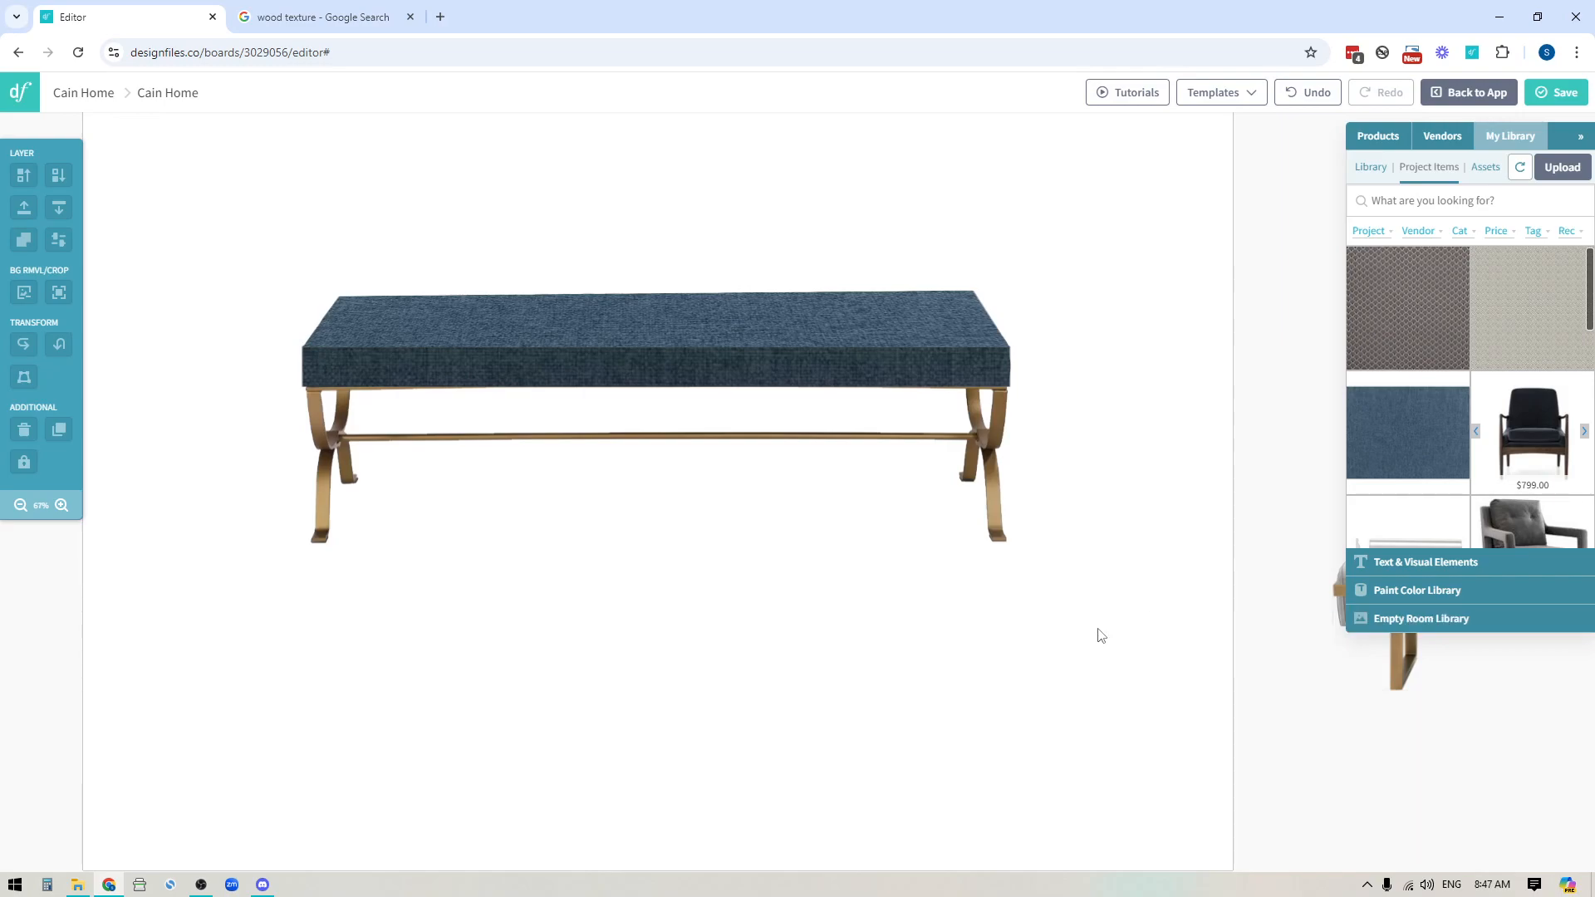
Step: Add the Farrow & Ball All White 2005 swatch from the Paint Color Library to the board
click(1417, 589)
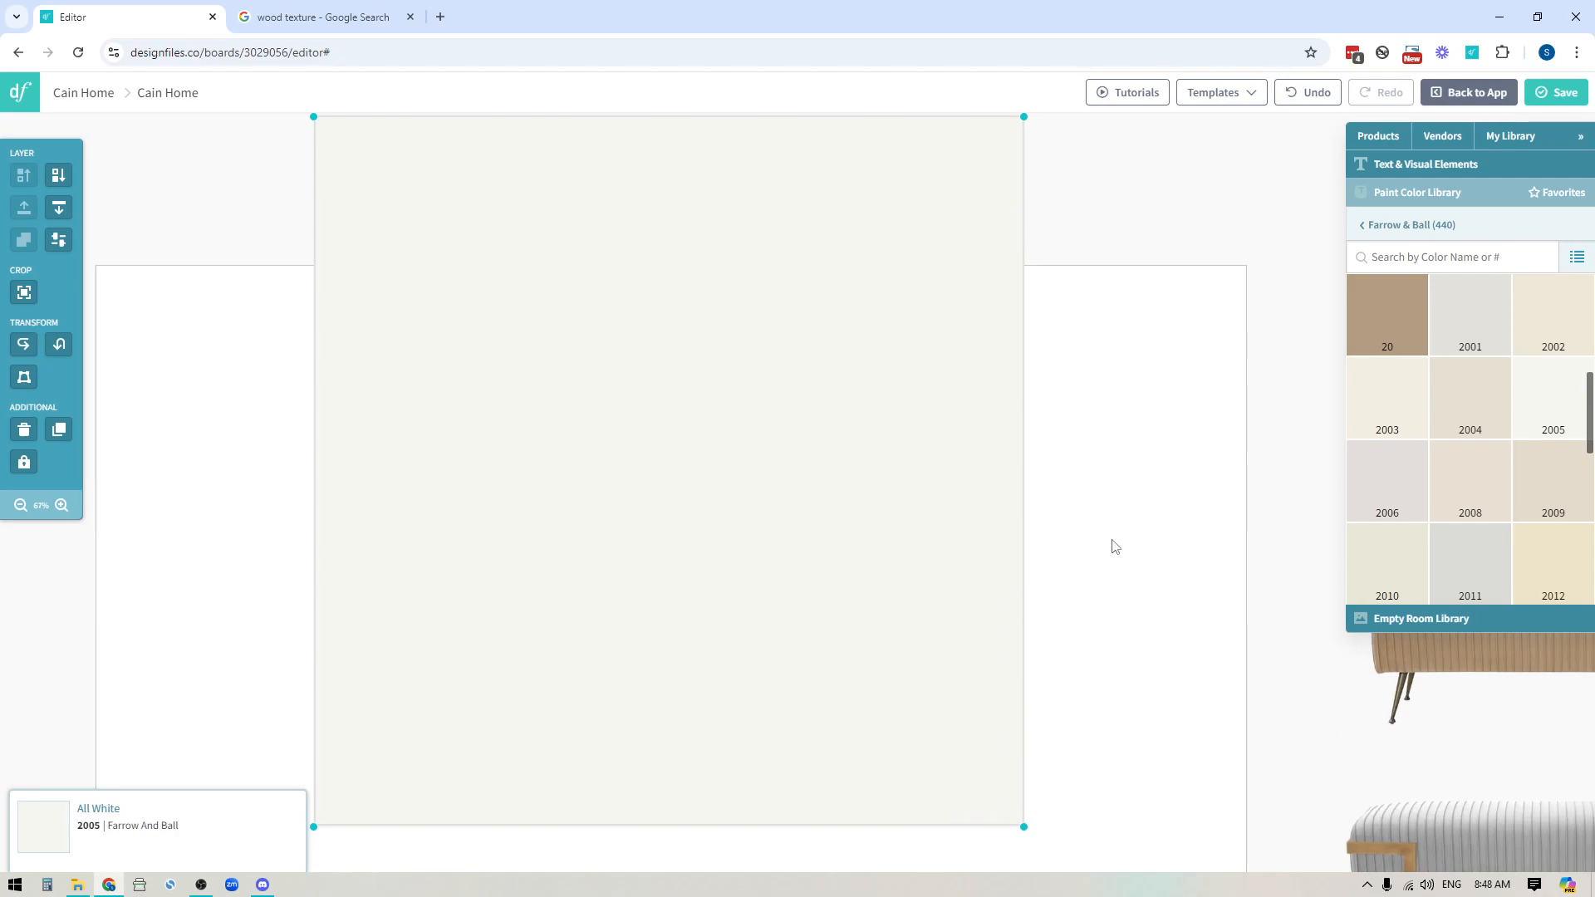
mouse_move(23, 293)
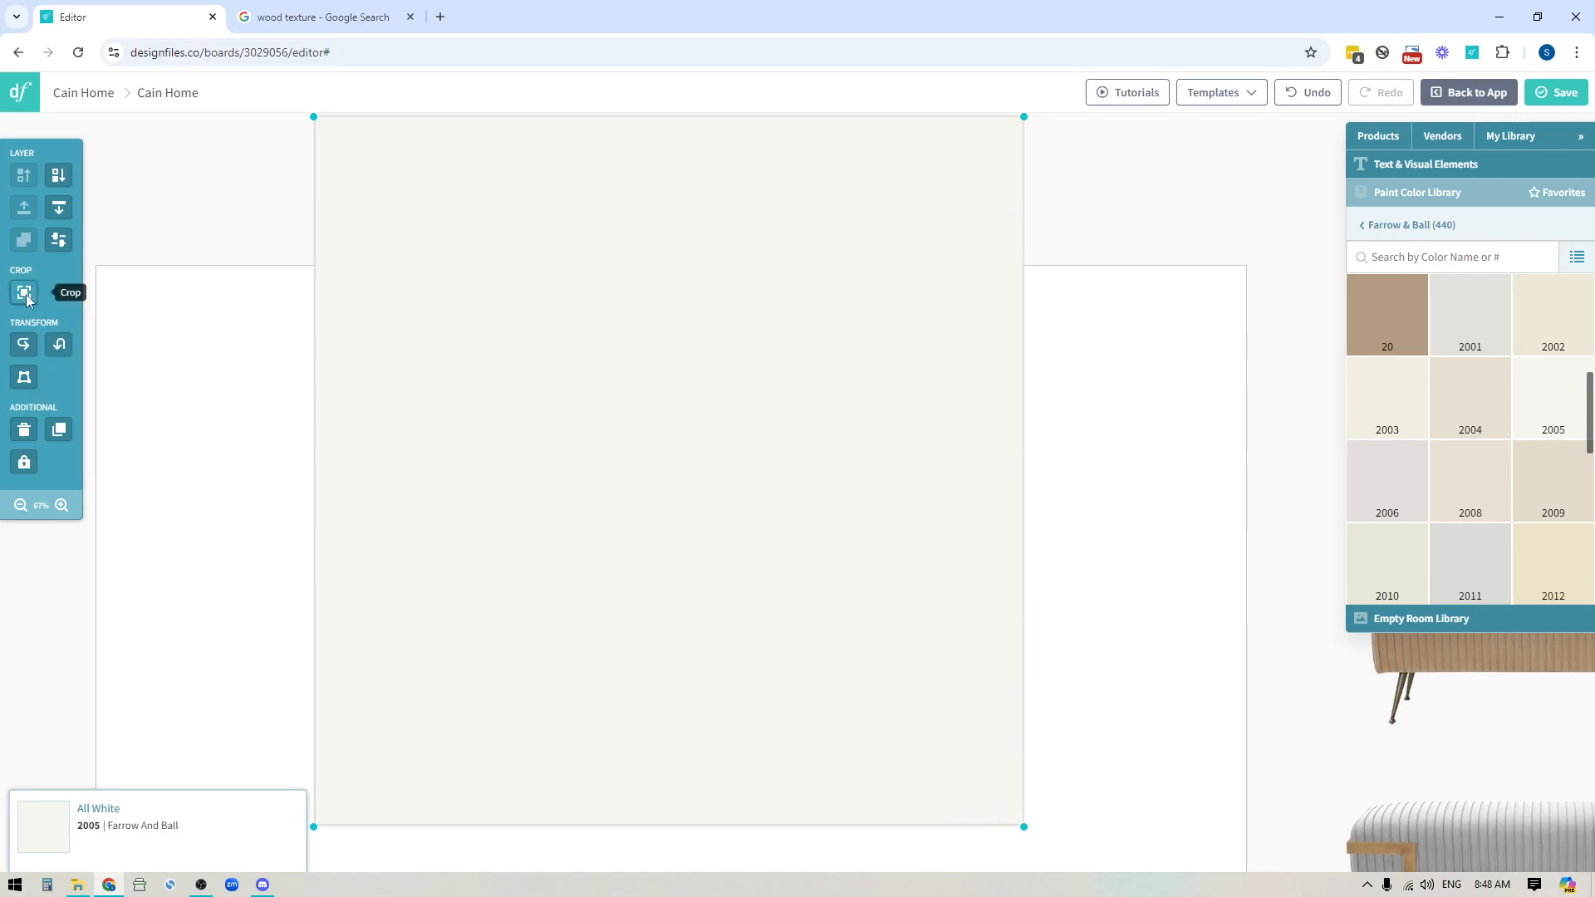
Step: Crop the All White swatch to a thin strip and set it along the cushion's front edge
click(23, 292)
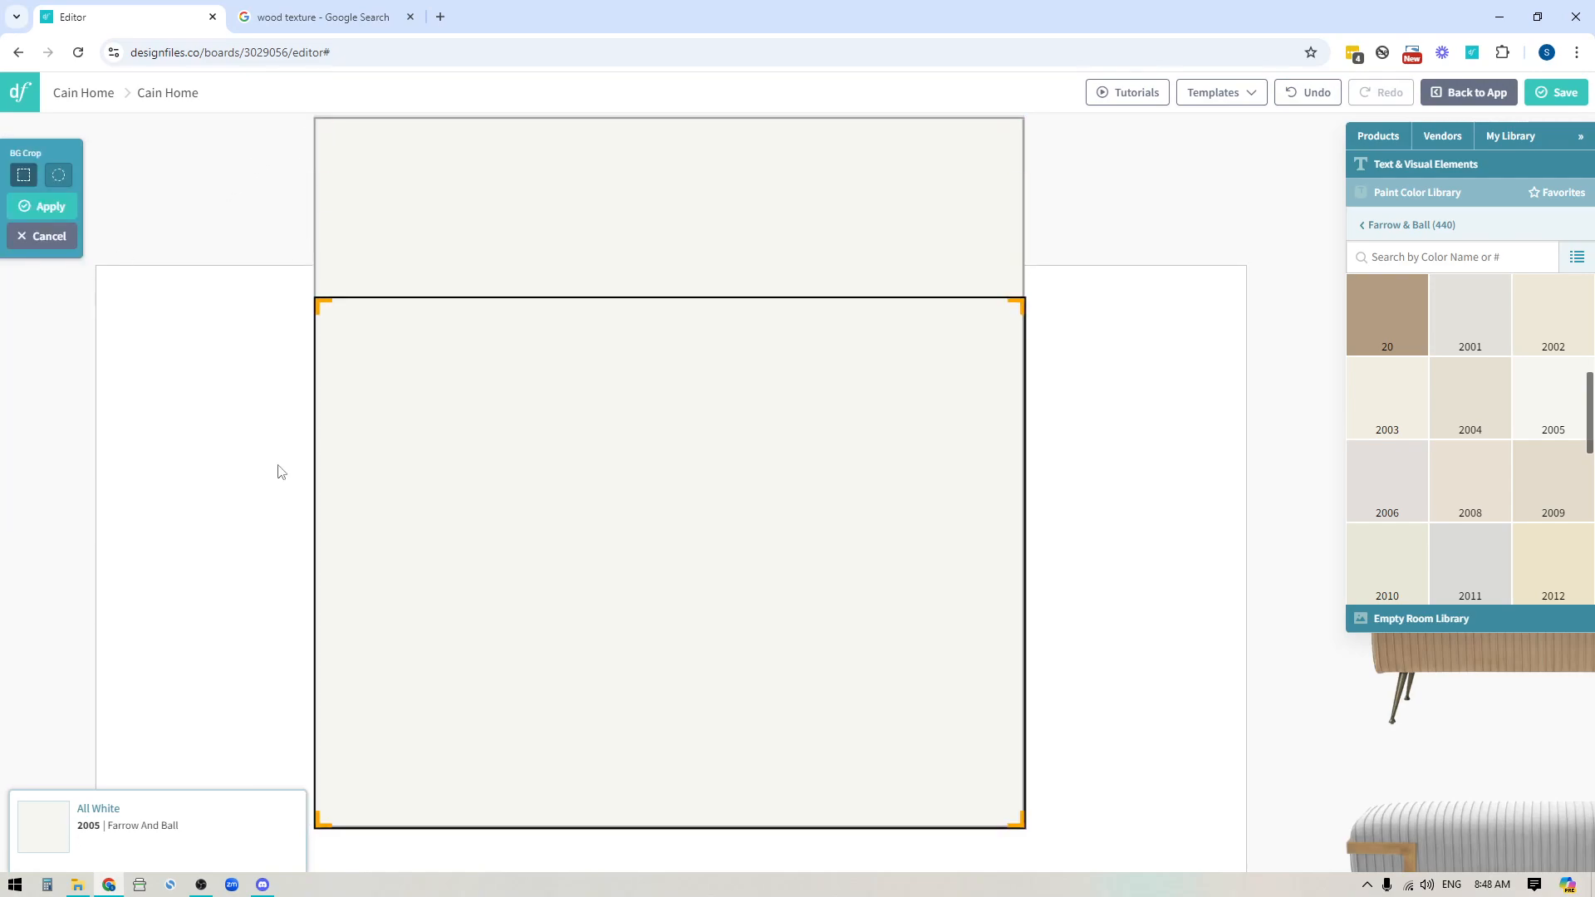
mouse_move(284, 543)
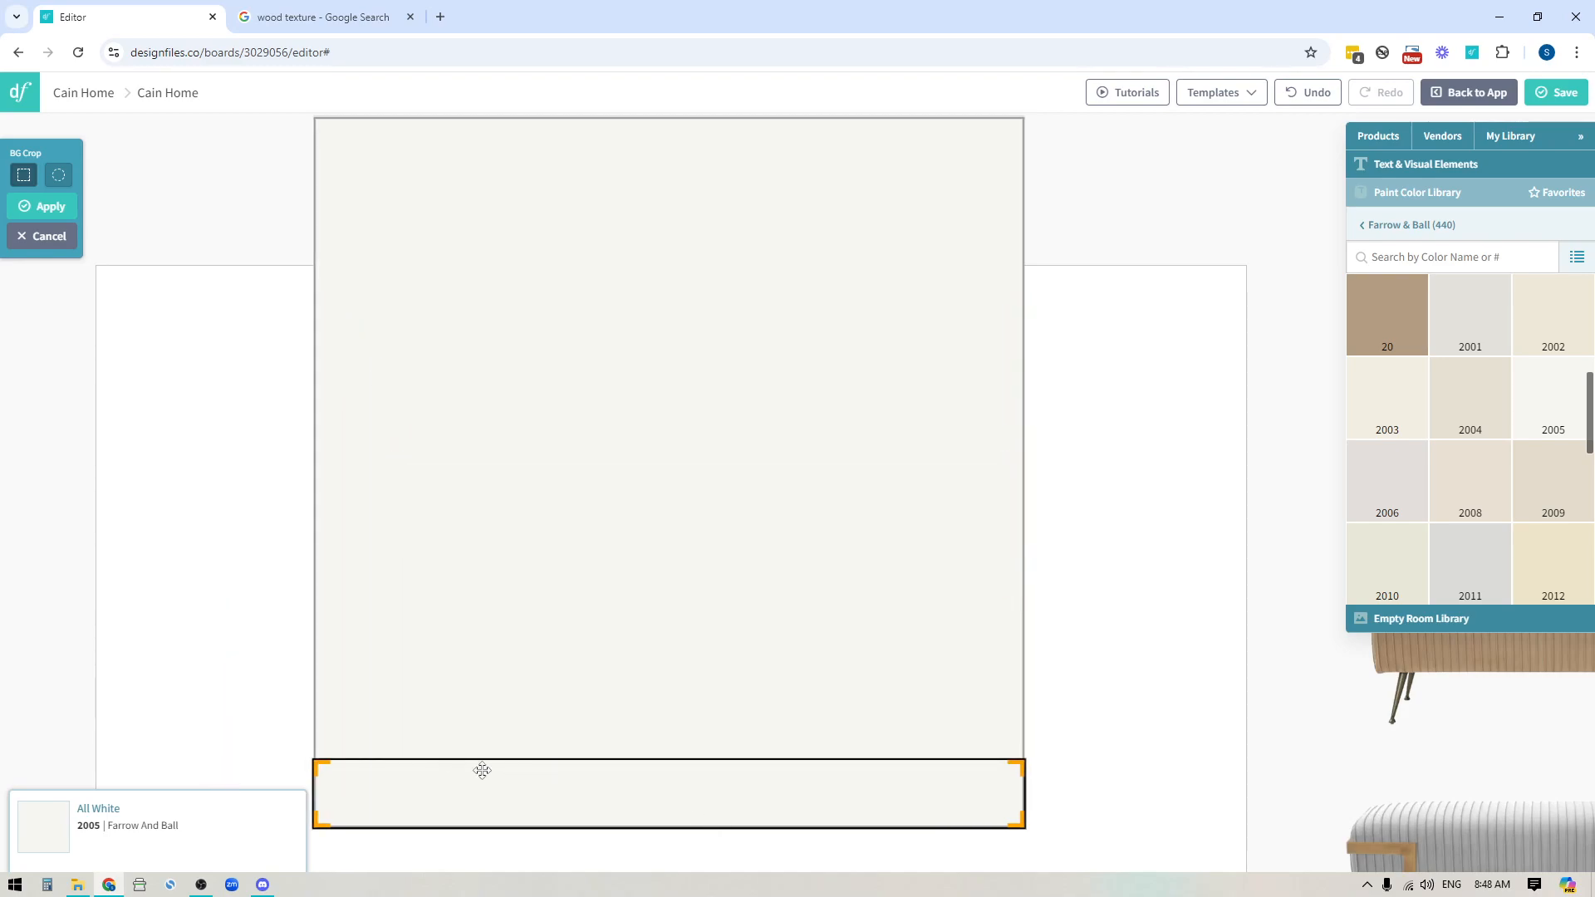
mouse_move(490, 761)
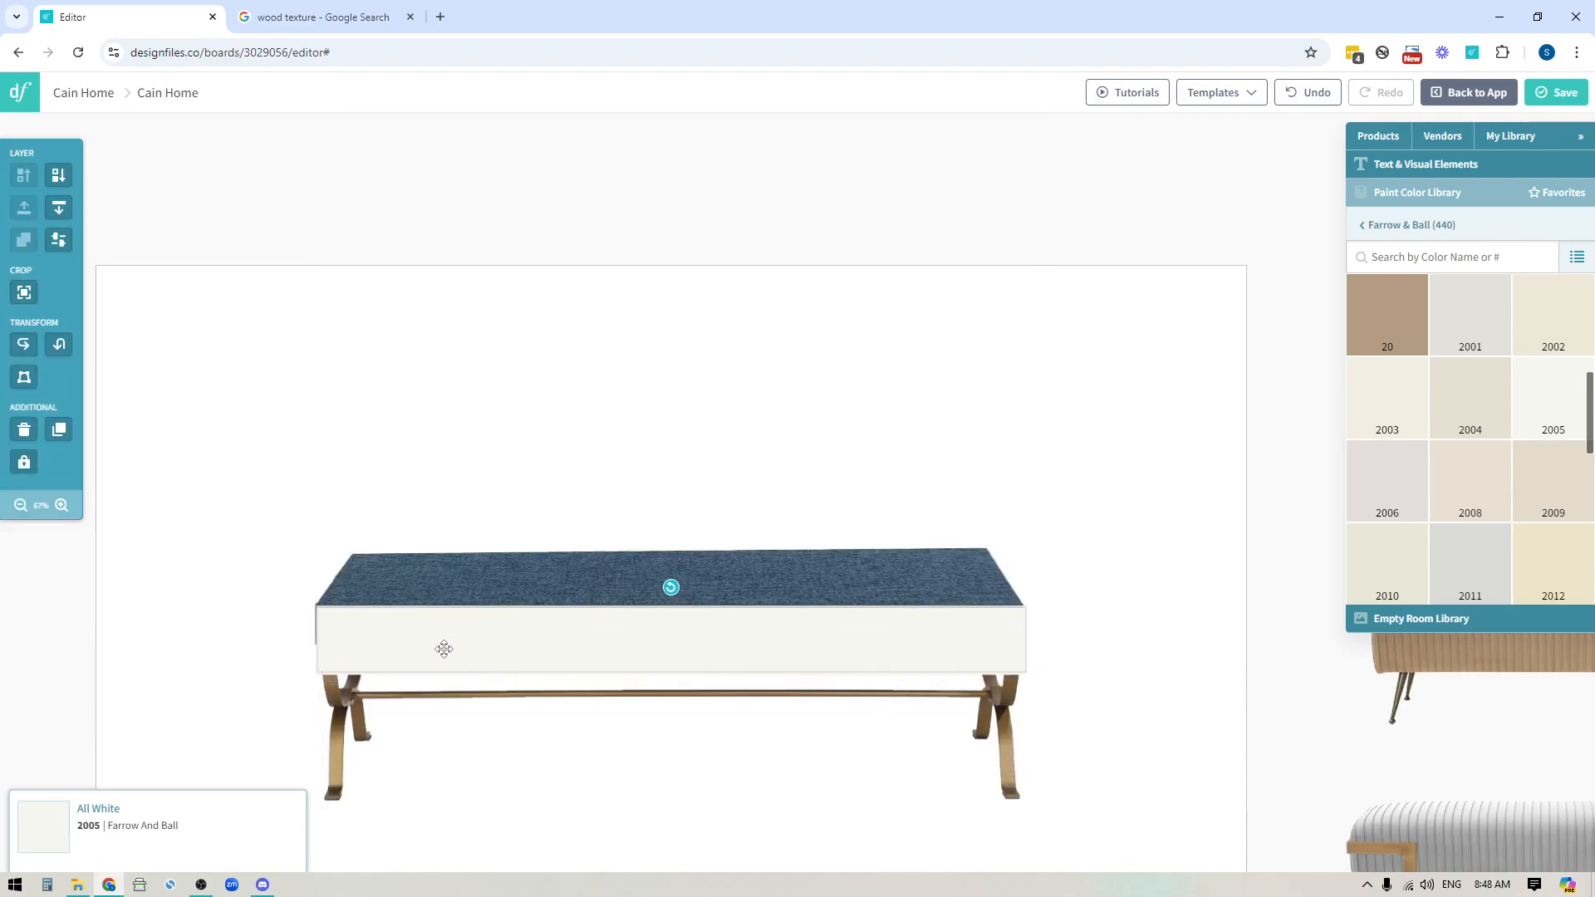
click(443, 649)
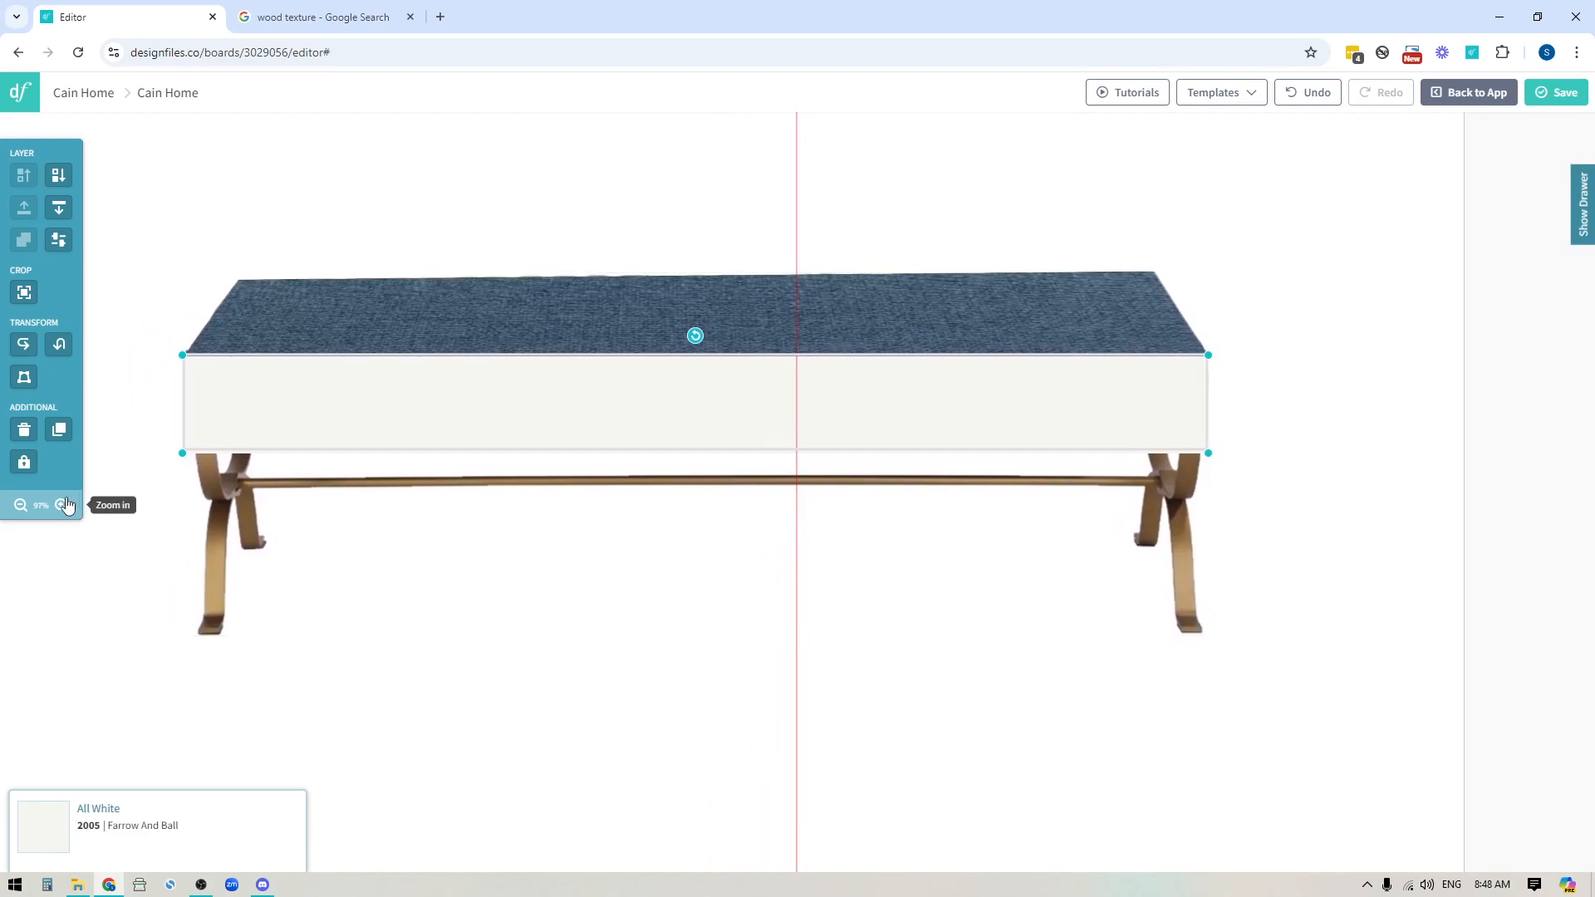
Step: Distort the front strip's perspective onto the cushion face of the gold X-frame bench
click(61, 505)
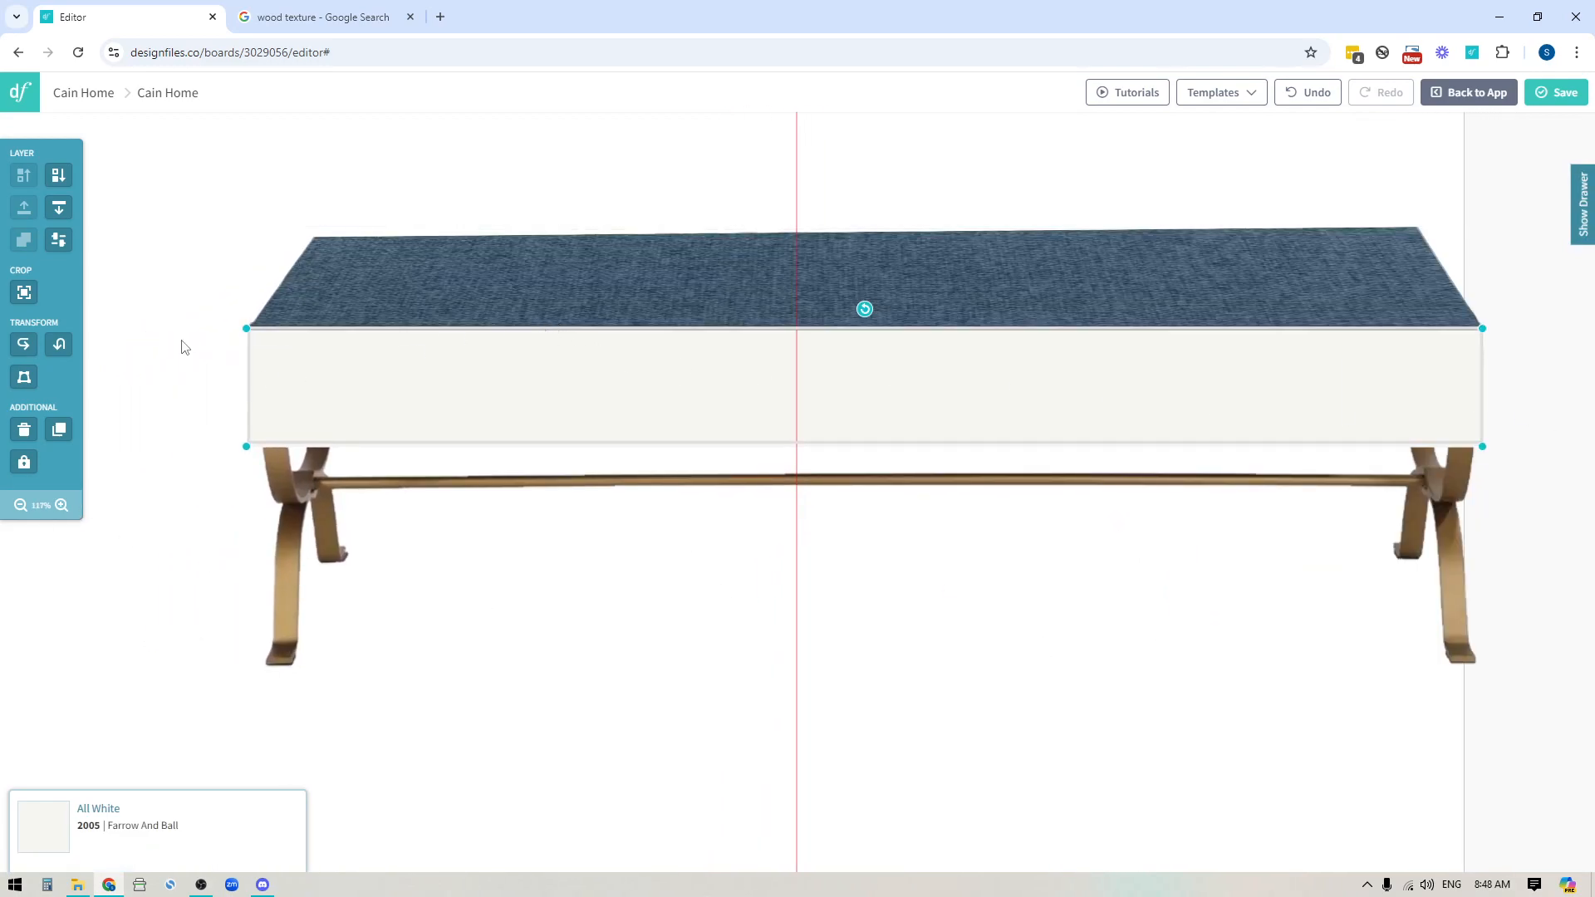
mouse_move(23, 377)
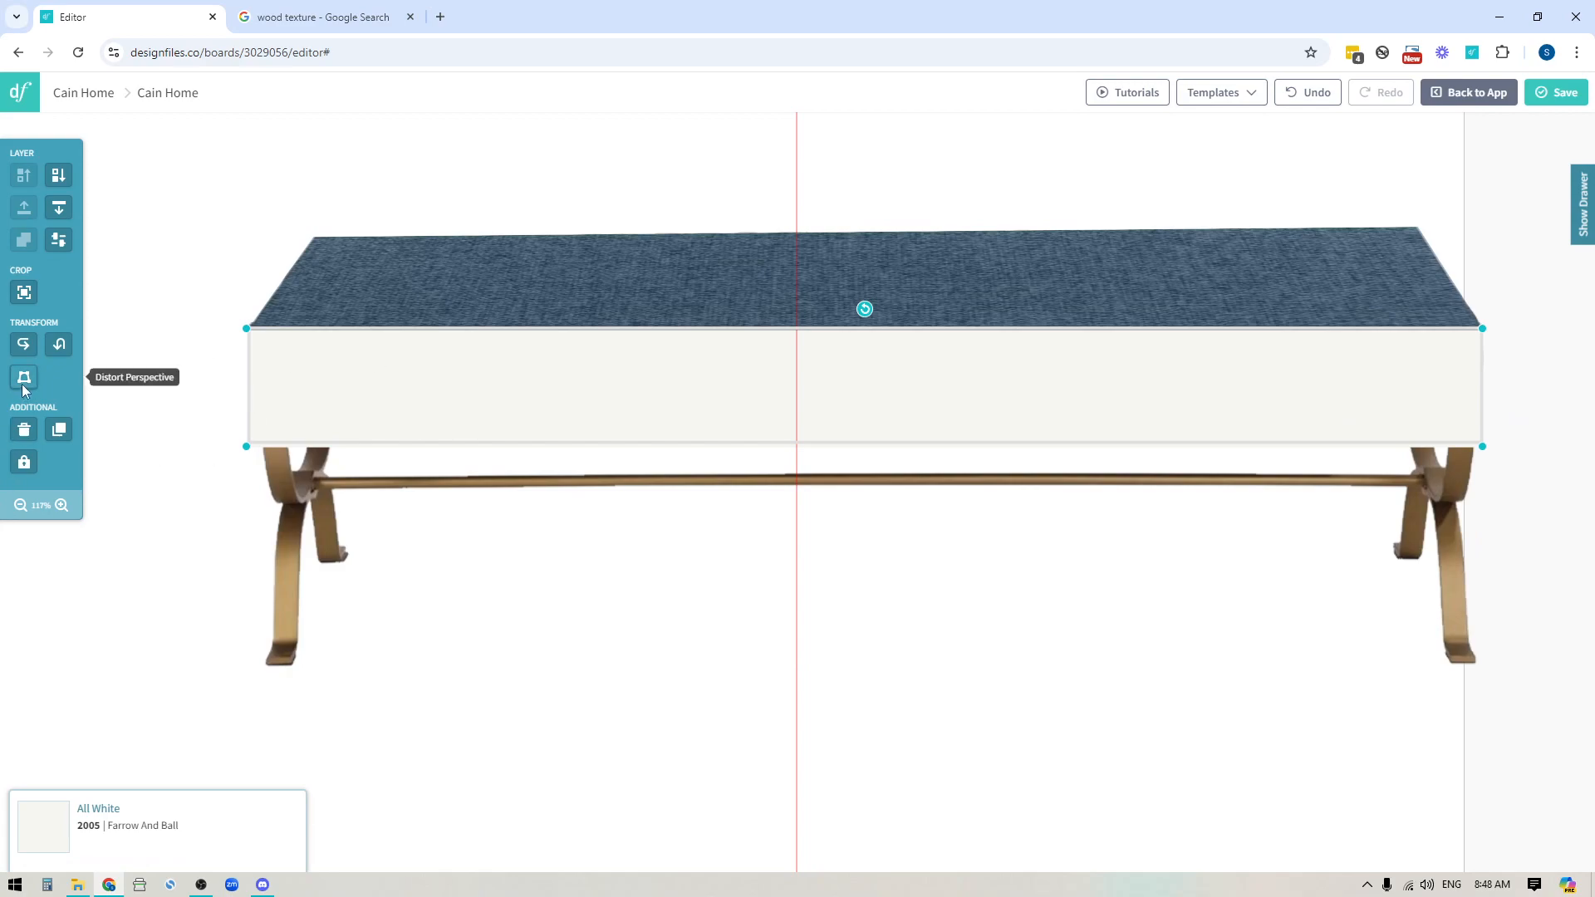
click(23, 379)
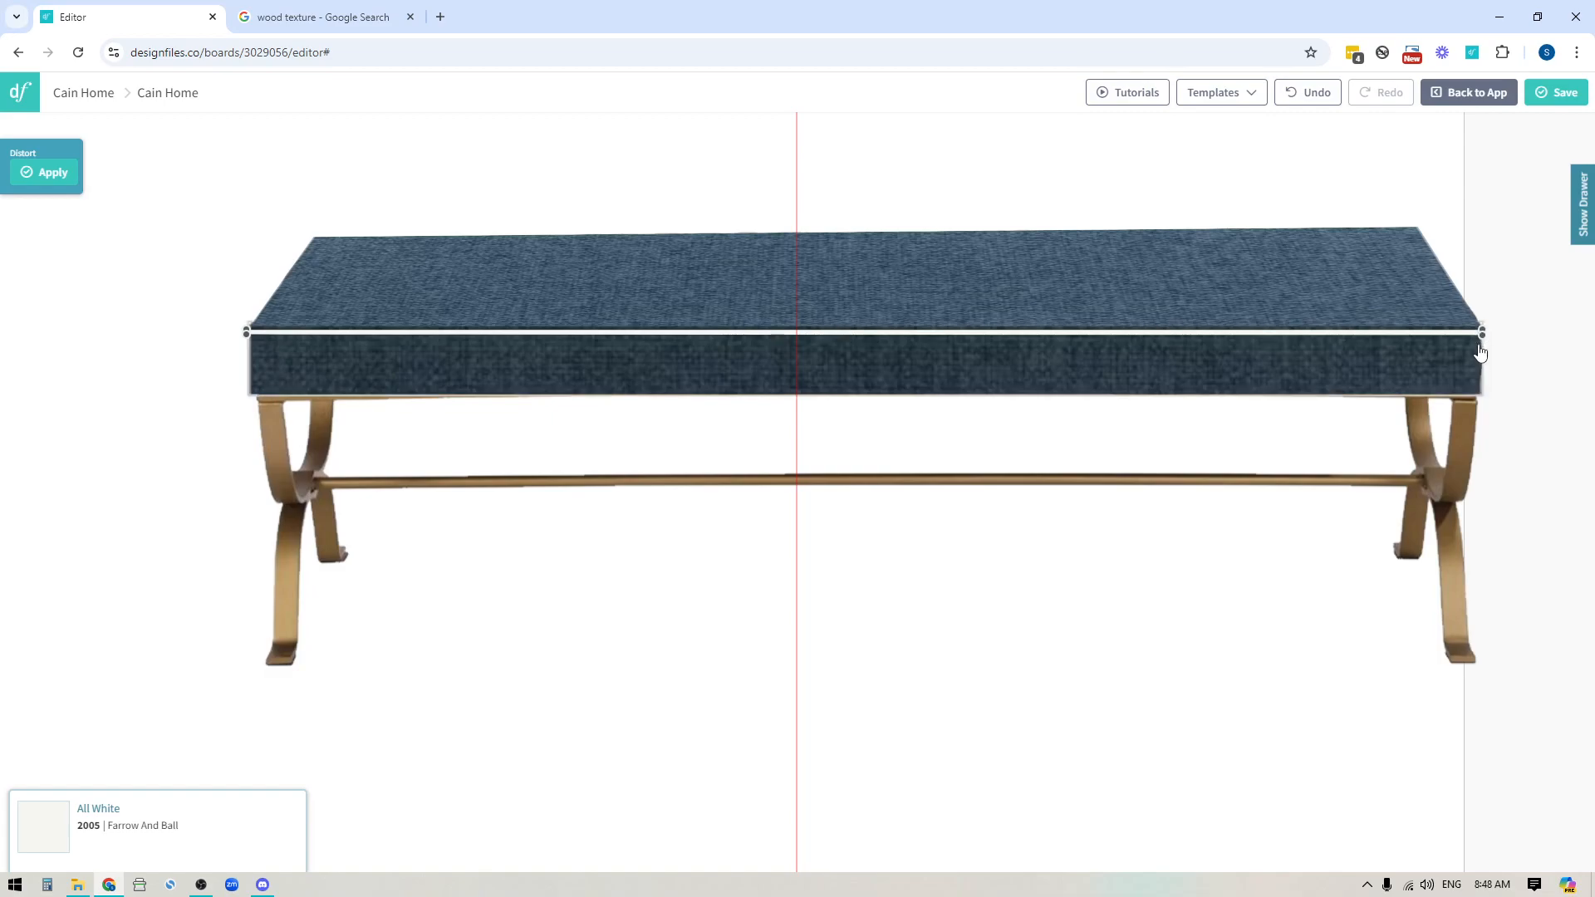
click(53, 171)
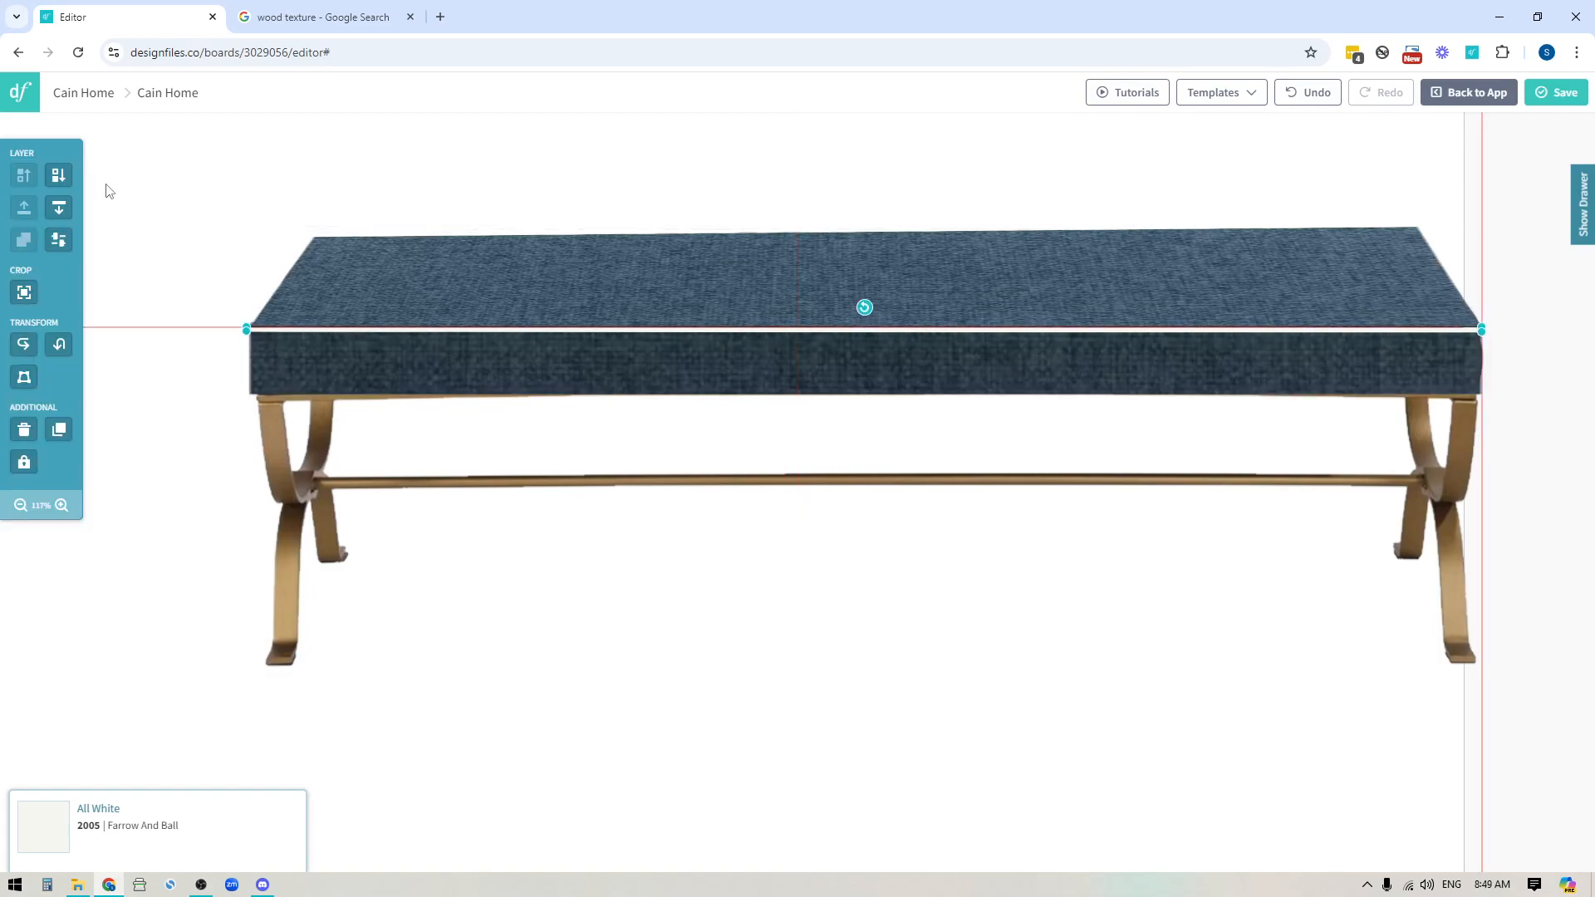
click(20, 505)
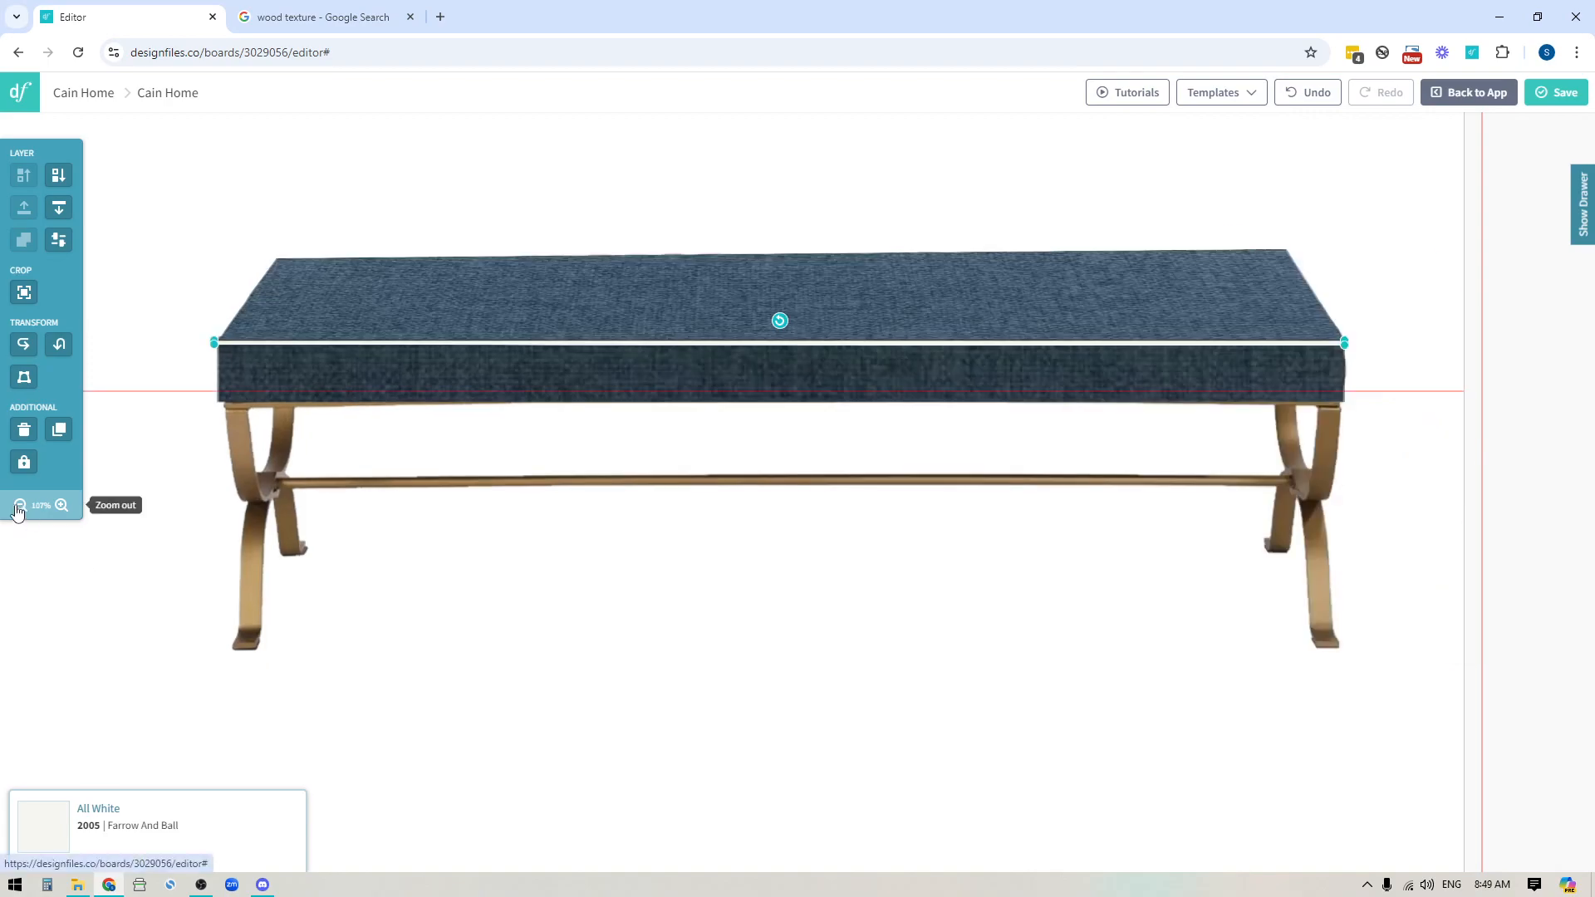
Step: Move the blue-cushioned X-frame bench left beside the other bench options
click(18, 505)
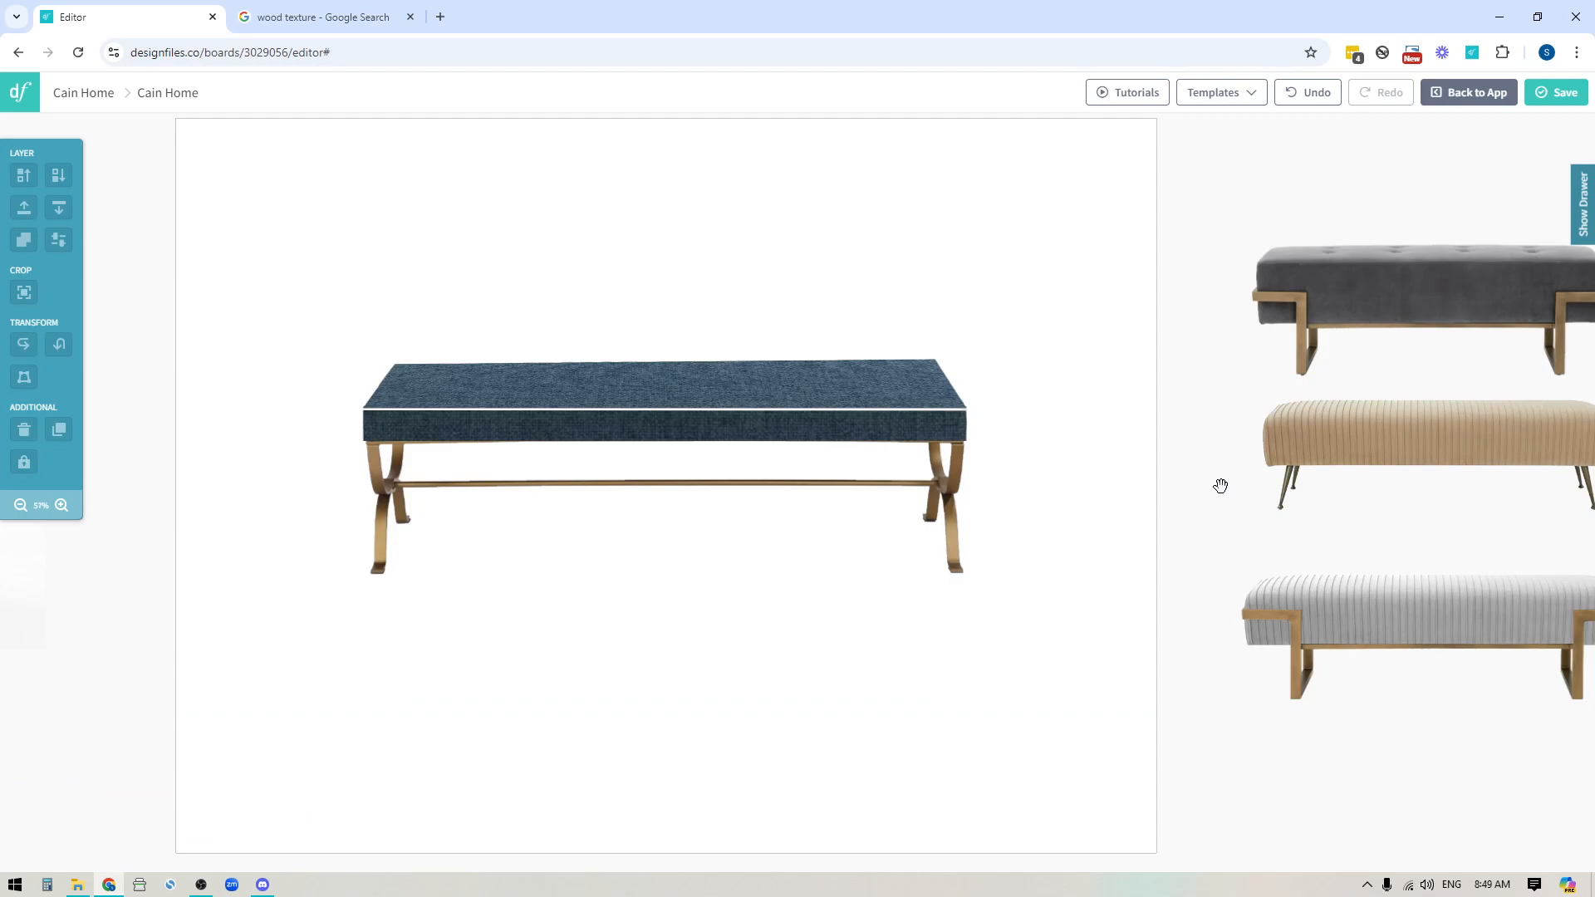
click(62, 505)
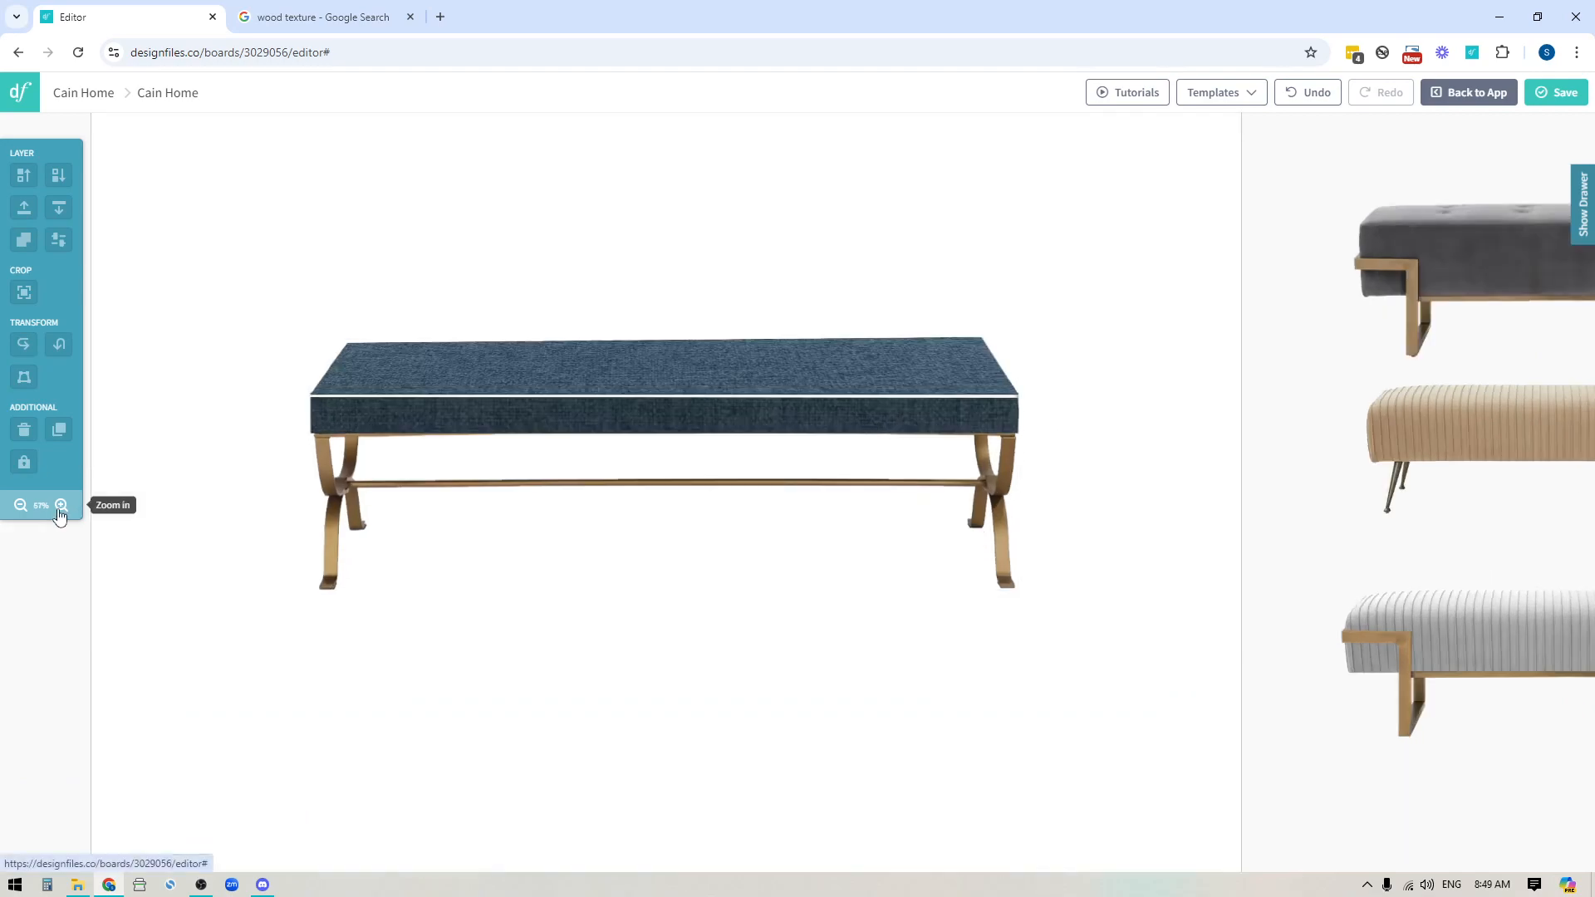
click(60, 505)
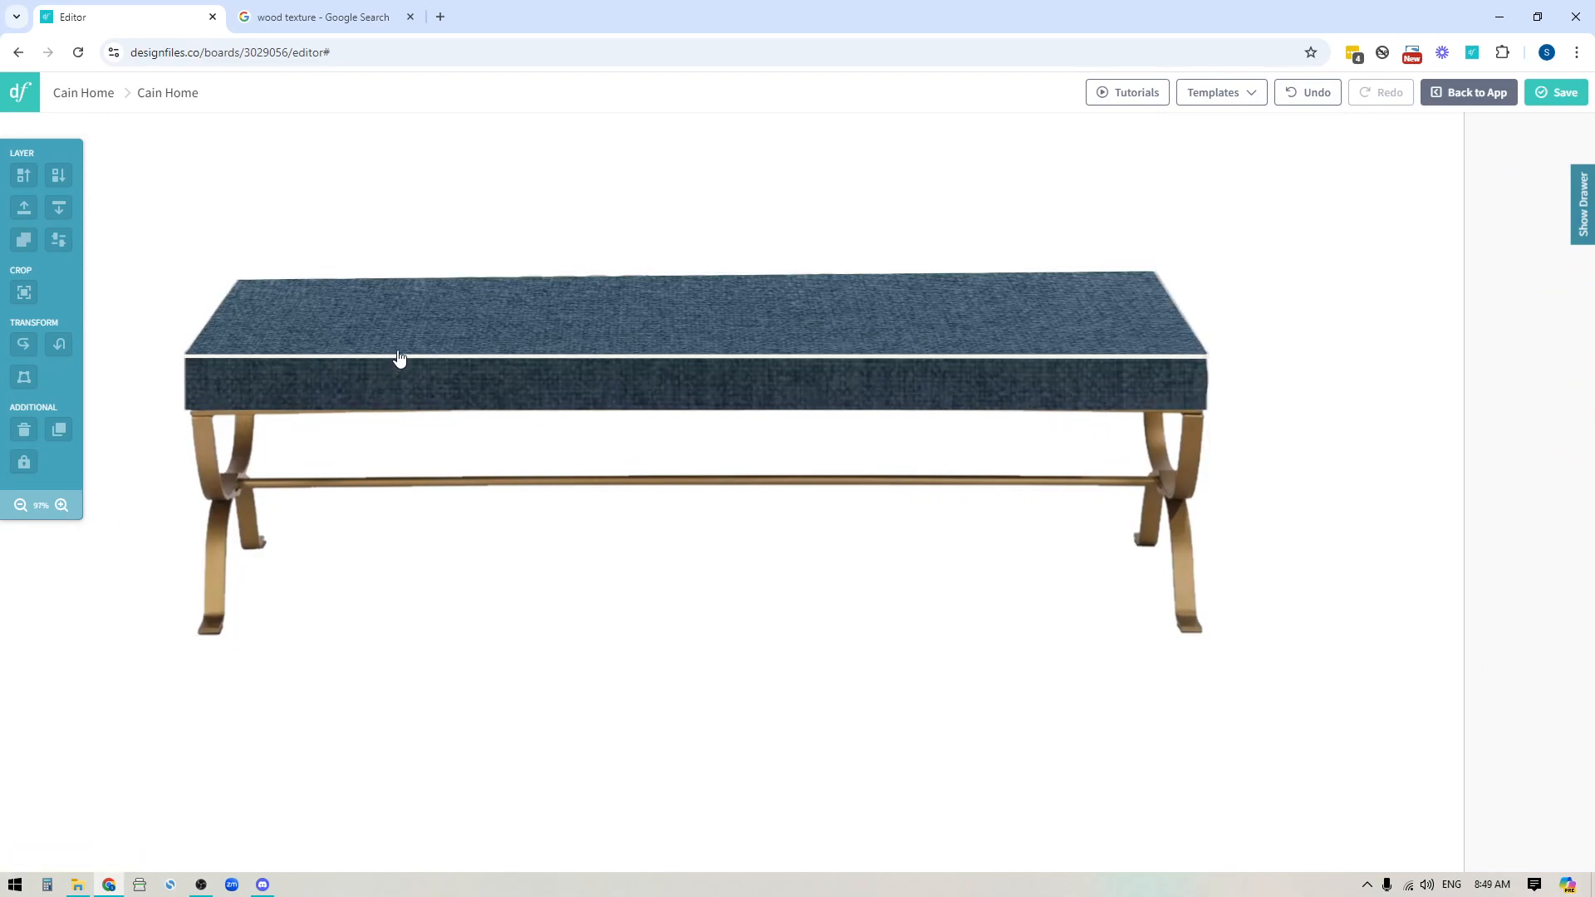
click(400, 359)
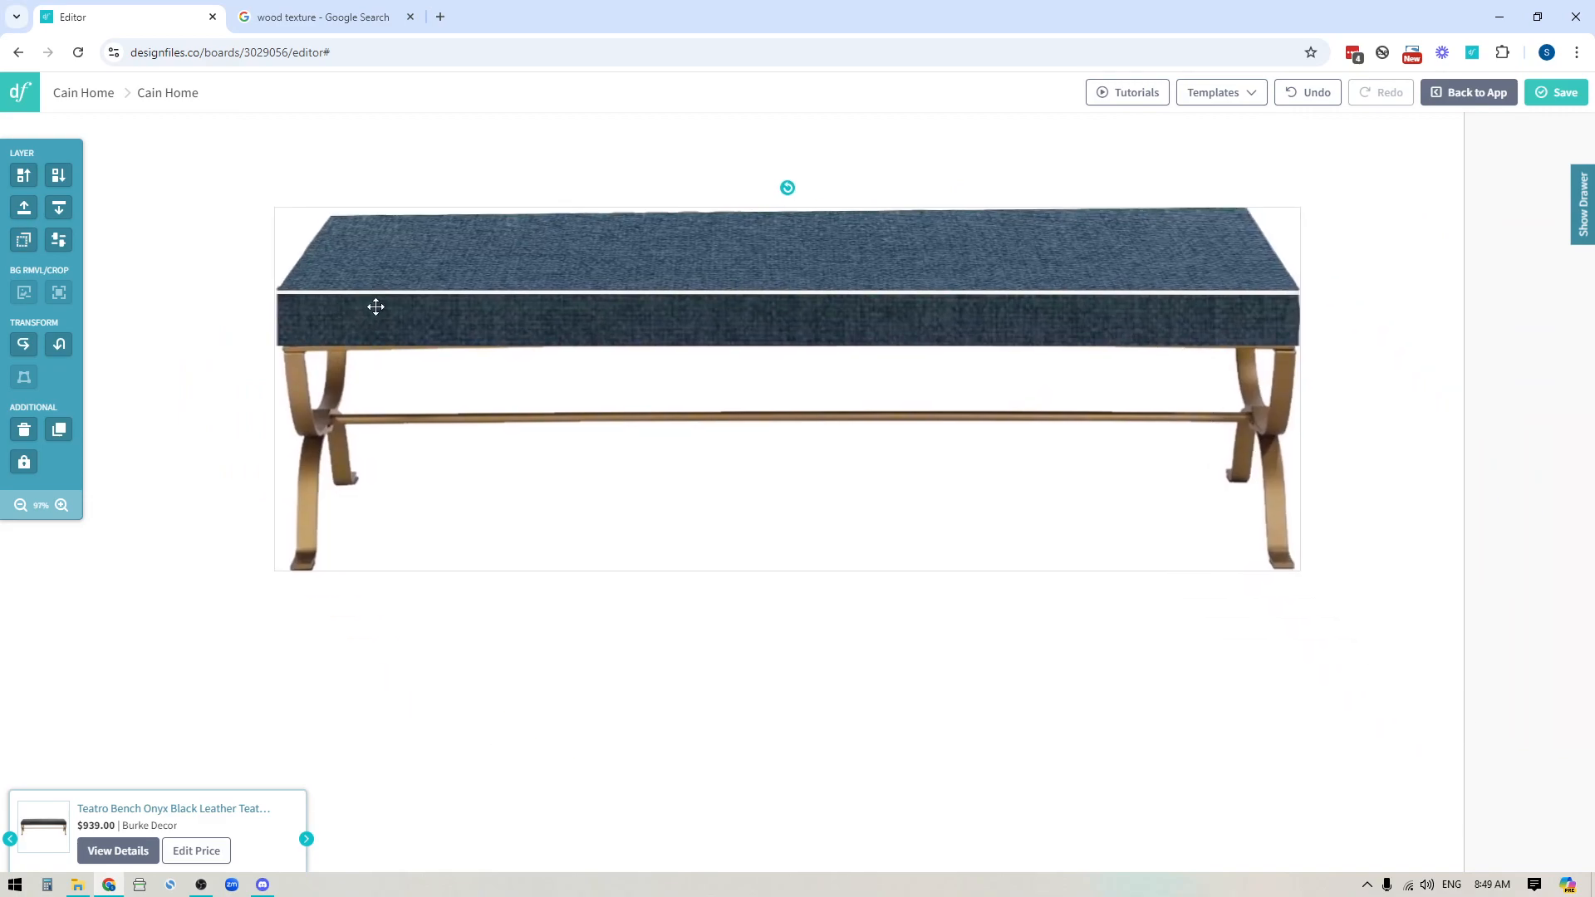
drag(375, 306, 305, 394)
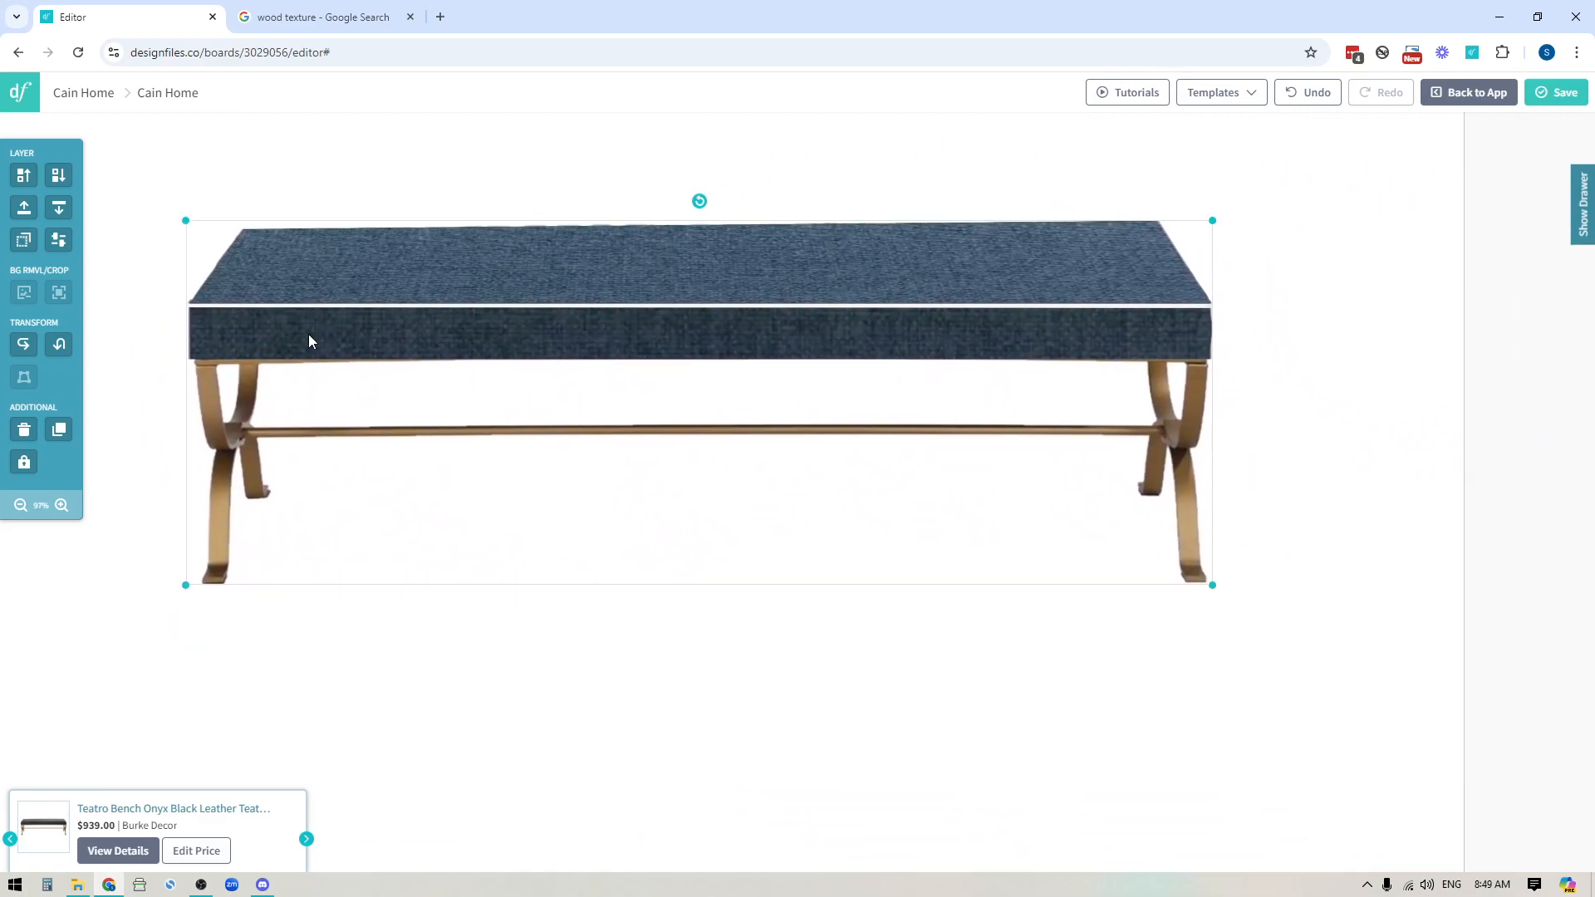
click(19, 505)
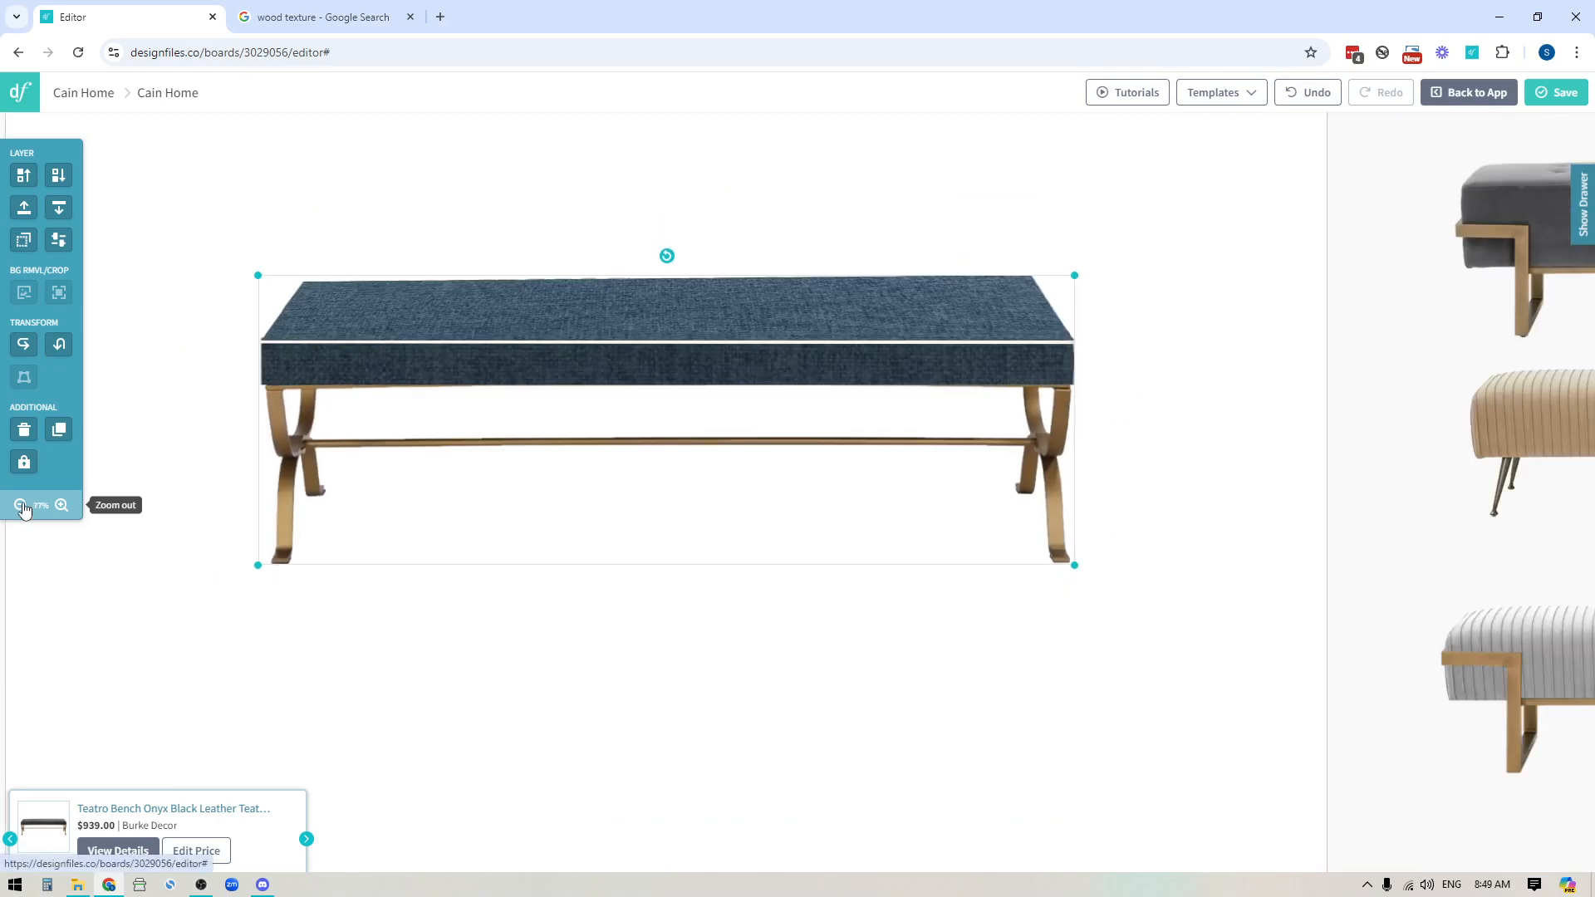
Step: Zoom out to the three catalogue benches and select the bottom striped bench
click(25, 505)
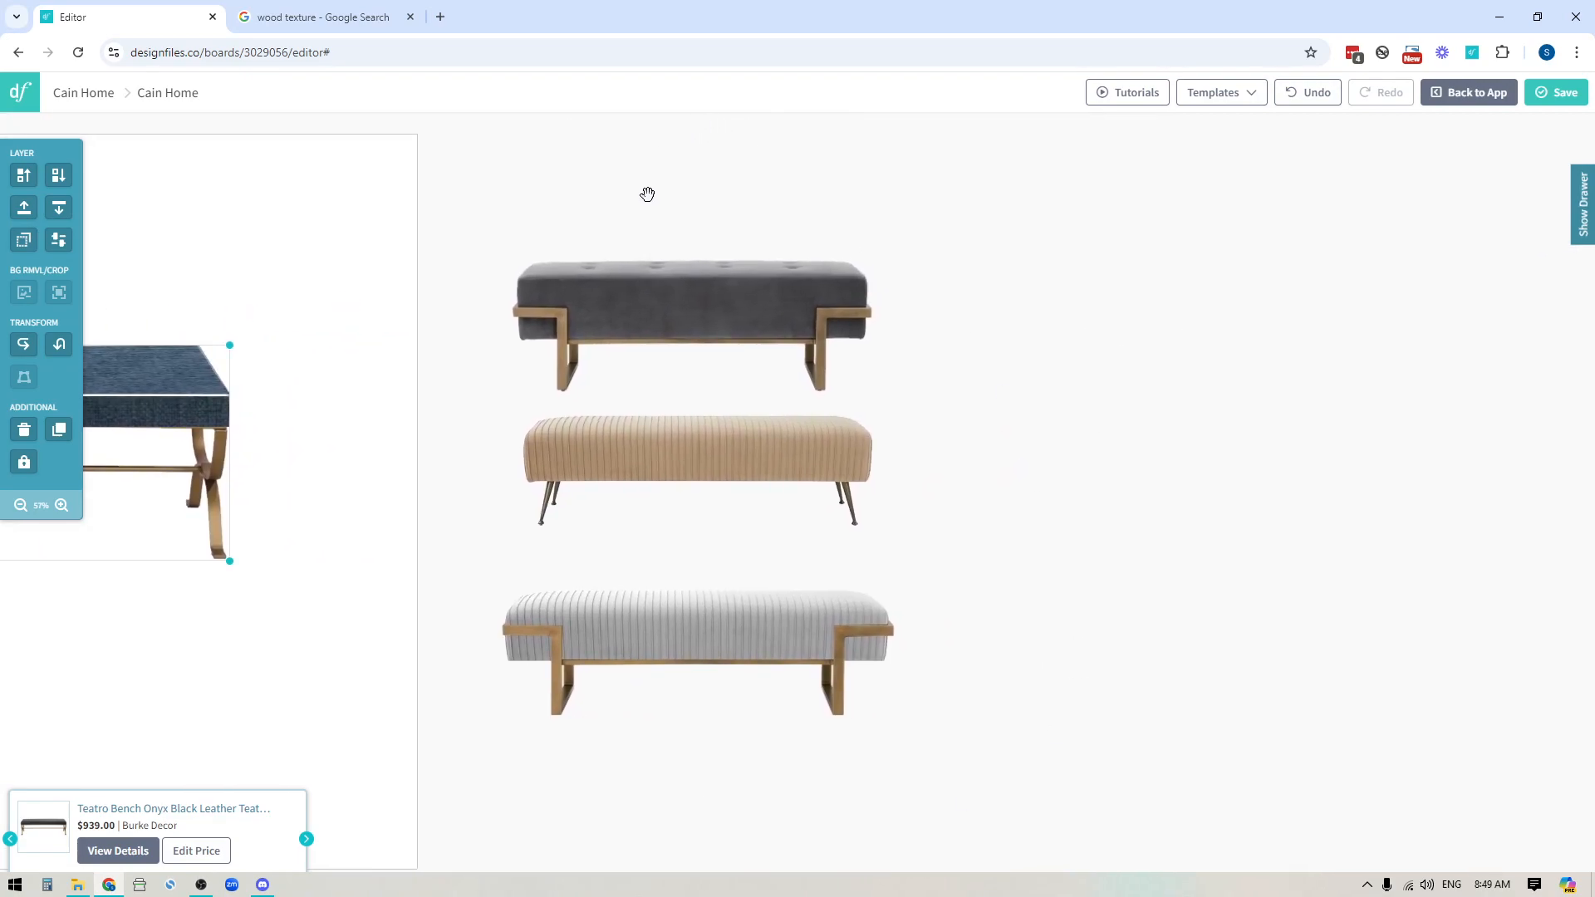
click(696, 468)
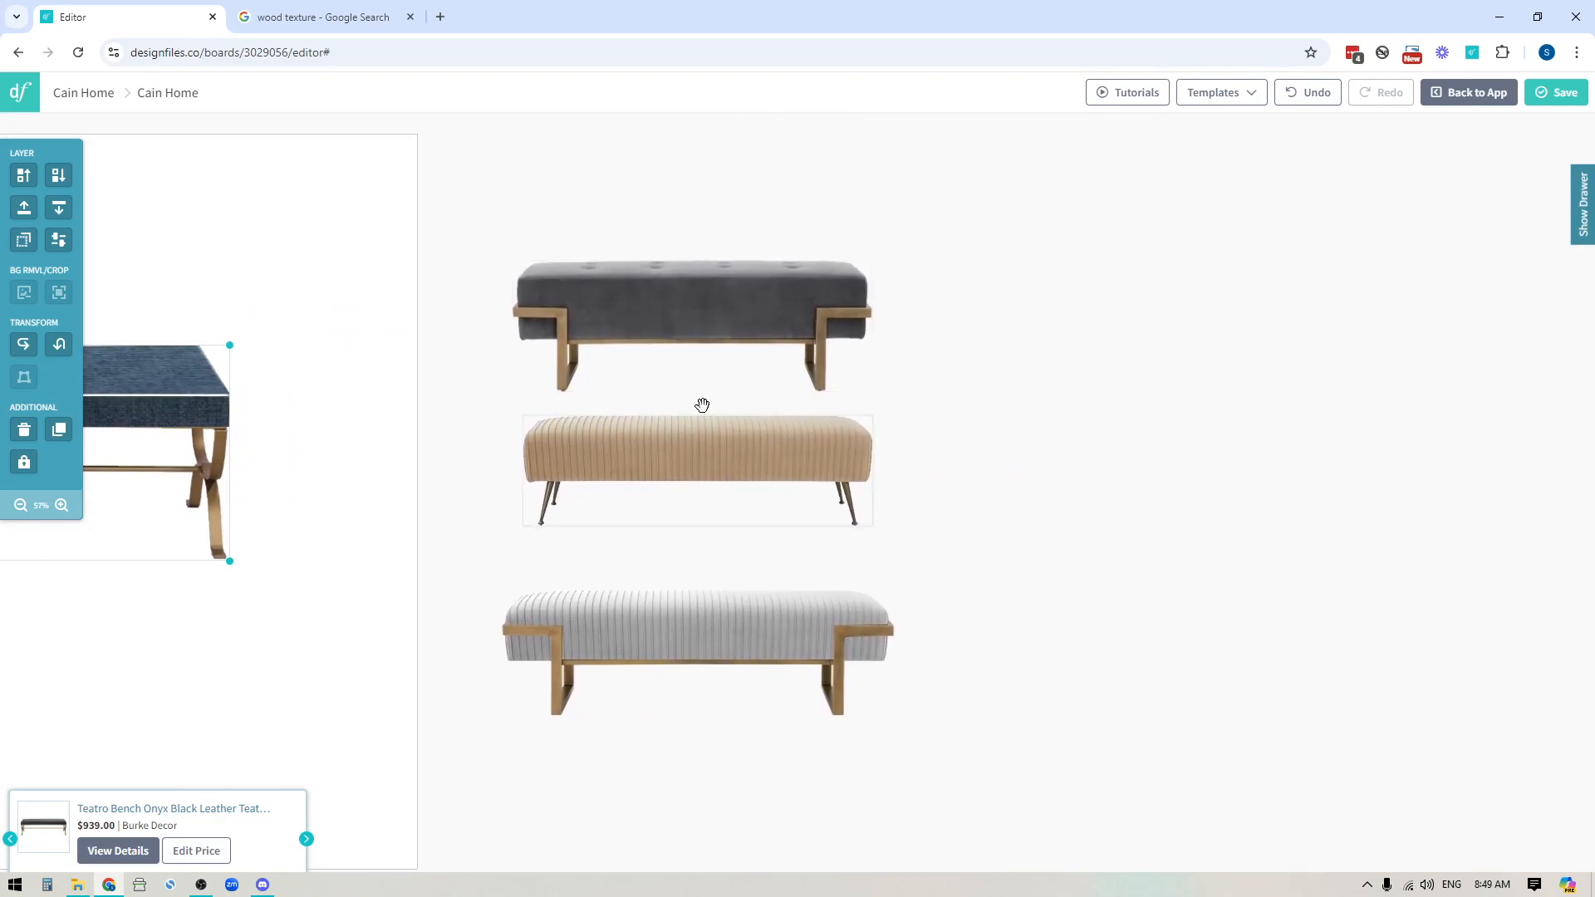
mouse_move(632, 449)
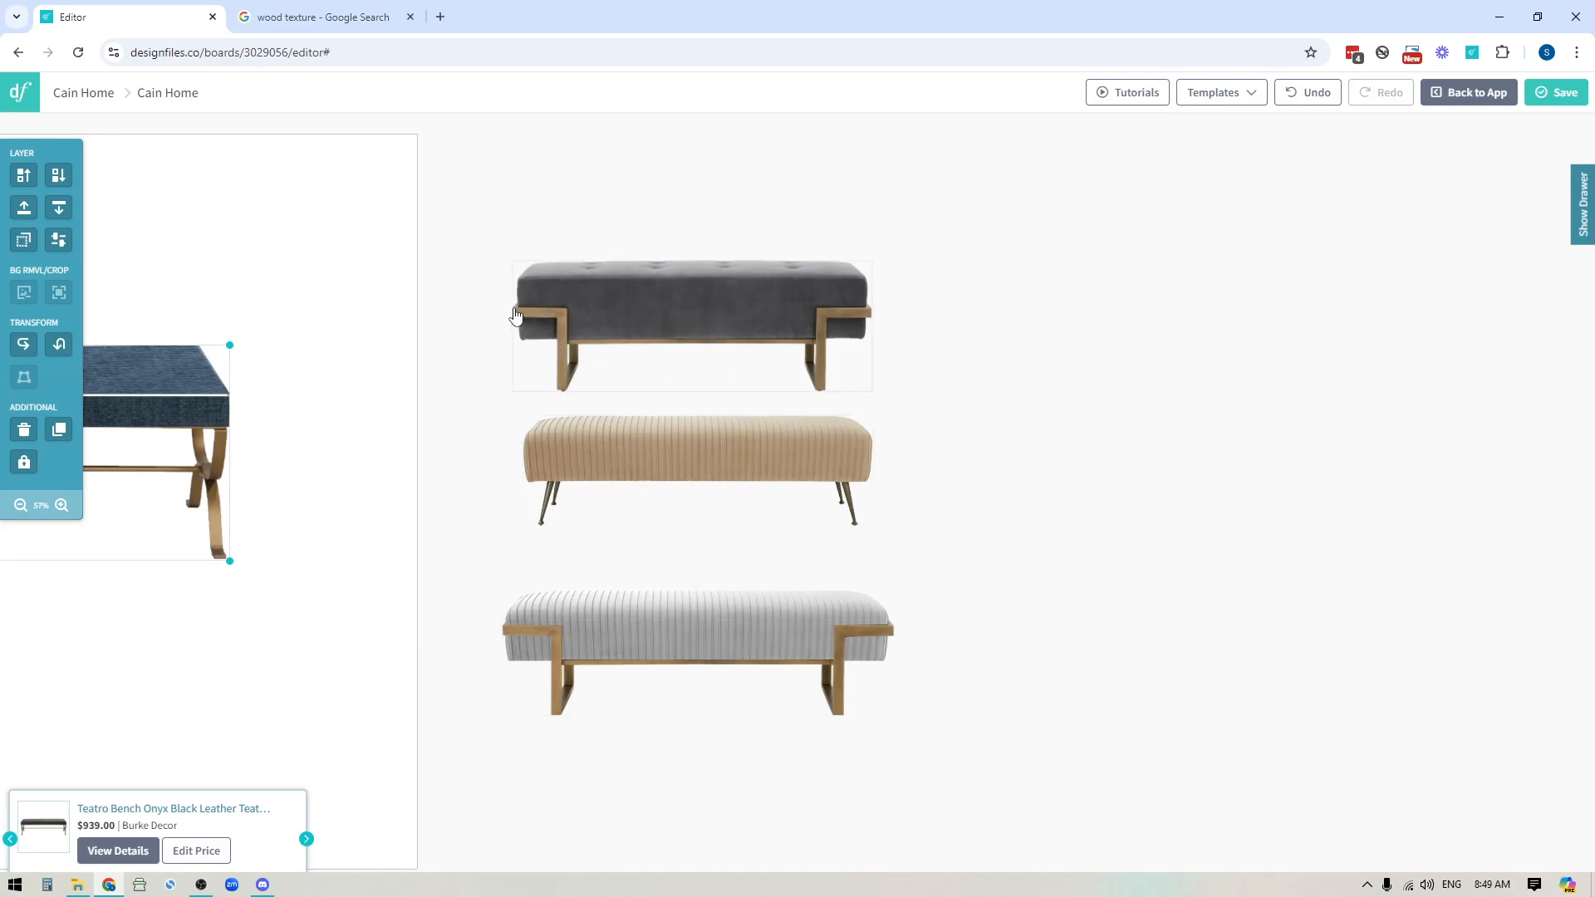
mouse_move(558, 324)
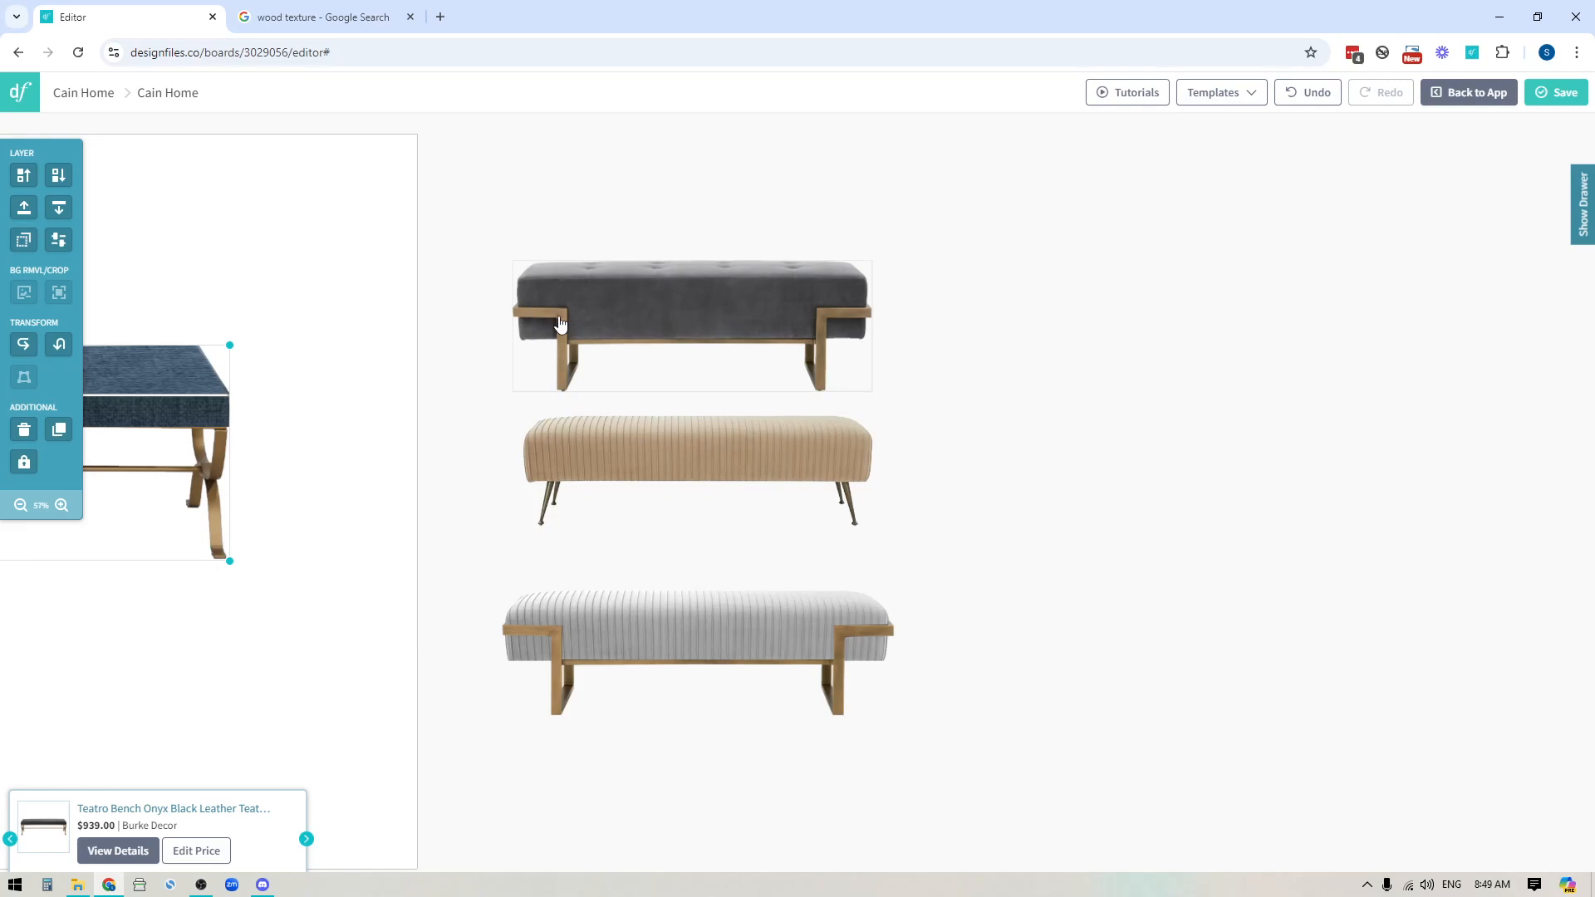
mouse_move(565, 364)
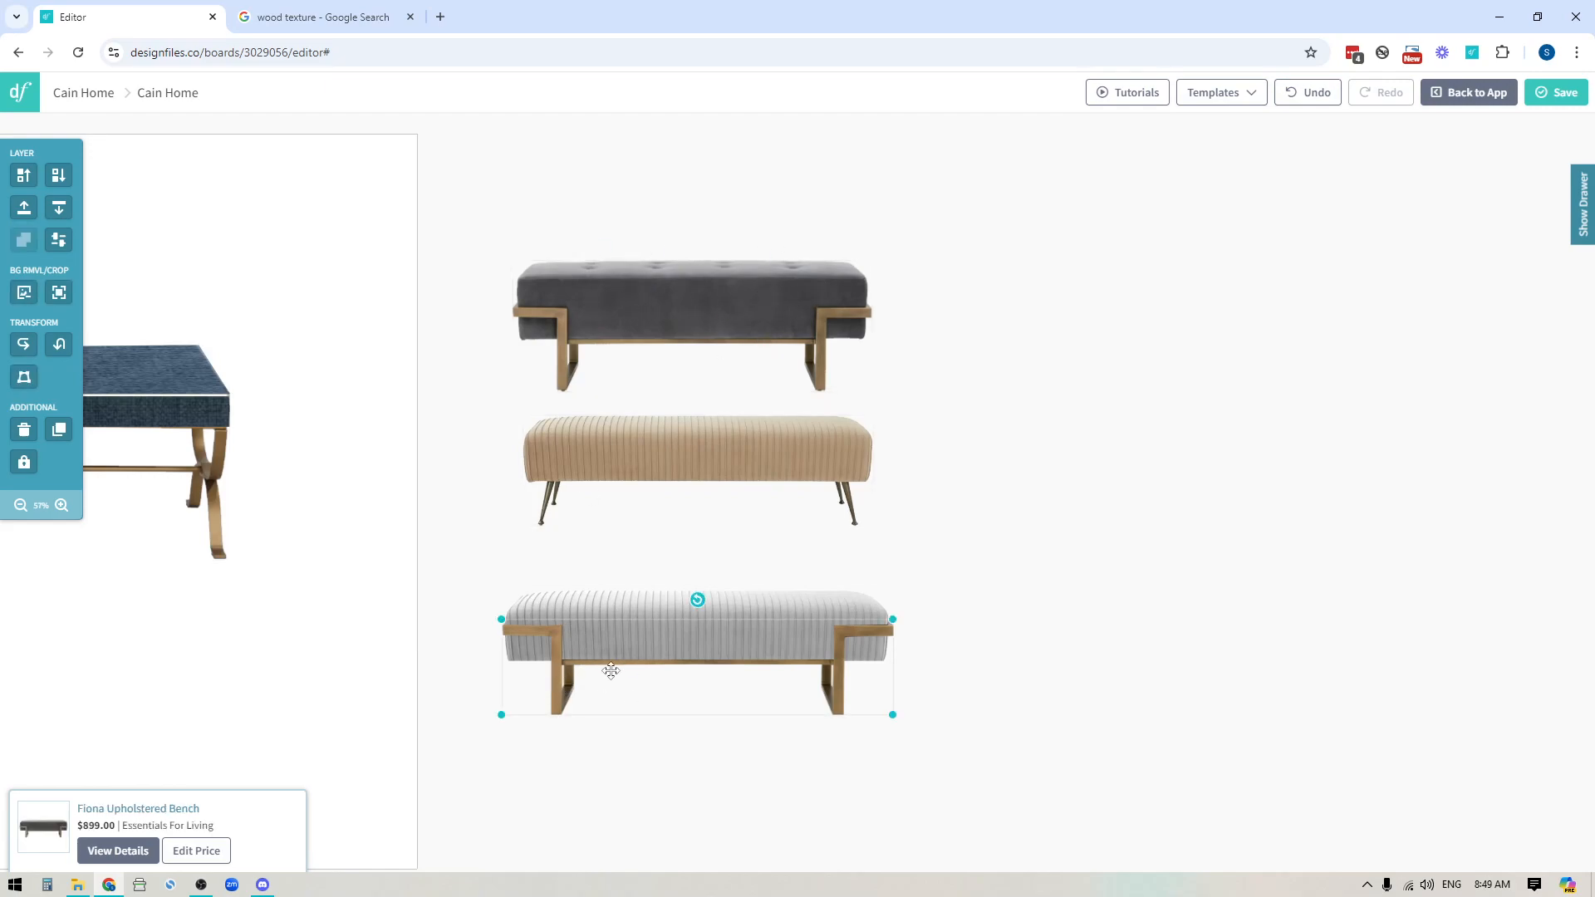
mouse_move(23, 293)
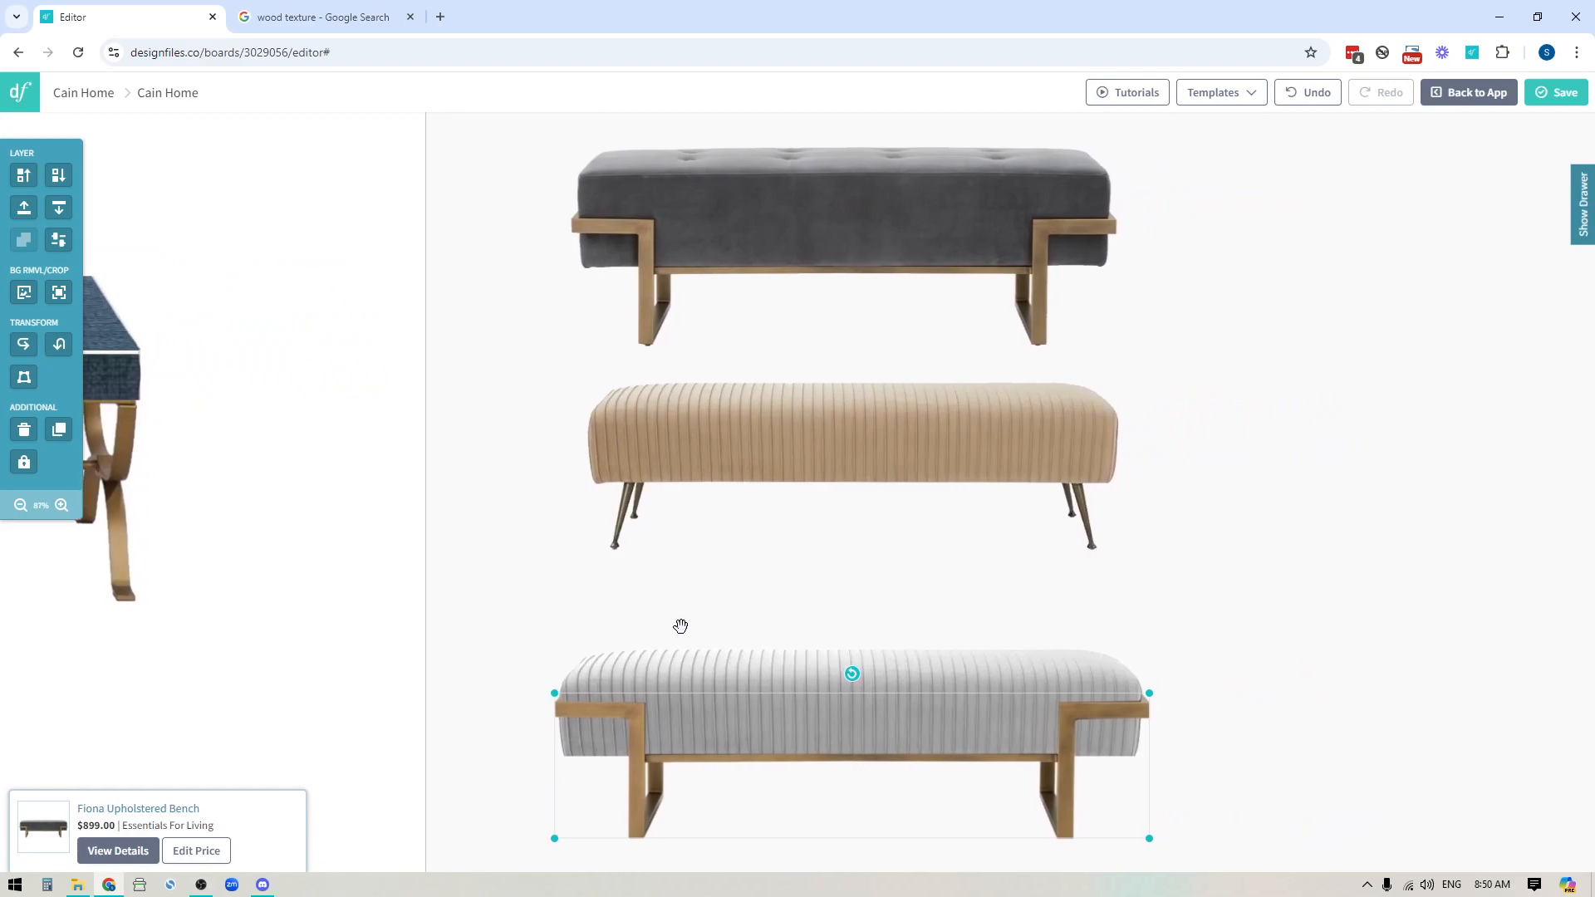
mouse_move(582, 701)
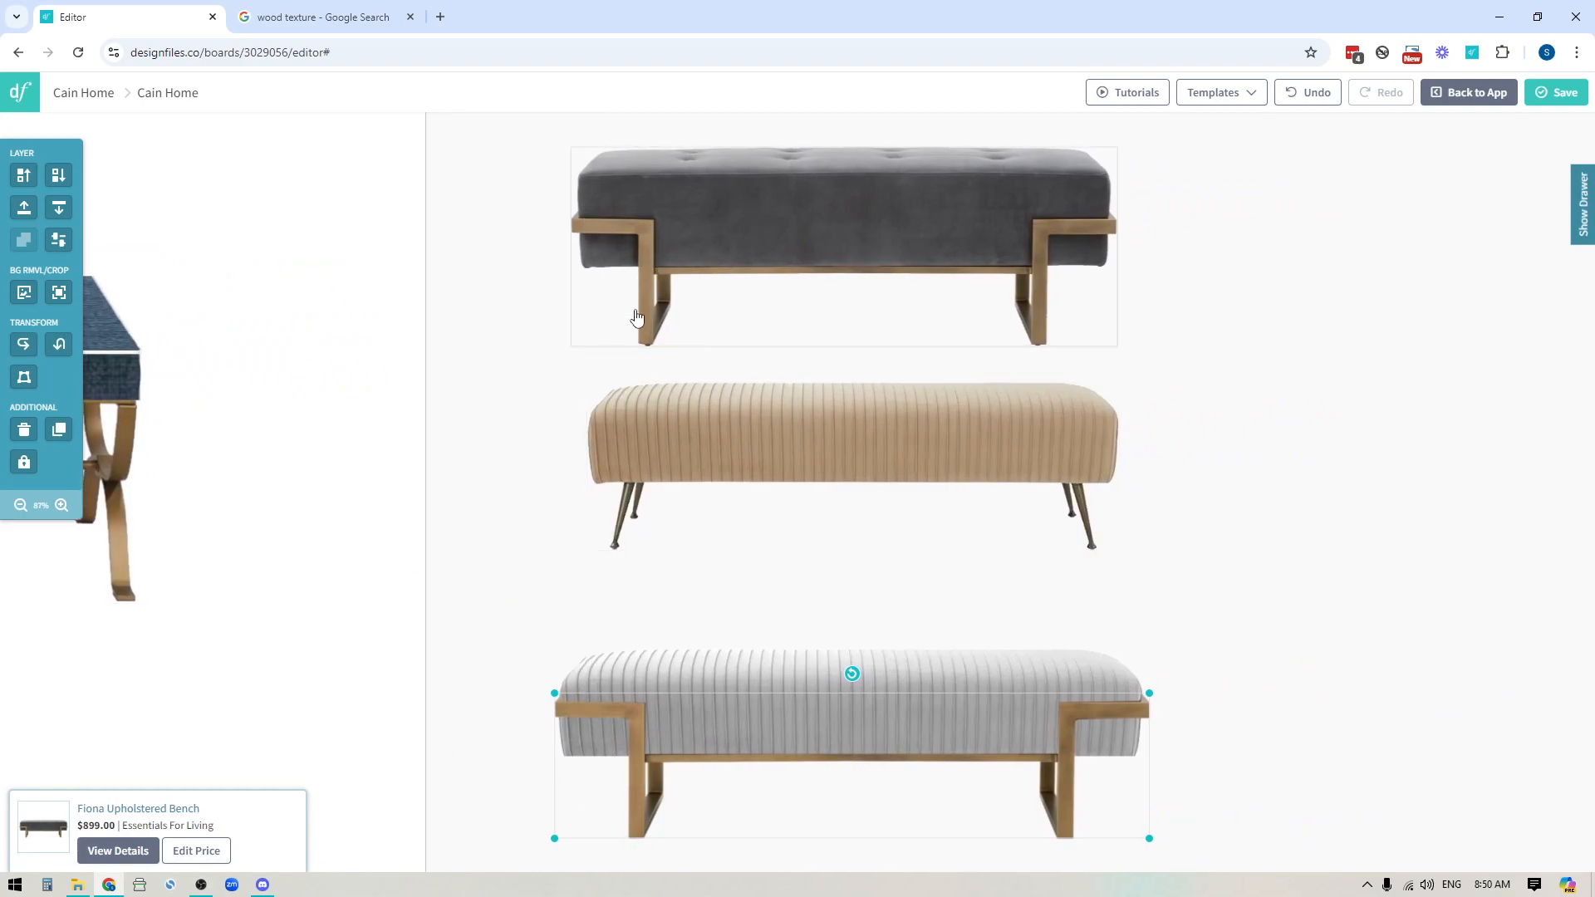
mouse_move(23, 292)
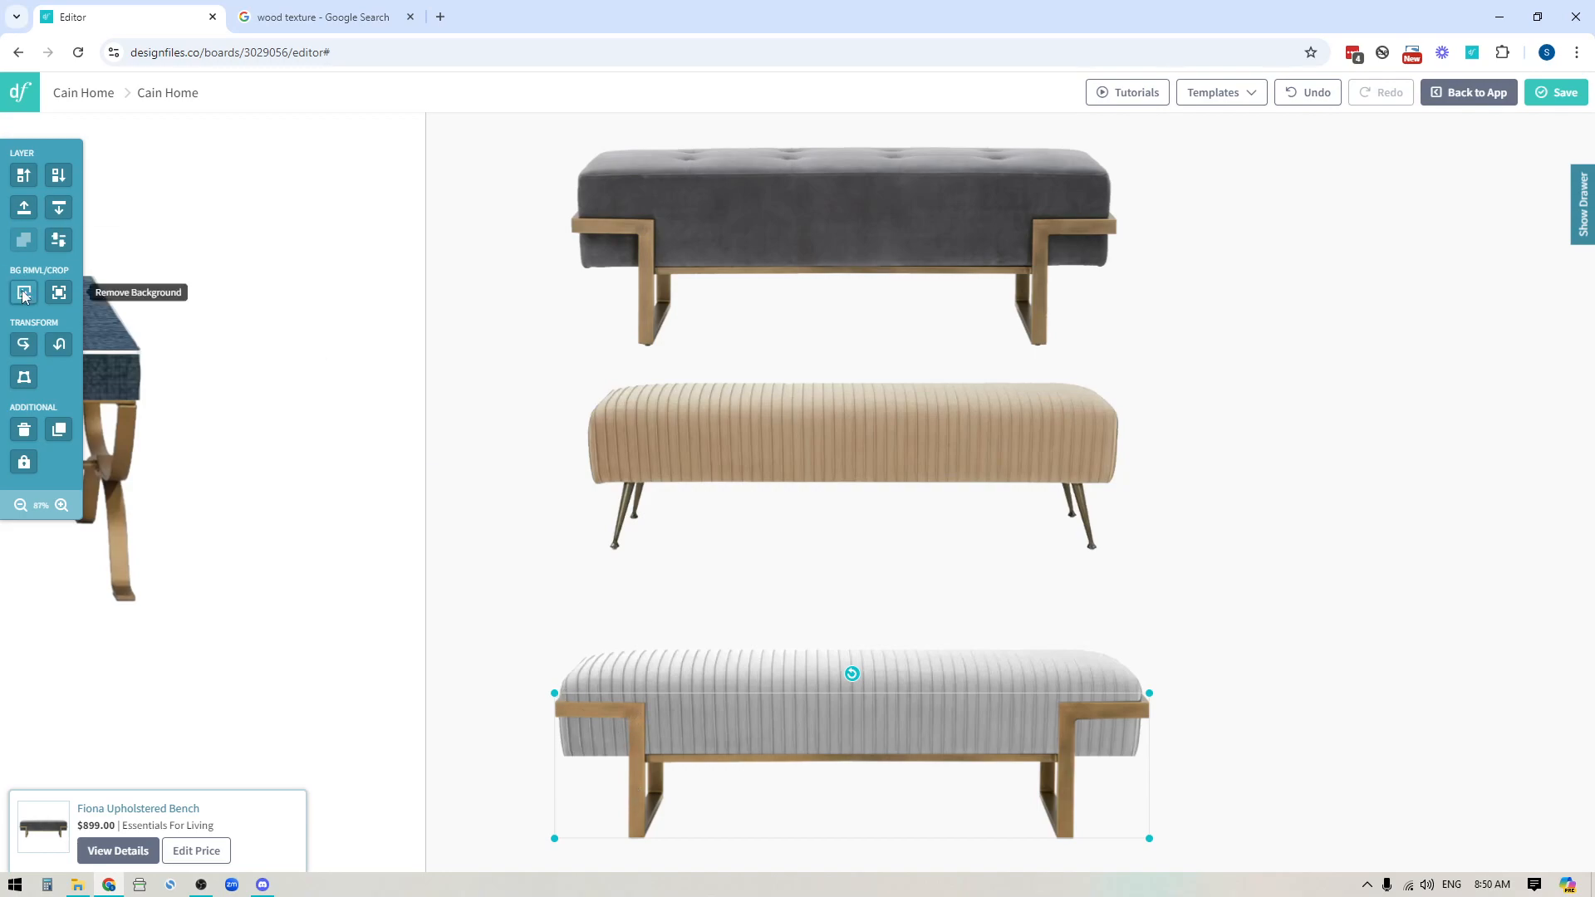
Step: Dismiss Remove Background unchanged, then start cropping the bottom bench's cushion layer
click(23, 292)
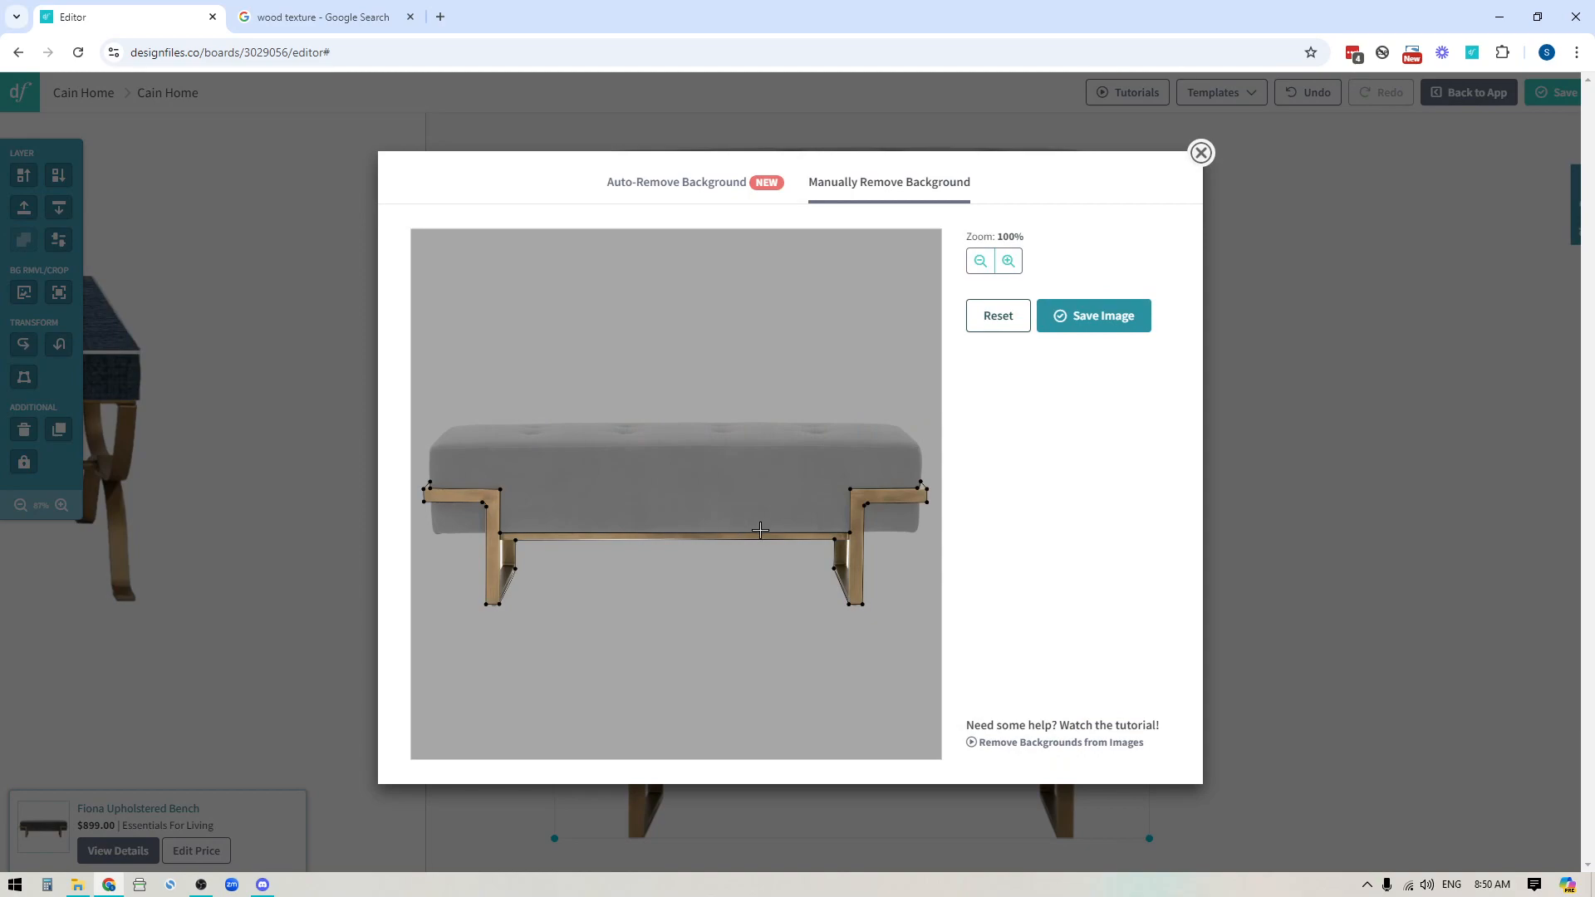
mouse_move(840, 479)
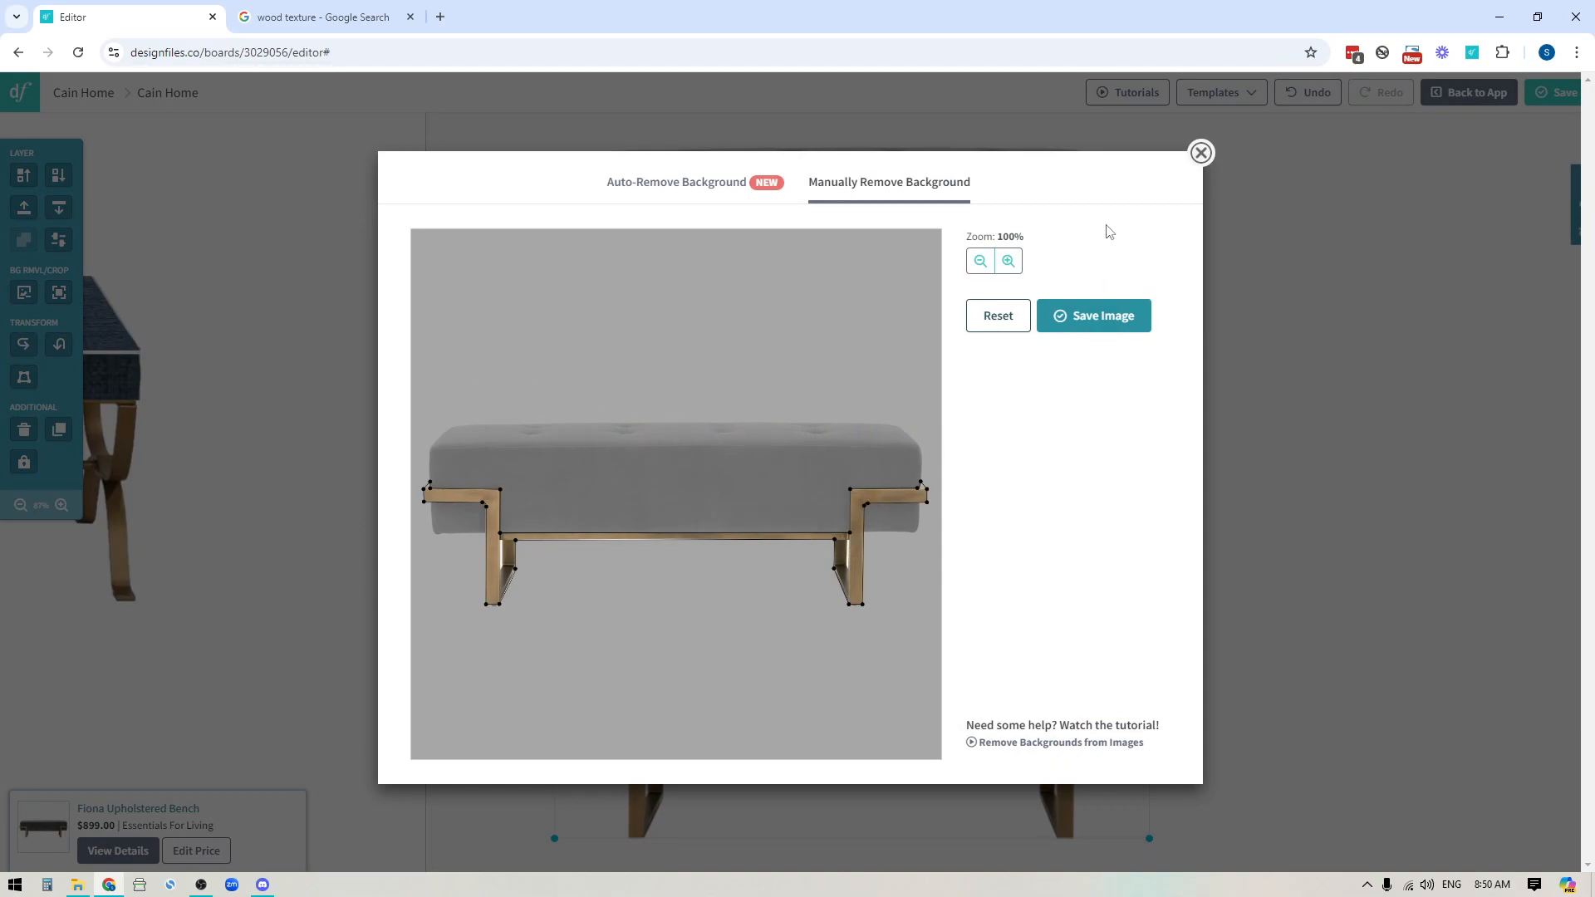
click(1200, 153)
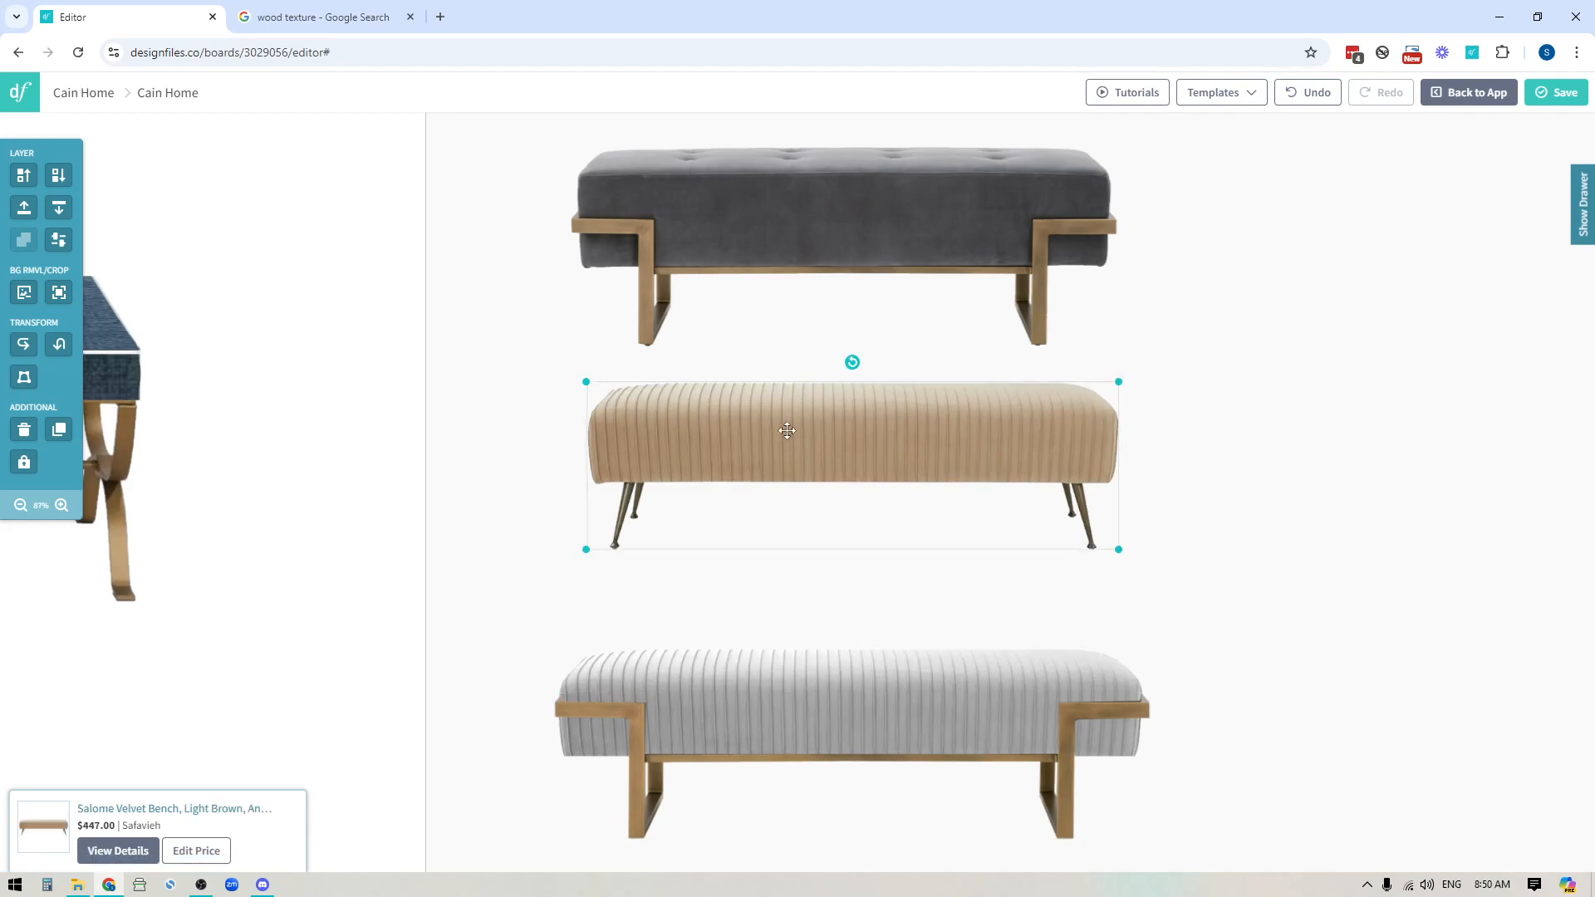
click(853, 743)
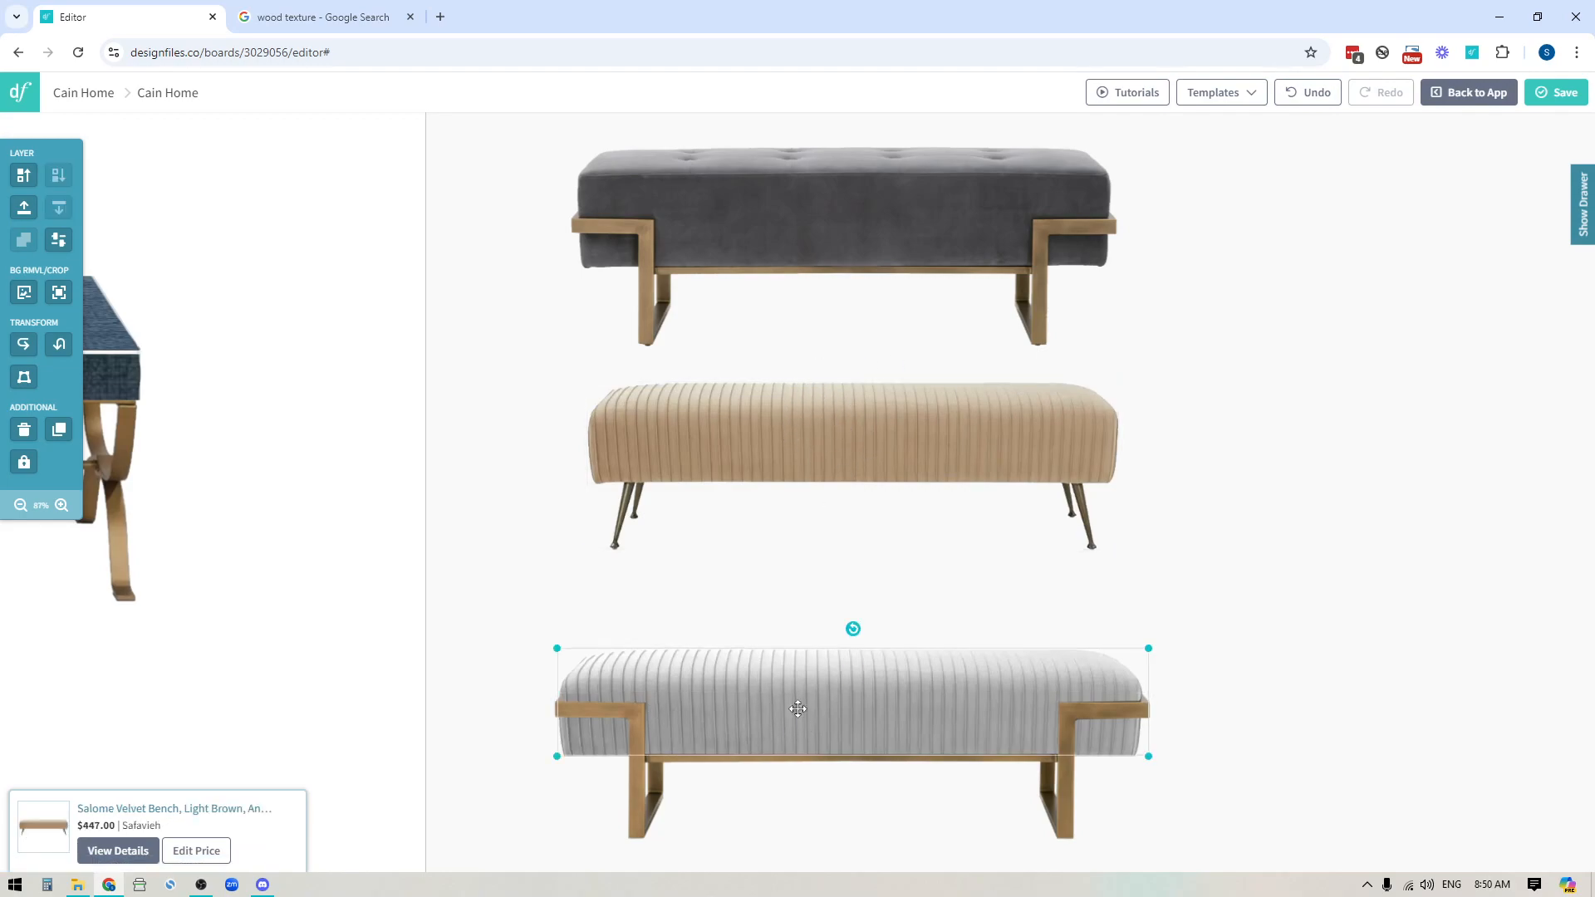
click(58, 293)
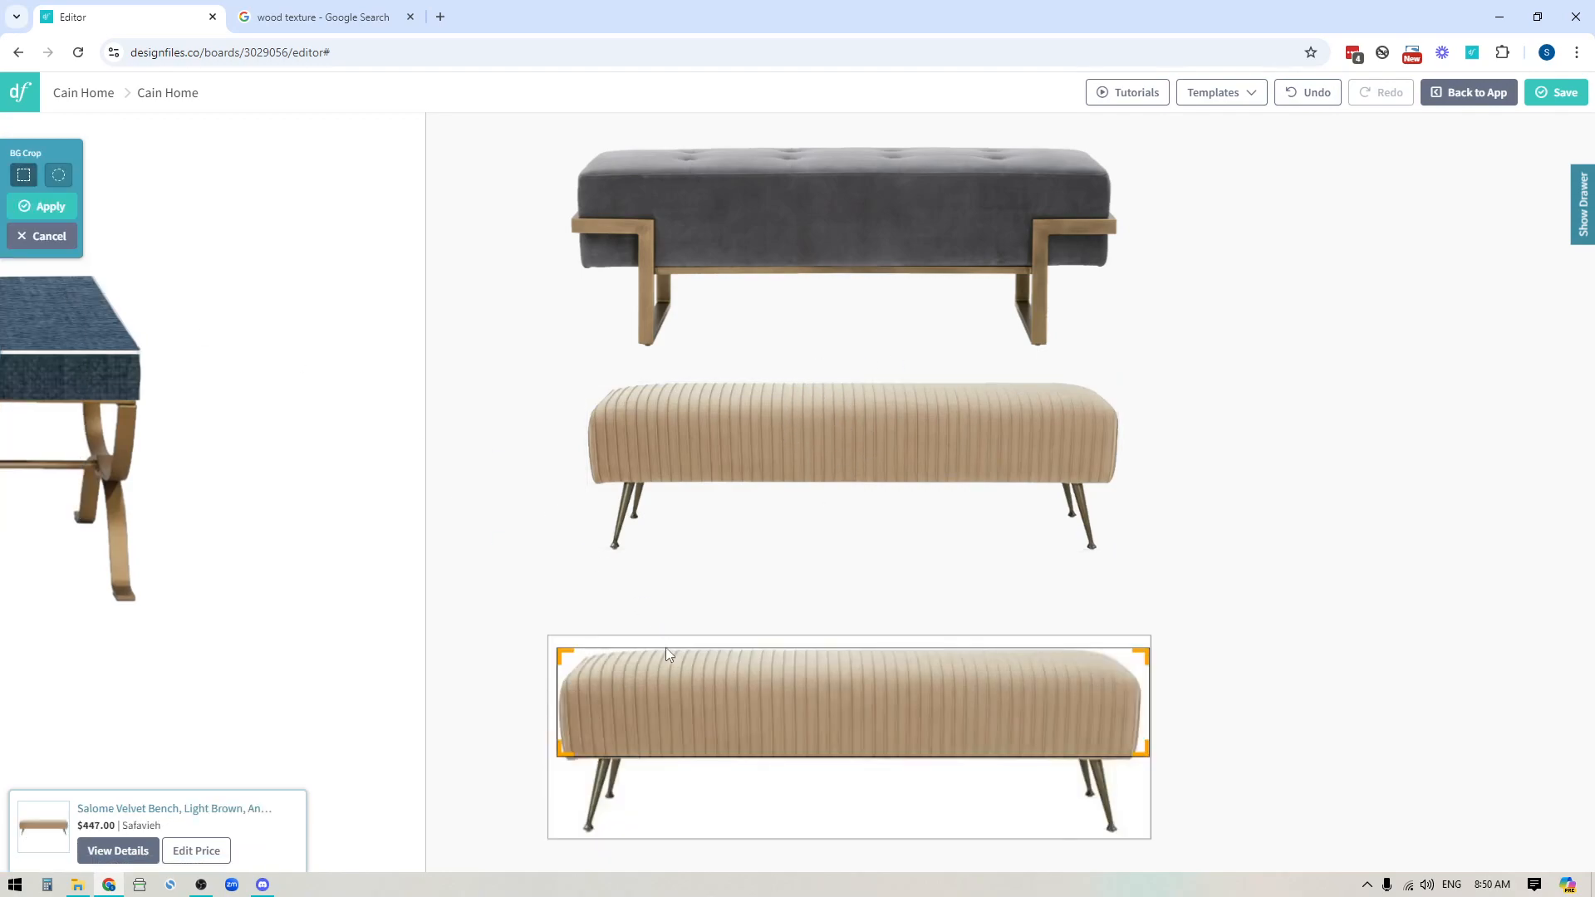
mouse_move(844, 420)
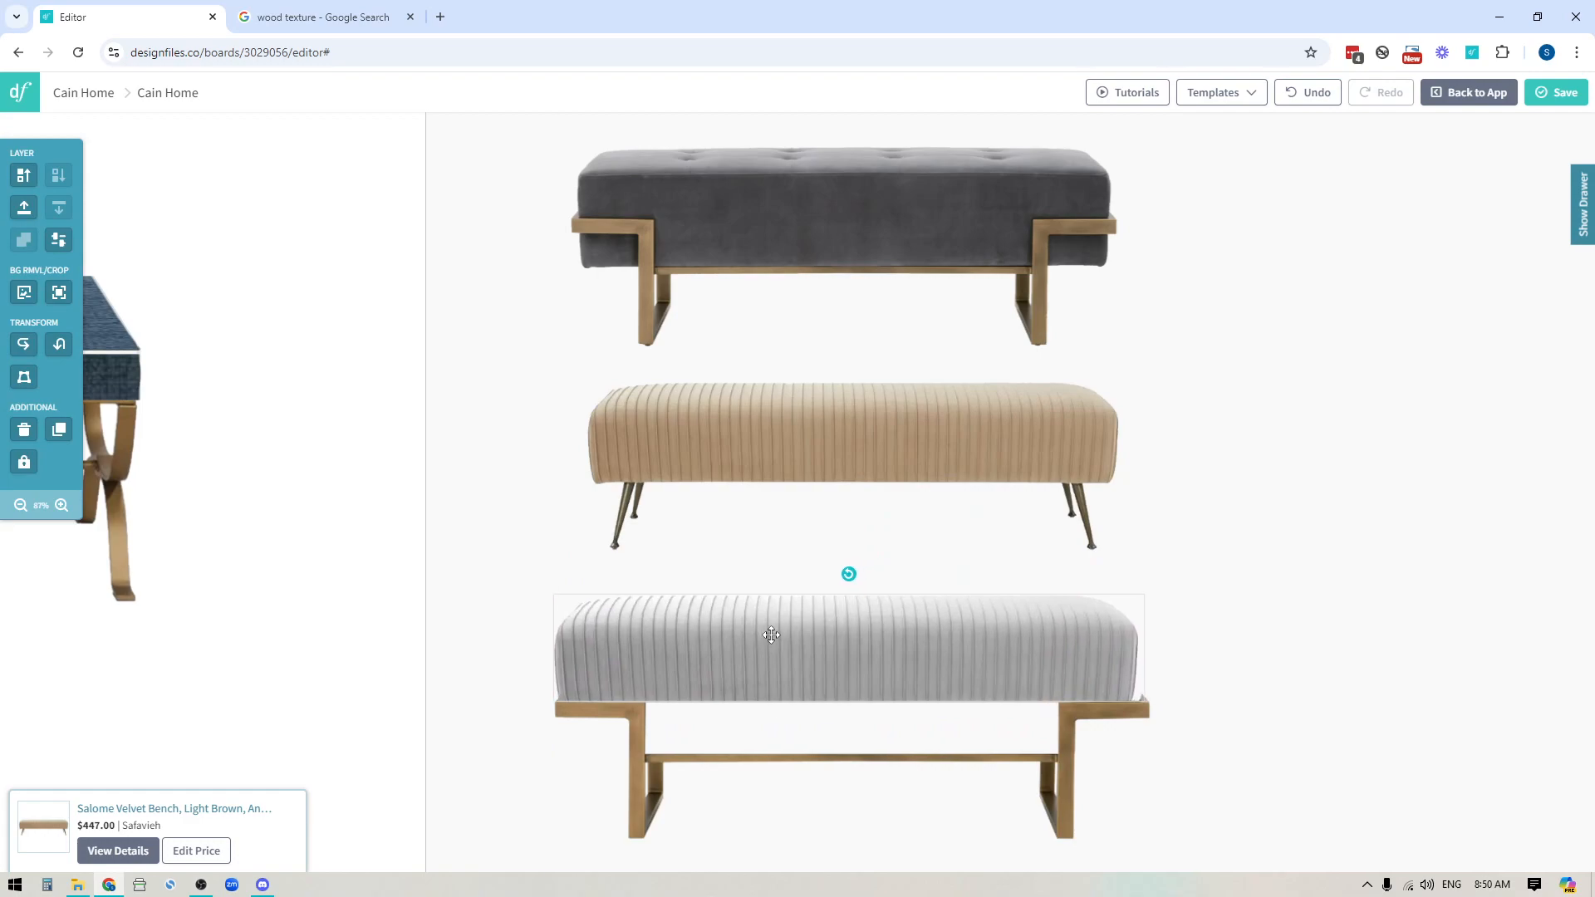
Step: Undo the shift so the grey cushion sits back inside the gold frame
click(769, 635)
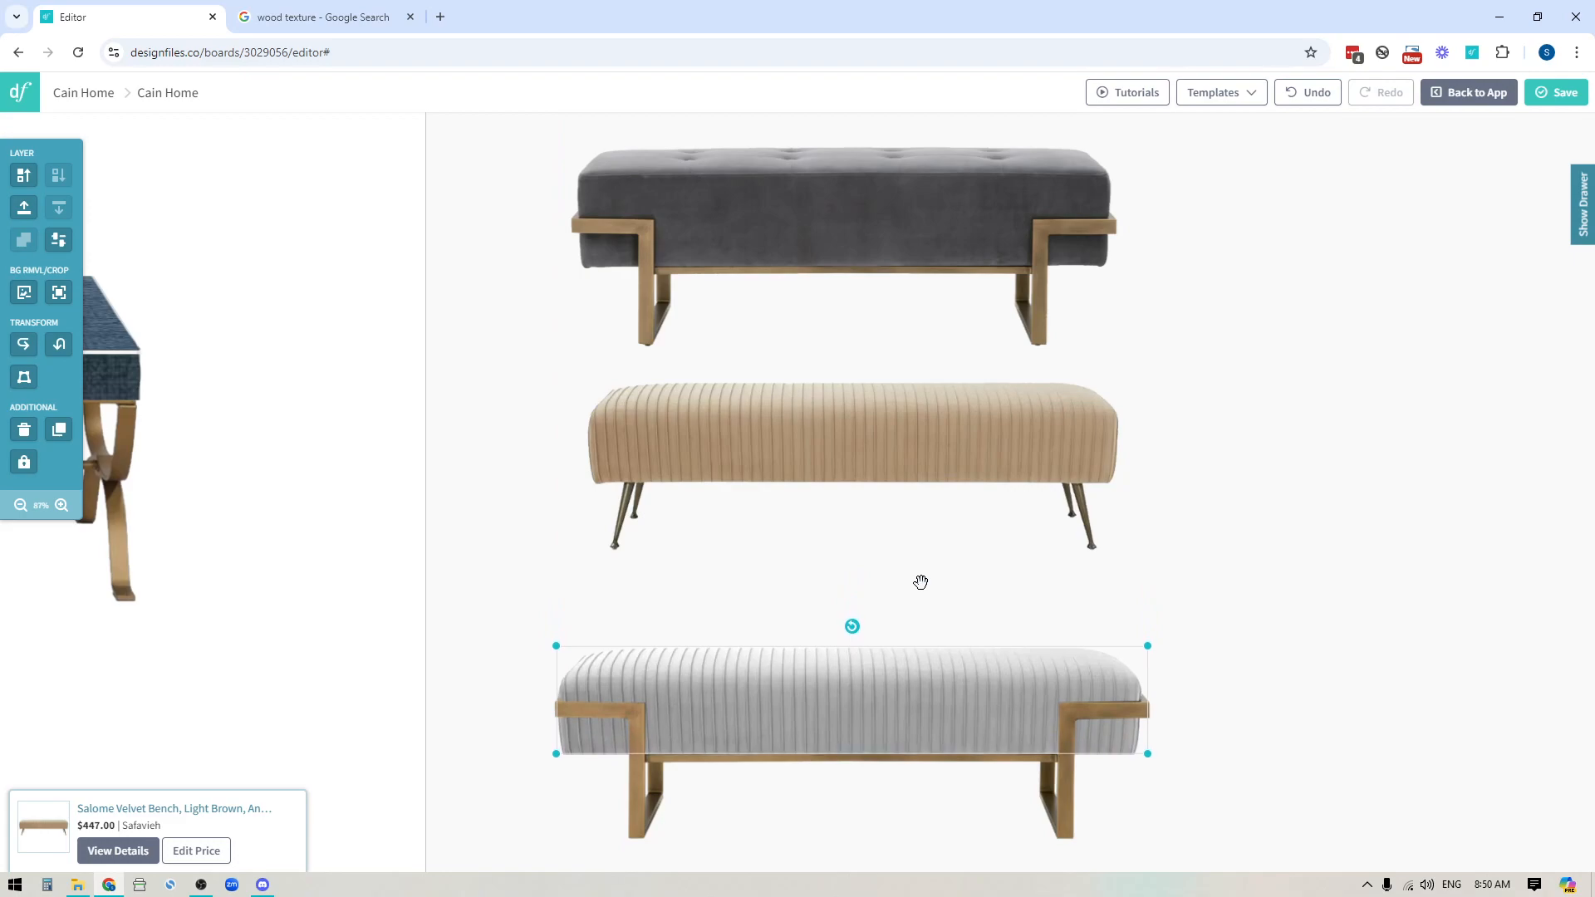
mouse_move(844, 395)
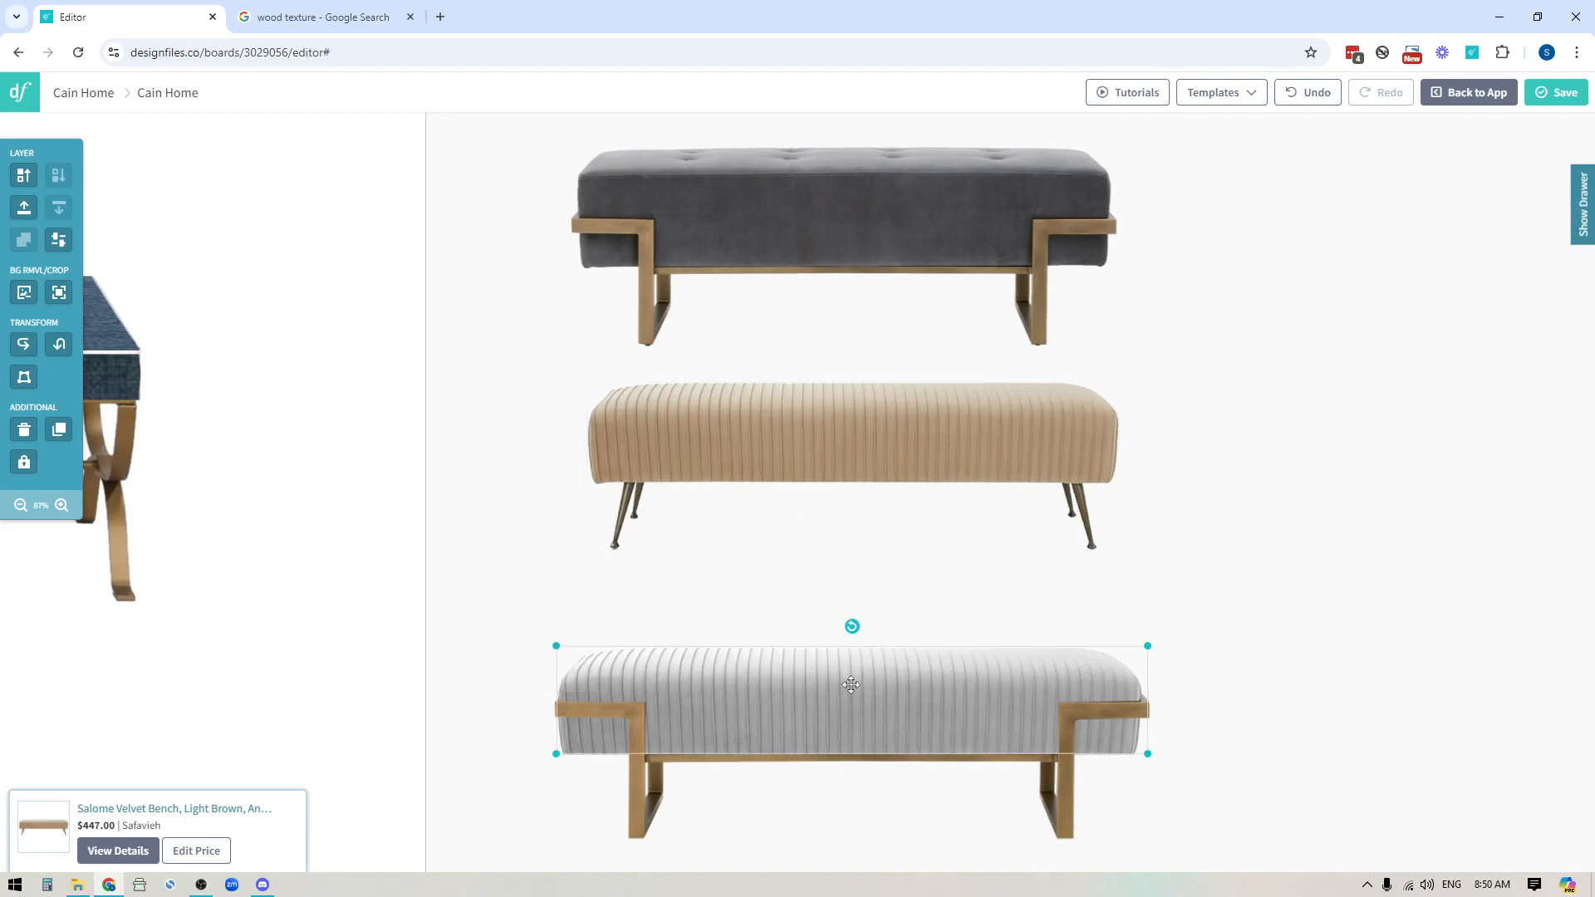
Step: Adjust the cushion's brightness back and forth, settling near a light grey
click(59, 239)
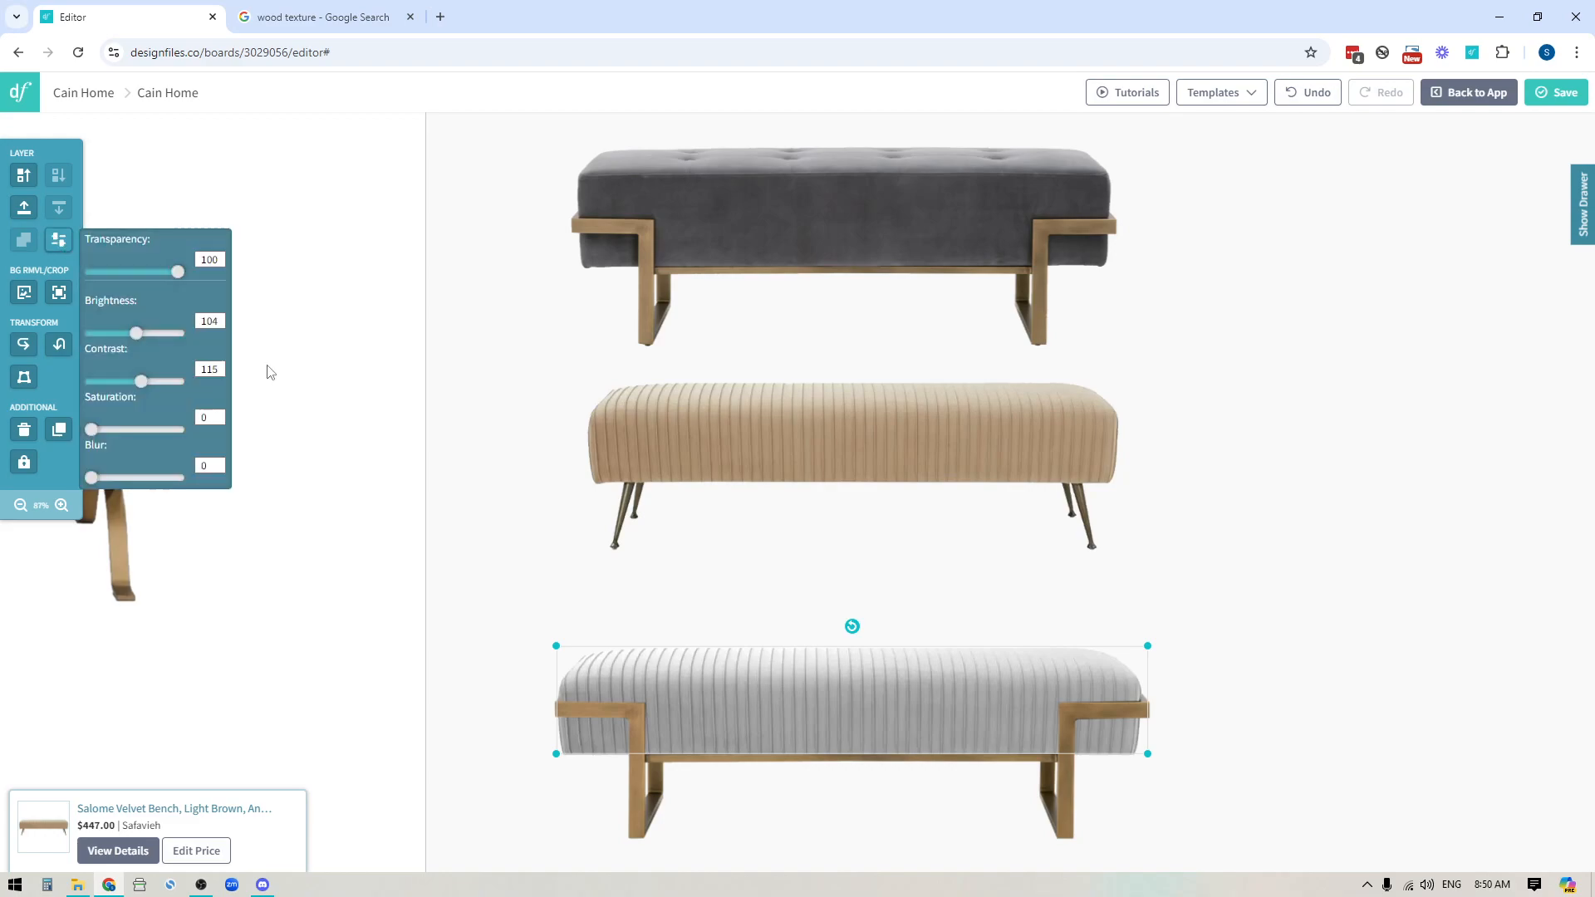
drag(137, 334, 151, 334)
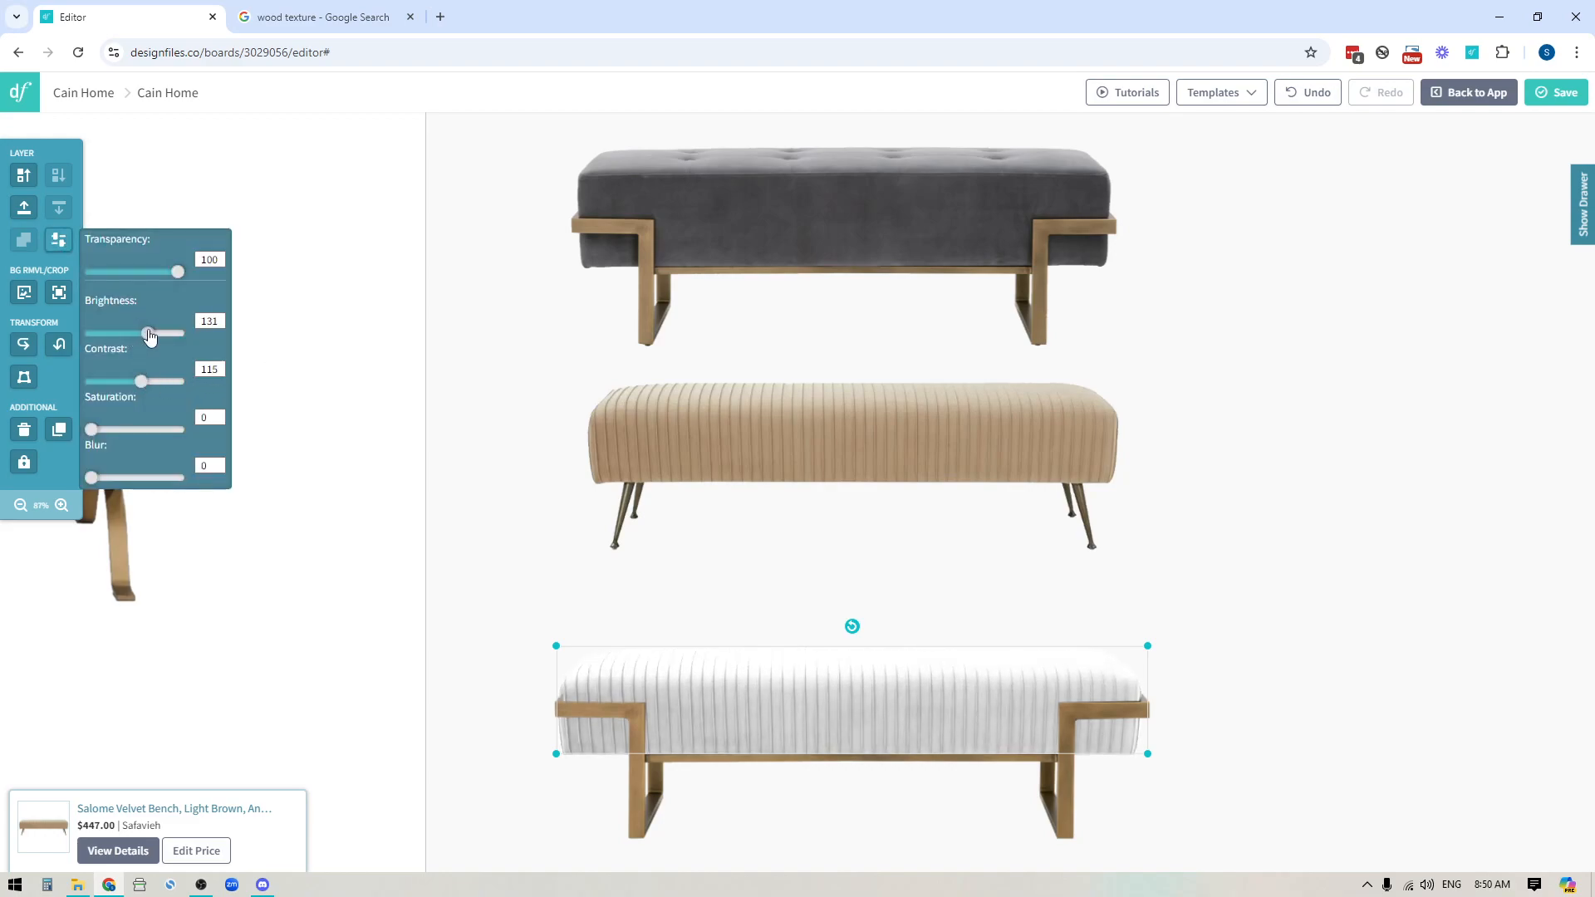
drag(178, 334, 118, 334)
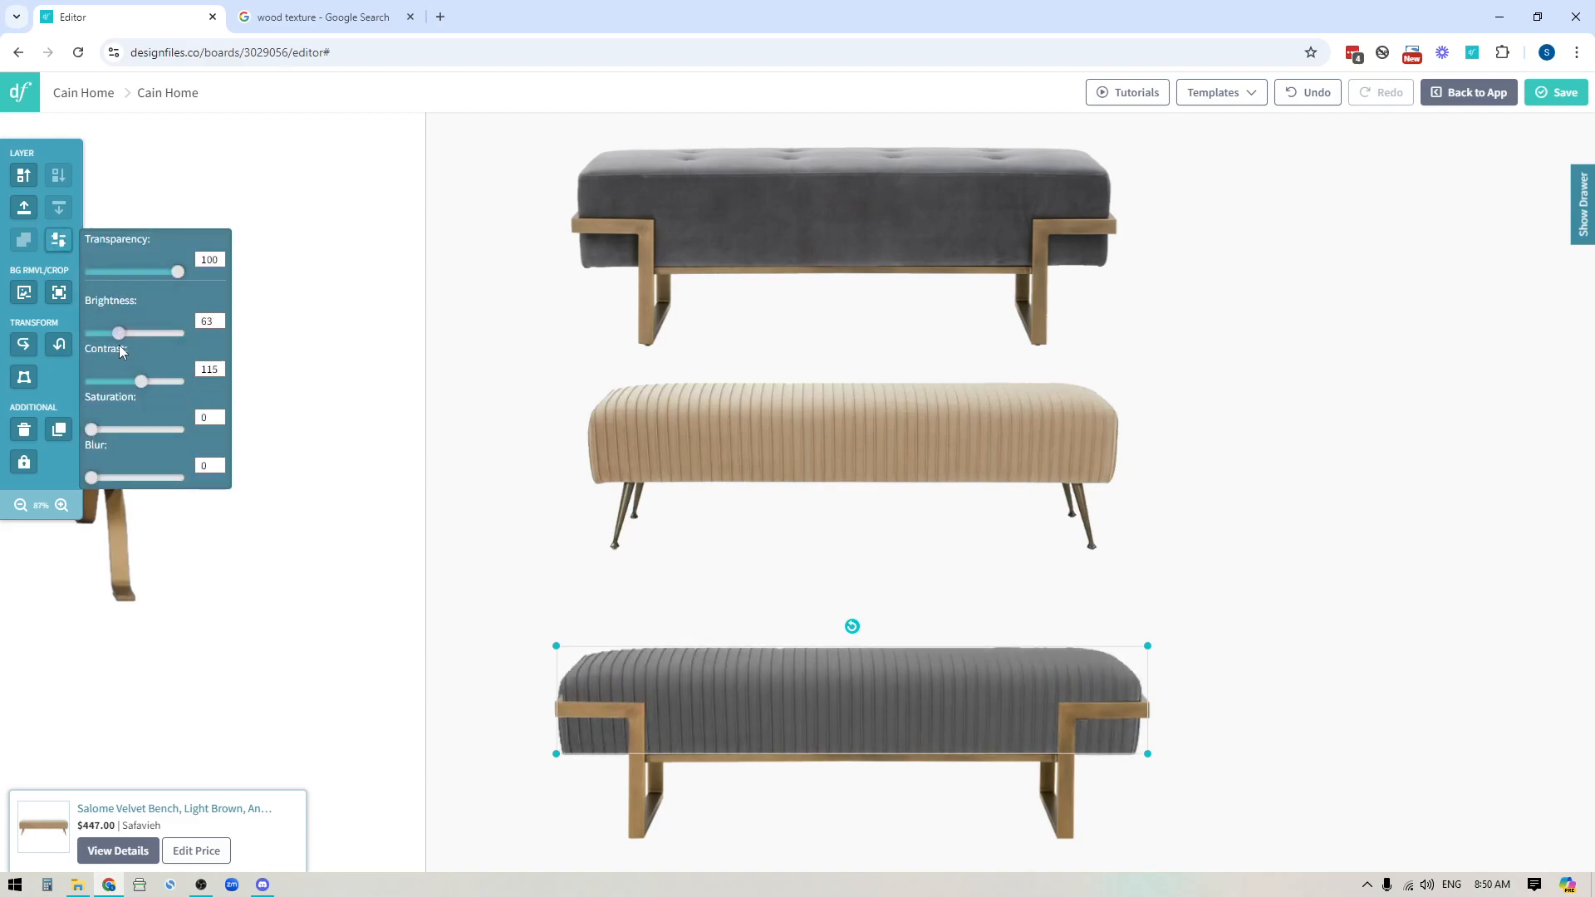
drag(120, 332, 110, 333)
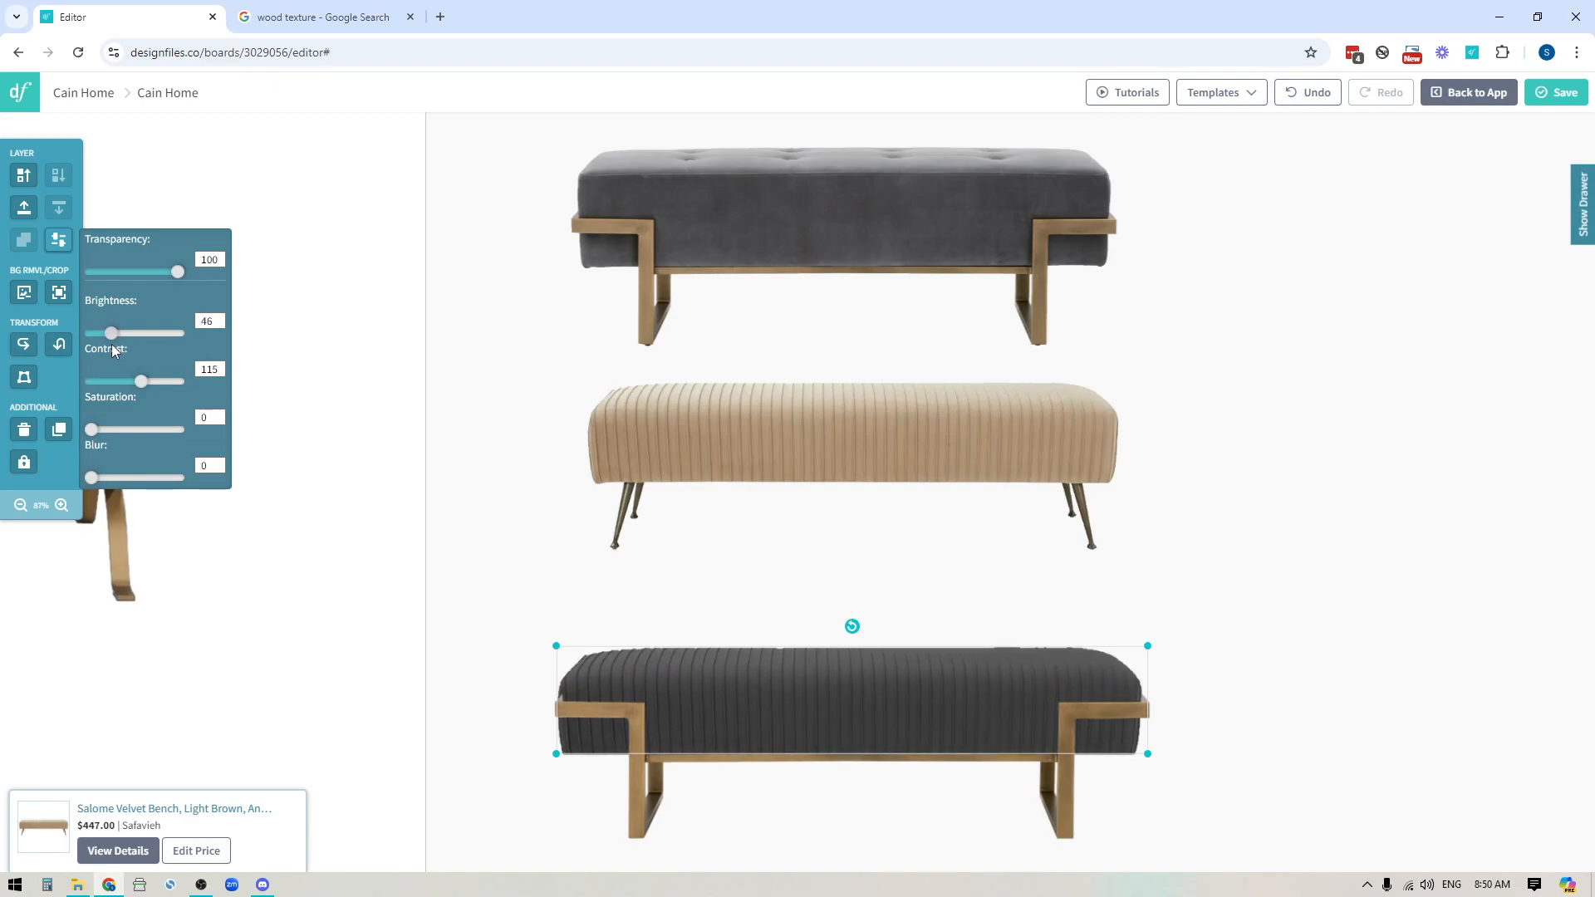
drag(111, 334, 139, 334)
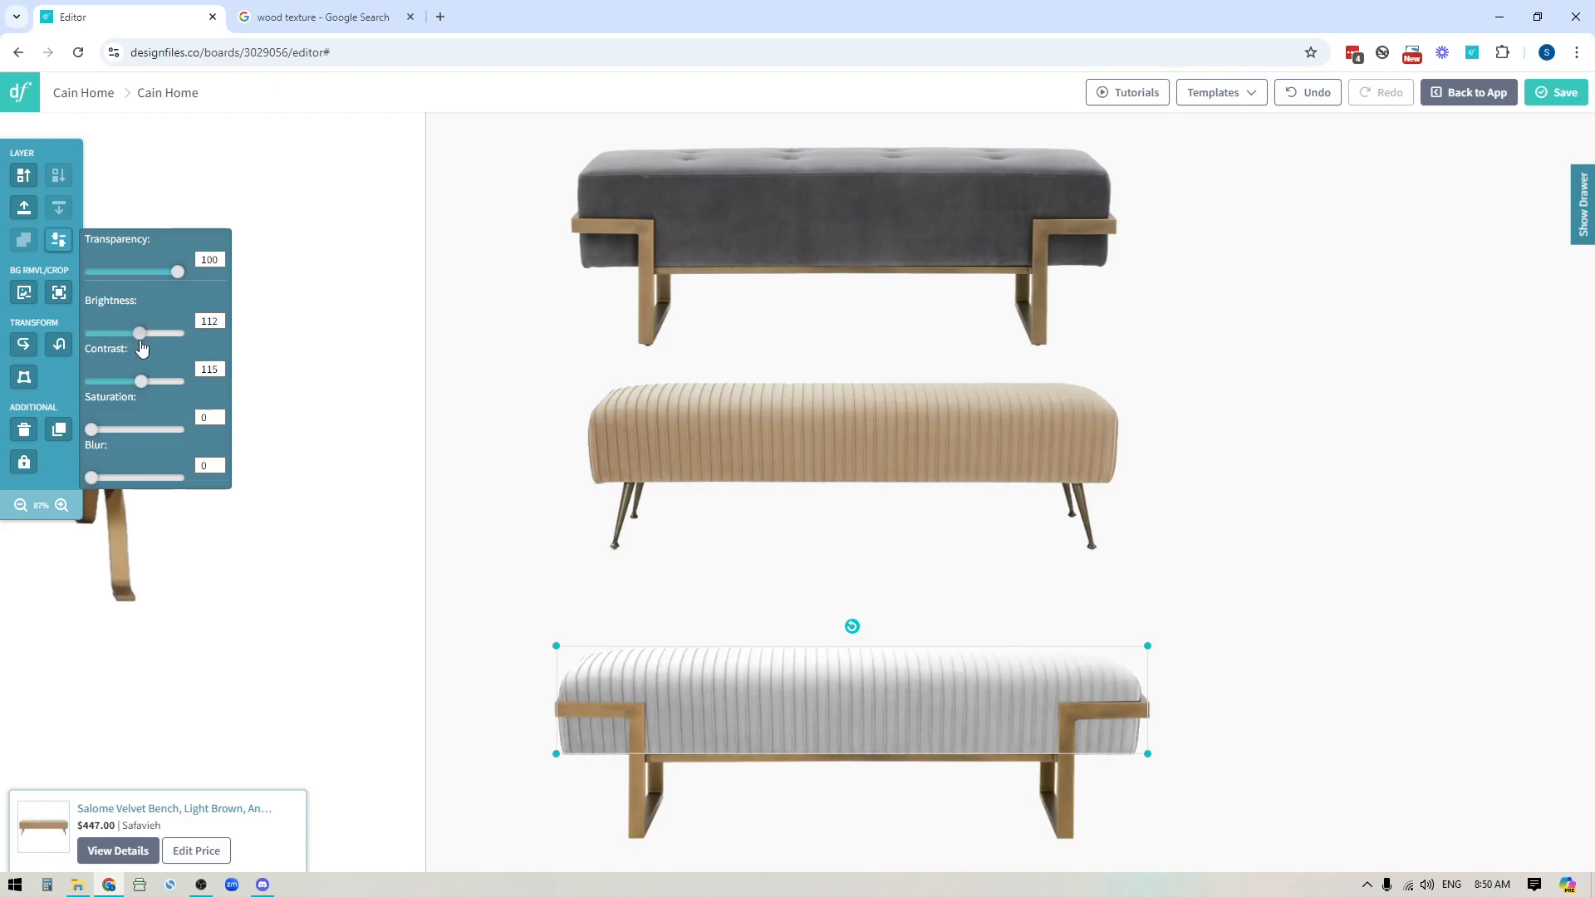
drag(139, 334, 133, 334)
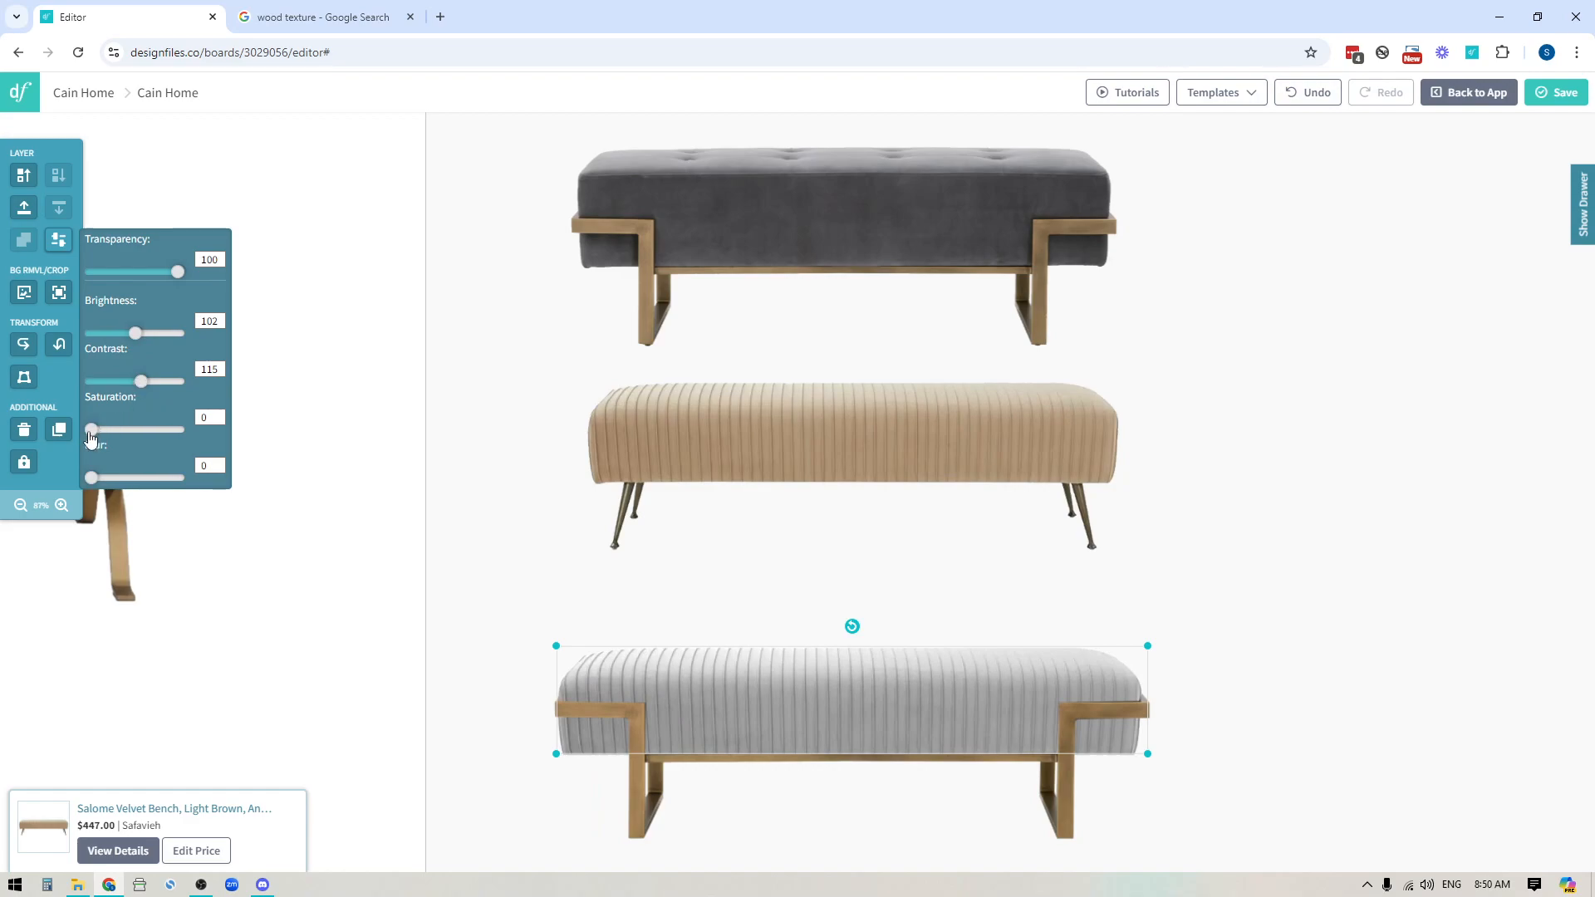
Step: Briefly restore then drain the tan colour, and fine-tune brightness to light grey
drag(90, 429, 142, 428)
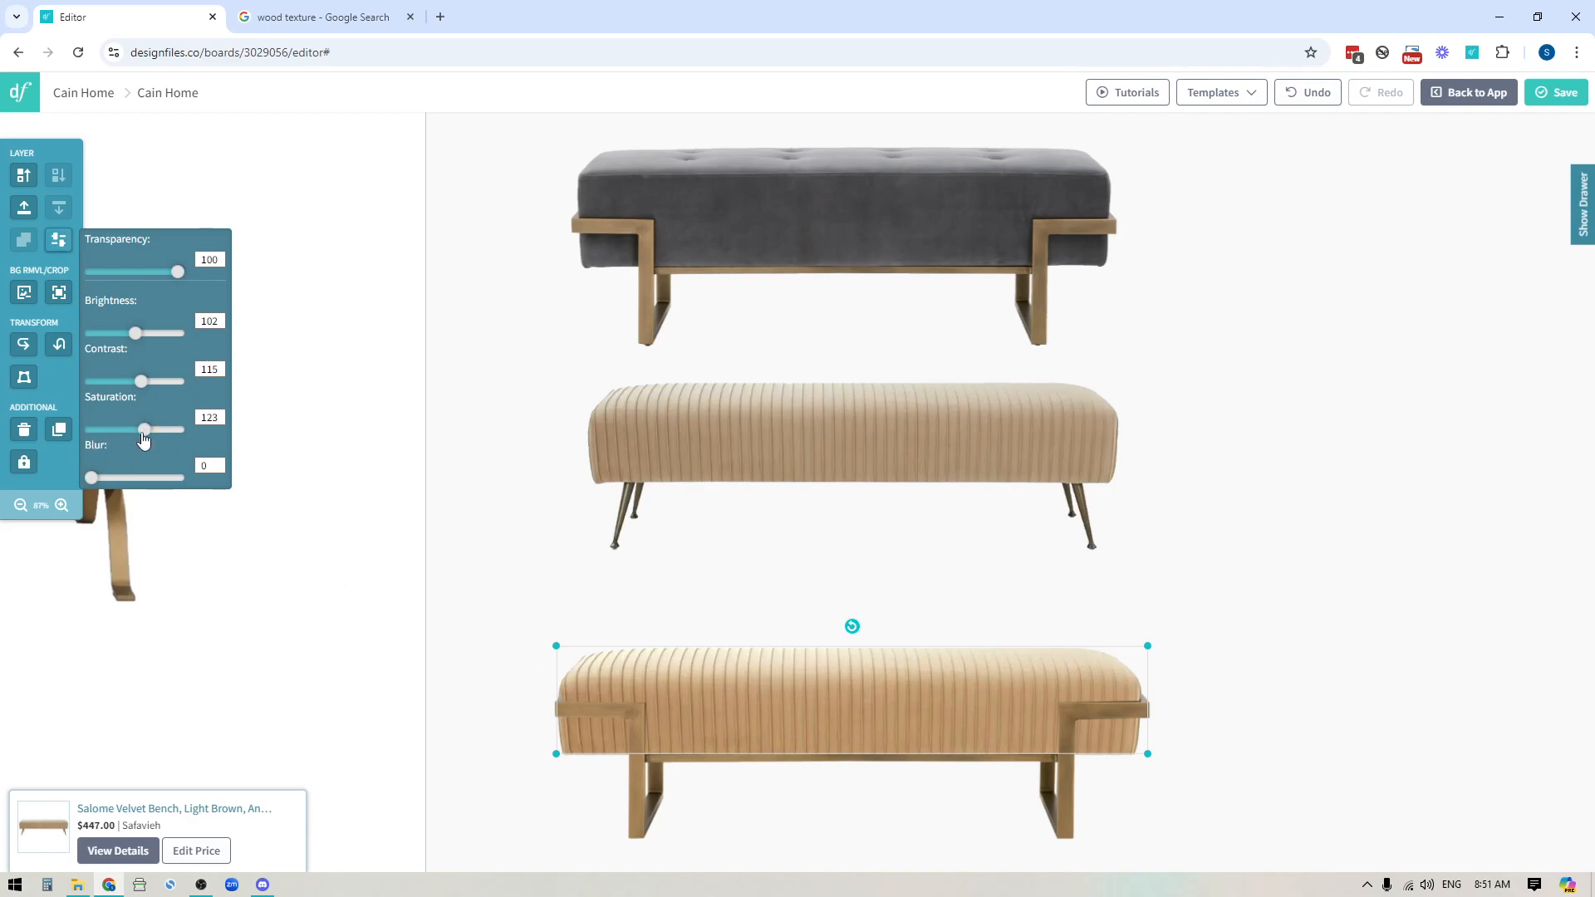
drag(143, 428, 90, 429)
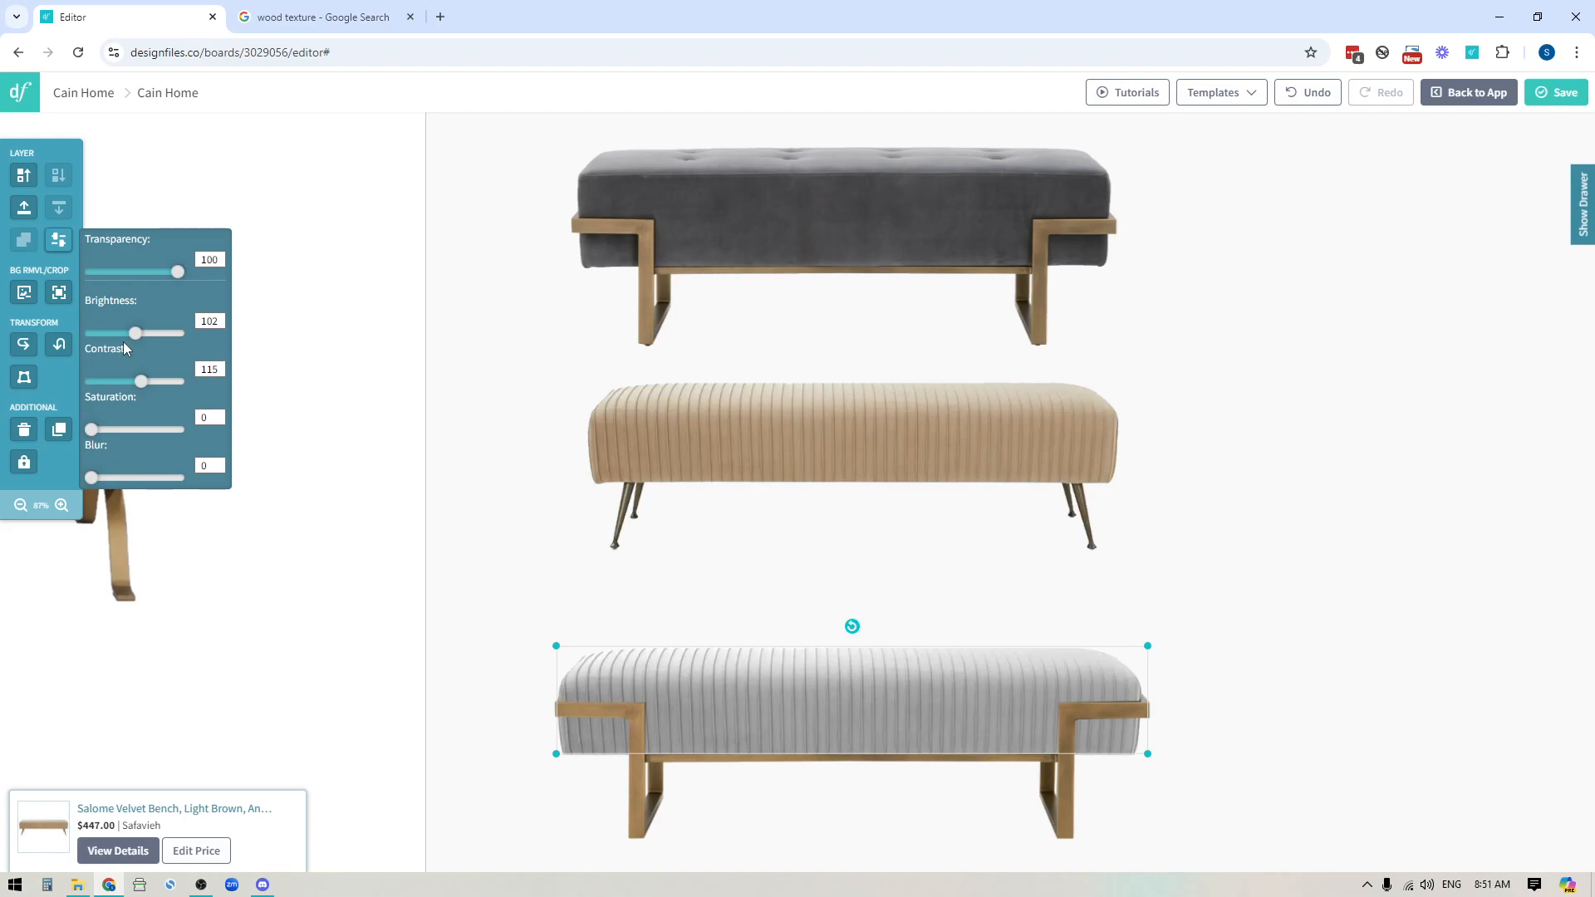
drag(133, 334, 121, 334)
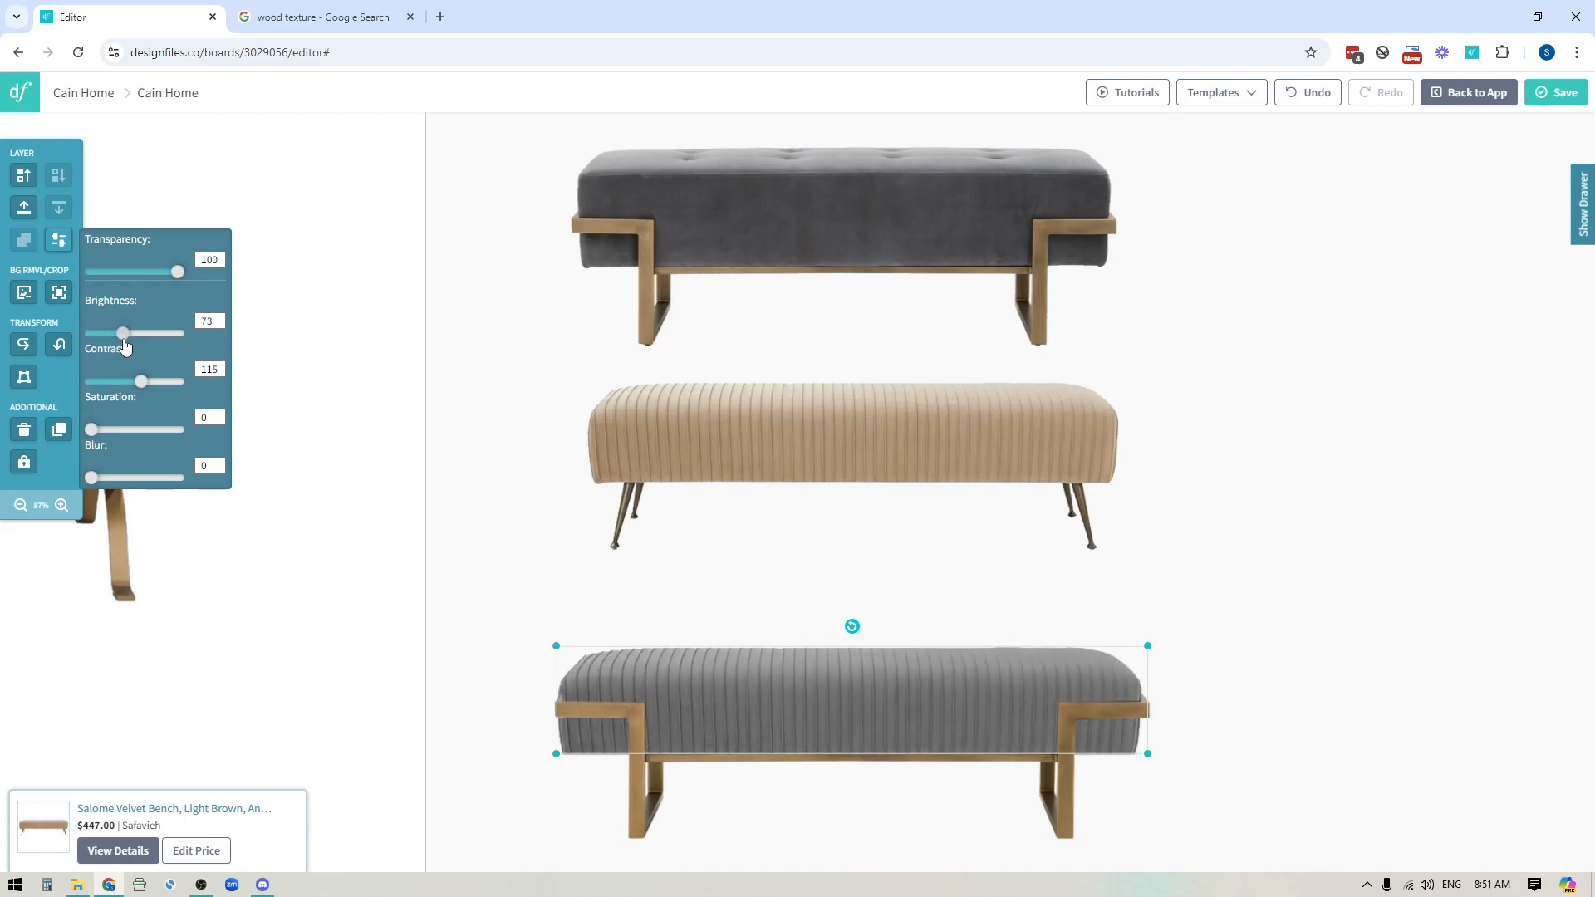
drag(121, 334, 115, 334)
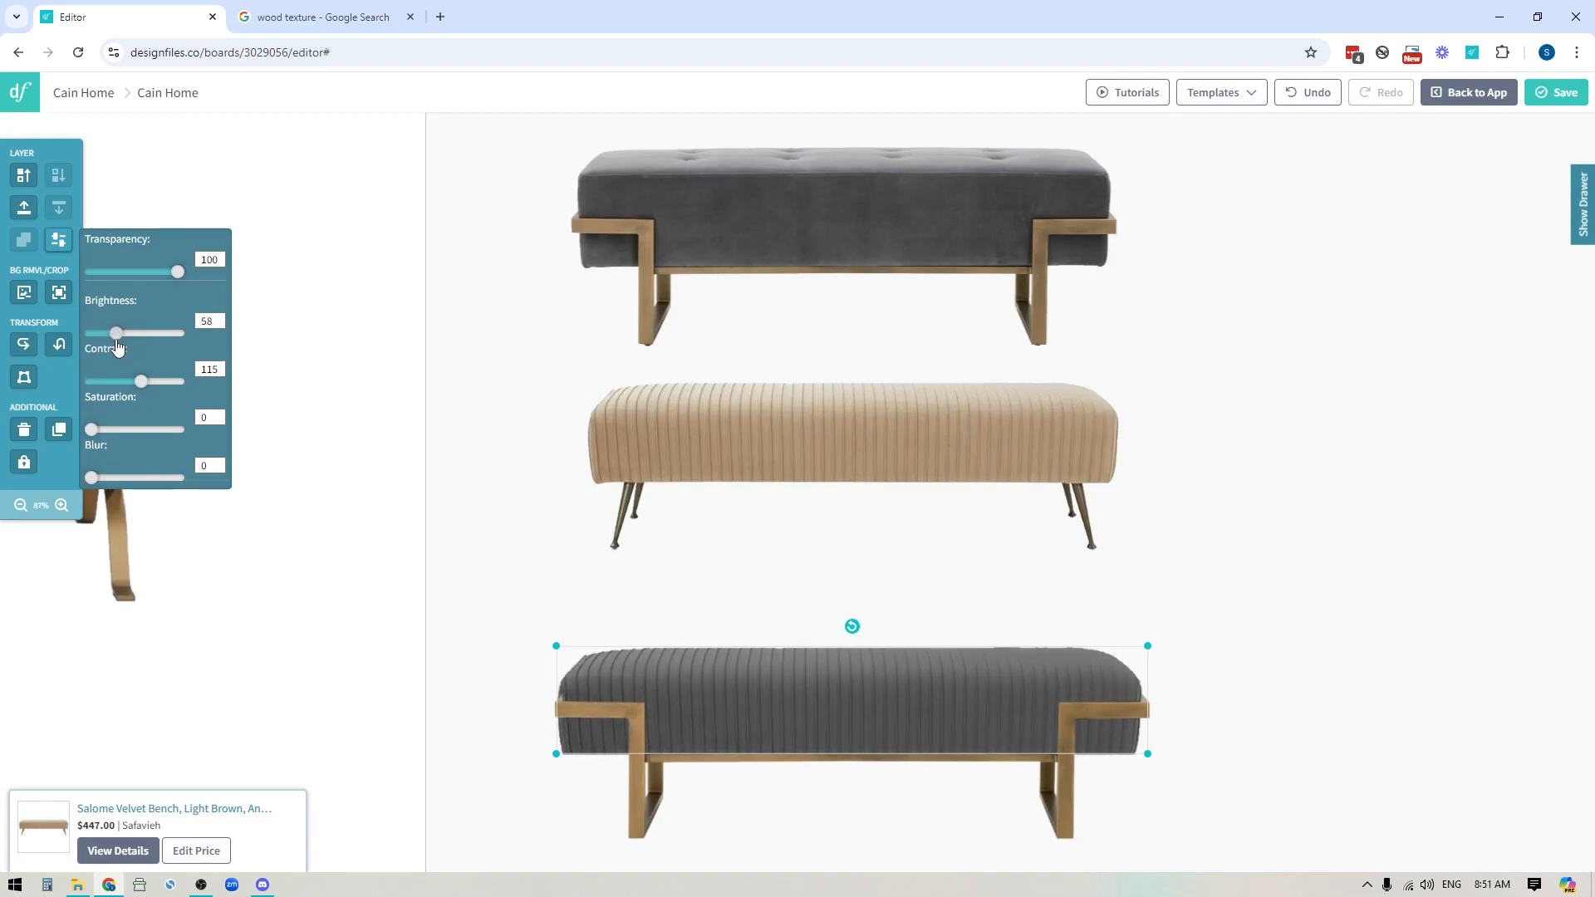
drag(117, 334, 136, 334)
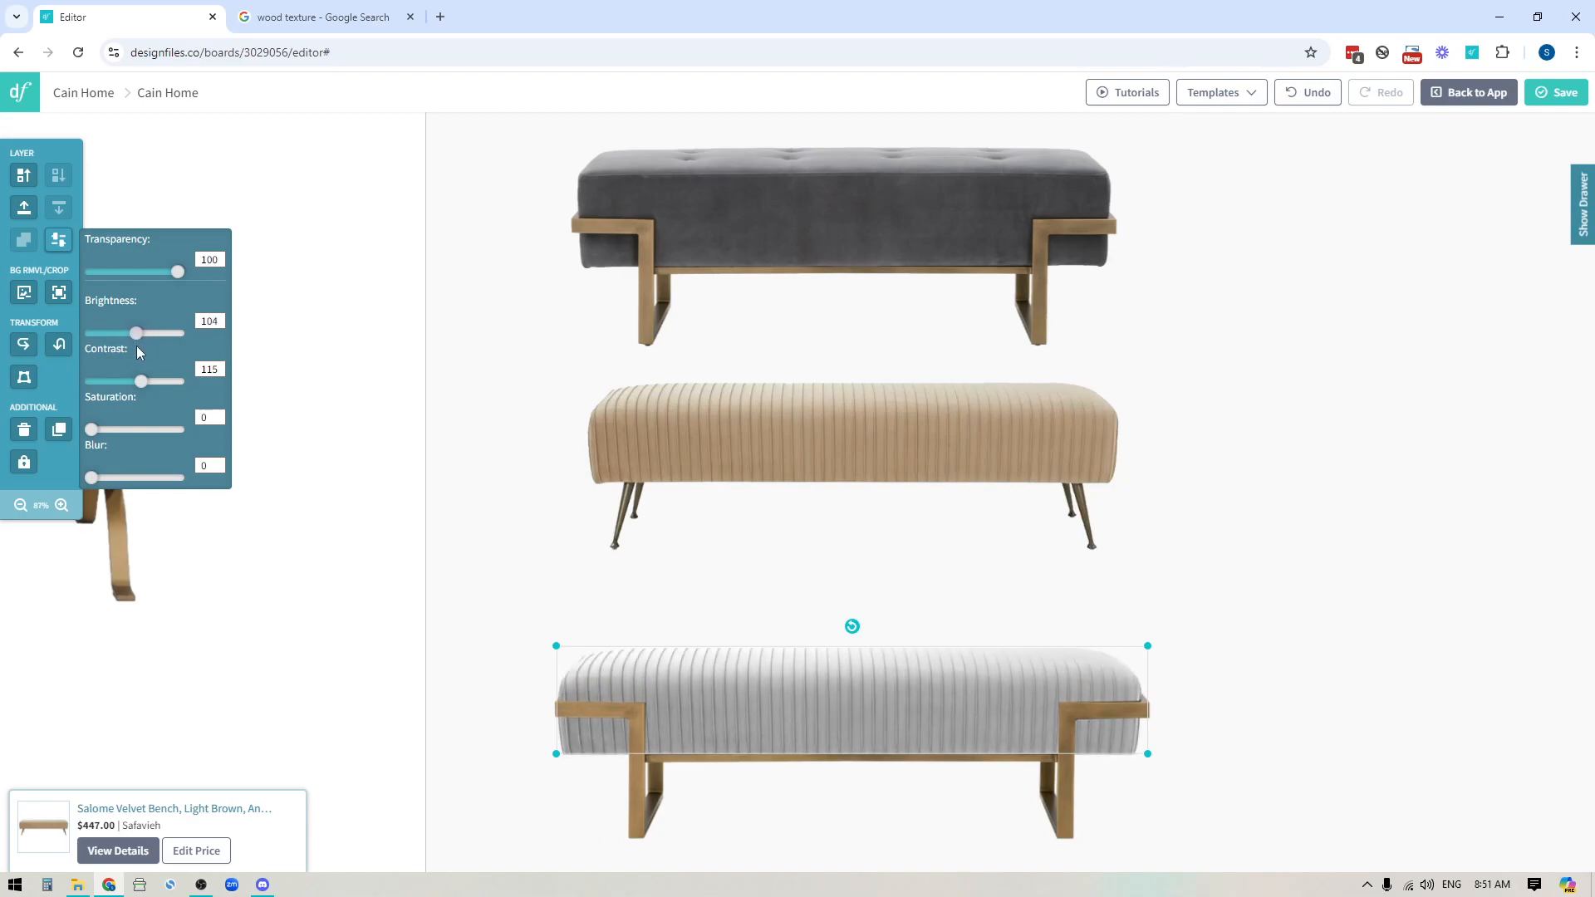
drag(135, 334, 138, 334)
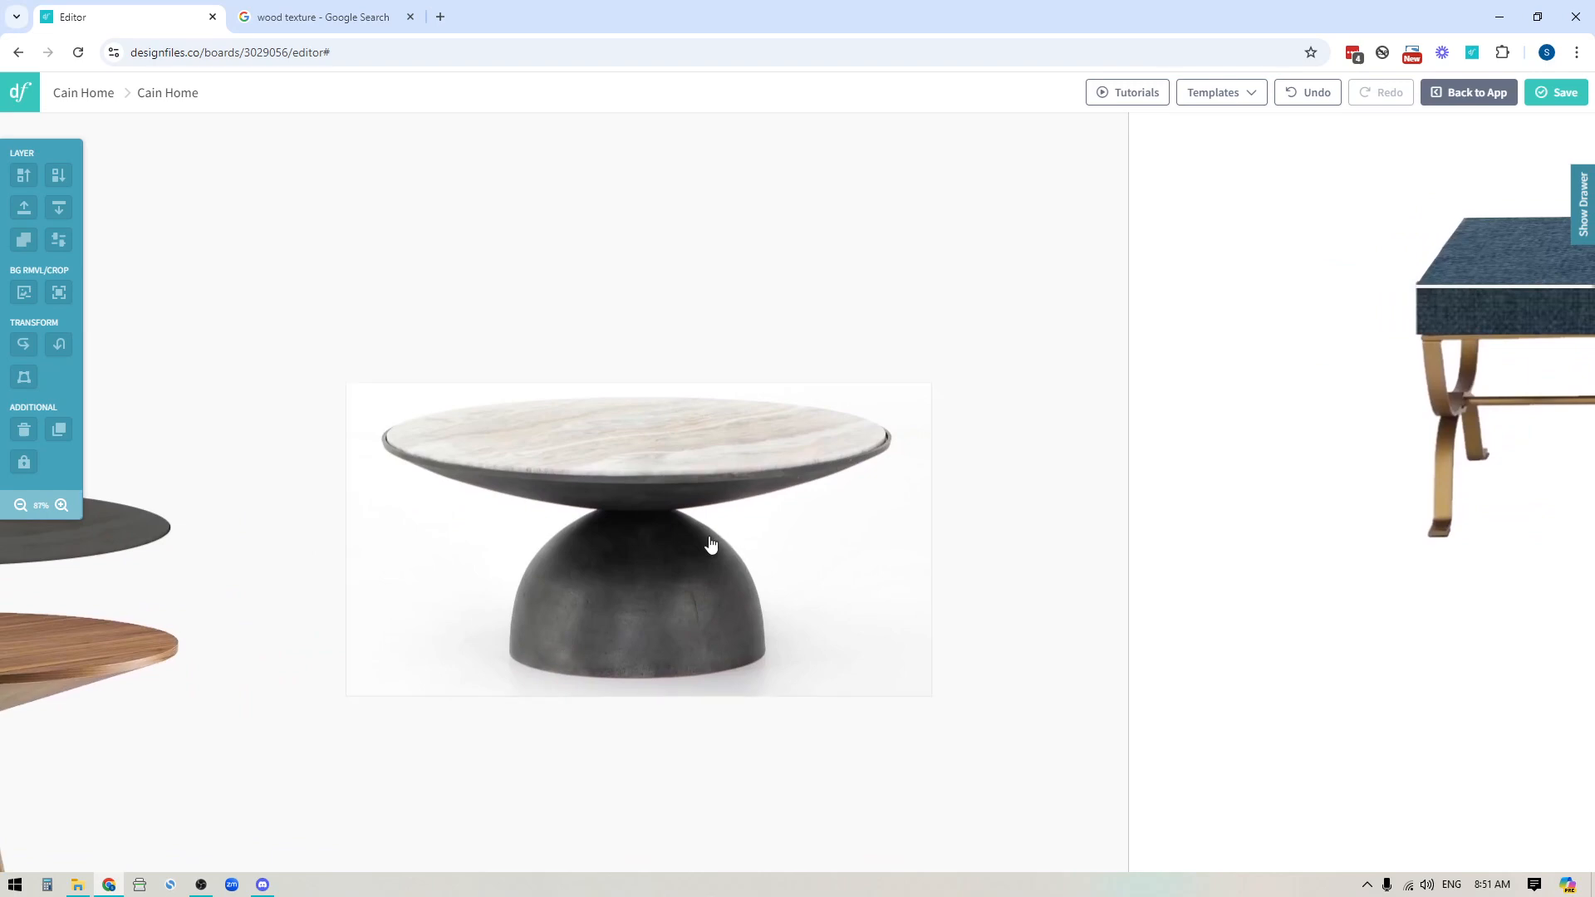
mouse_move(623, 498)
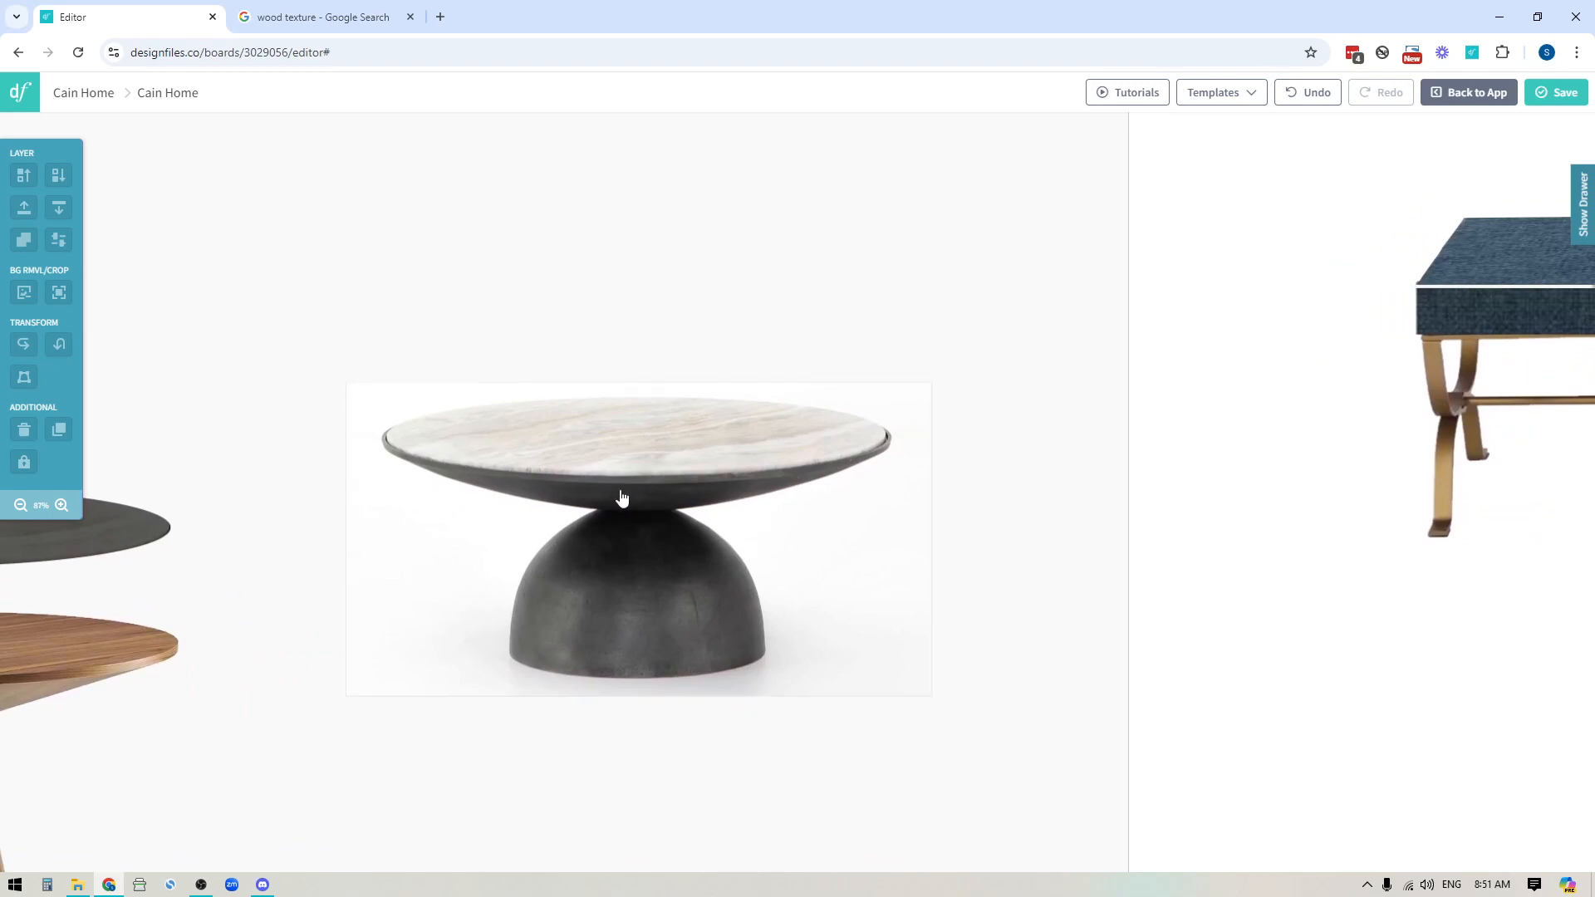
mouse_move(595, 491)
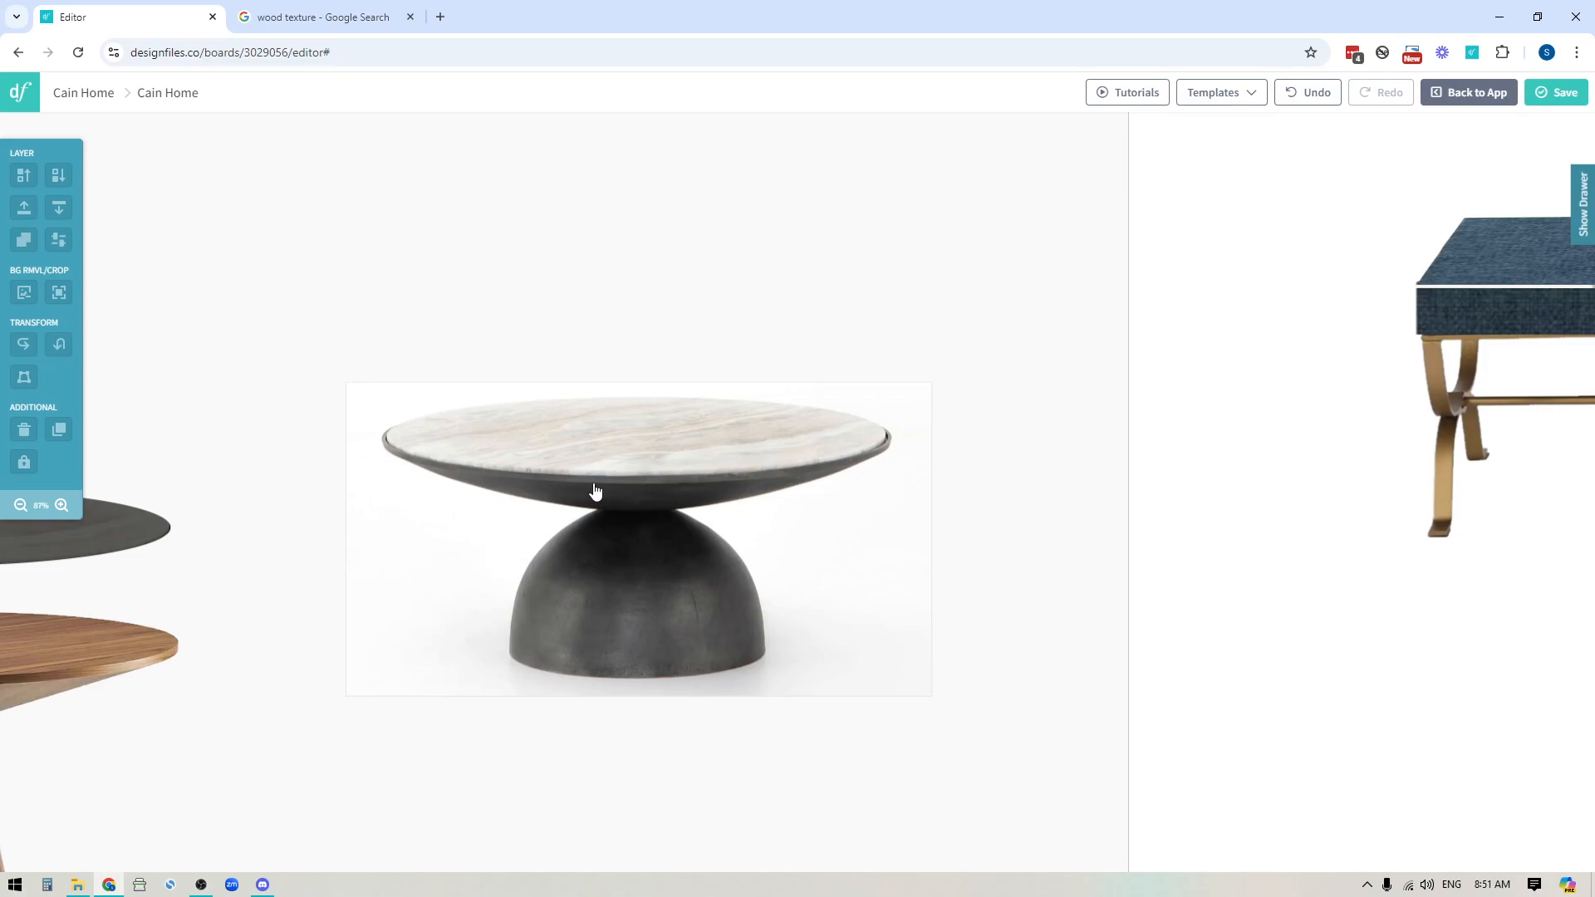
Step: Select the marble-topped Corbett coffee table on the board
click(595, 492)
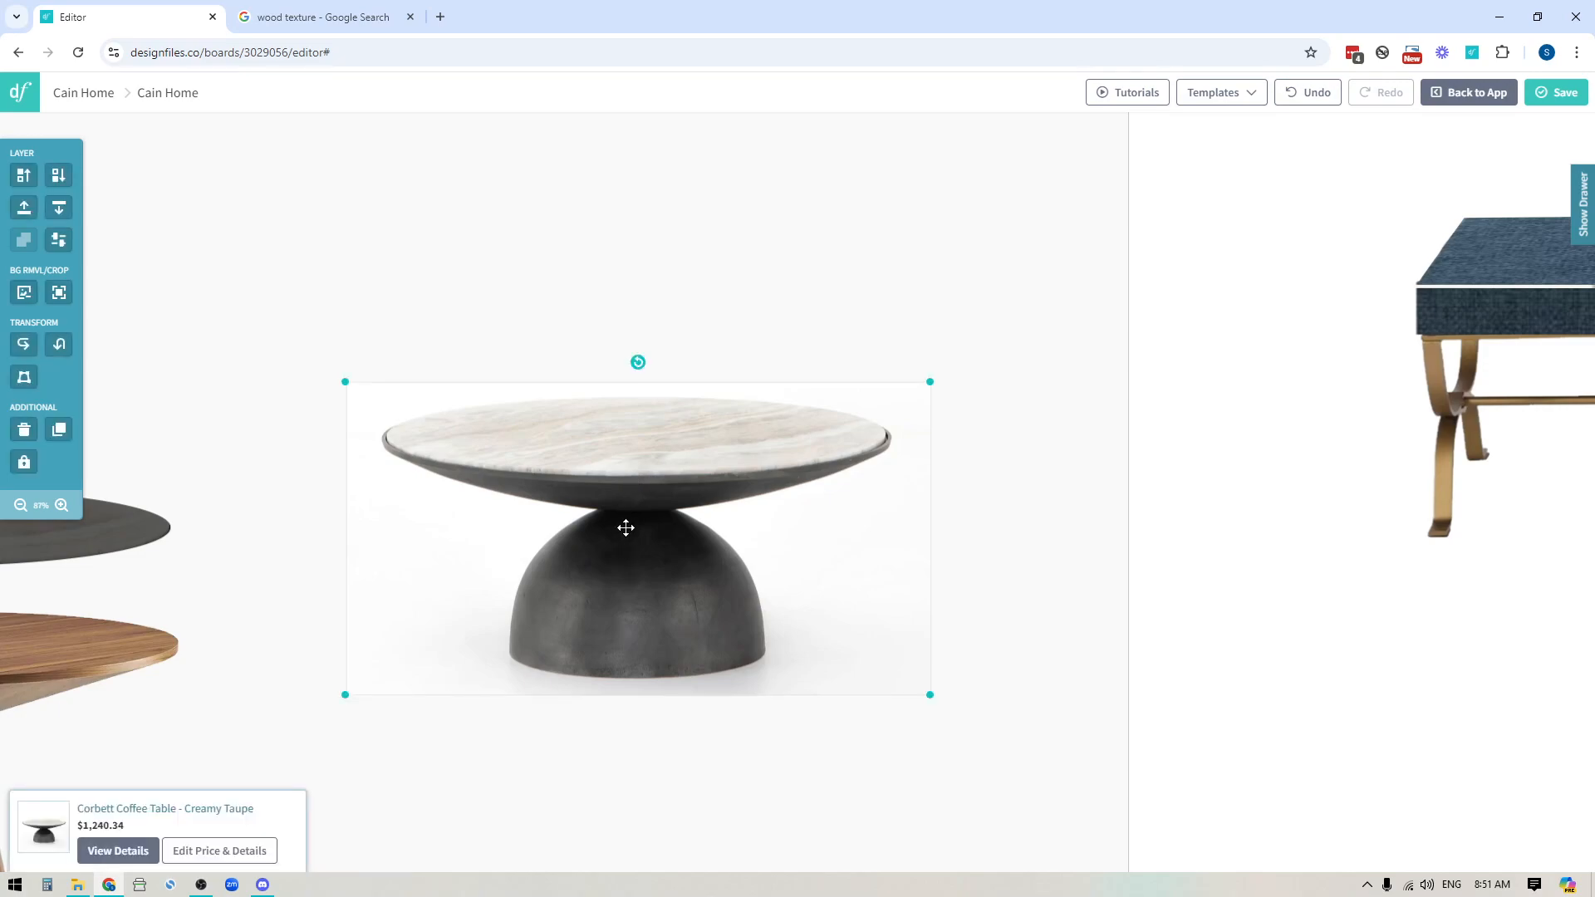
mouse_move(58, 428)
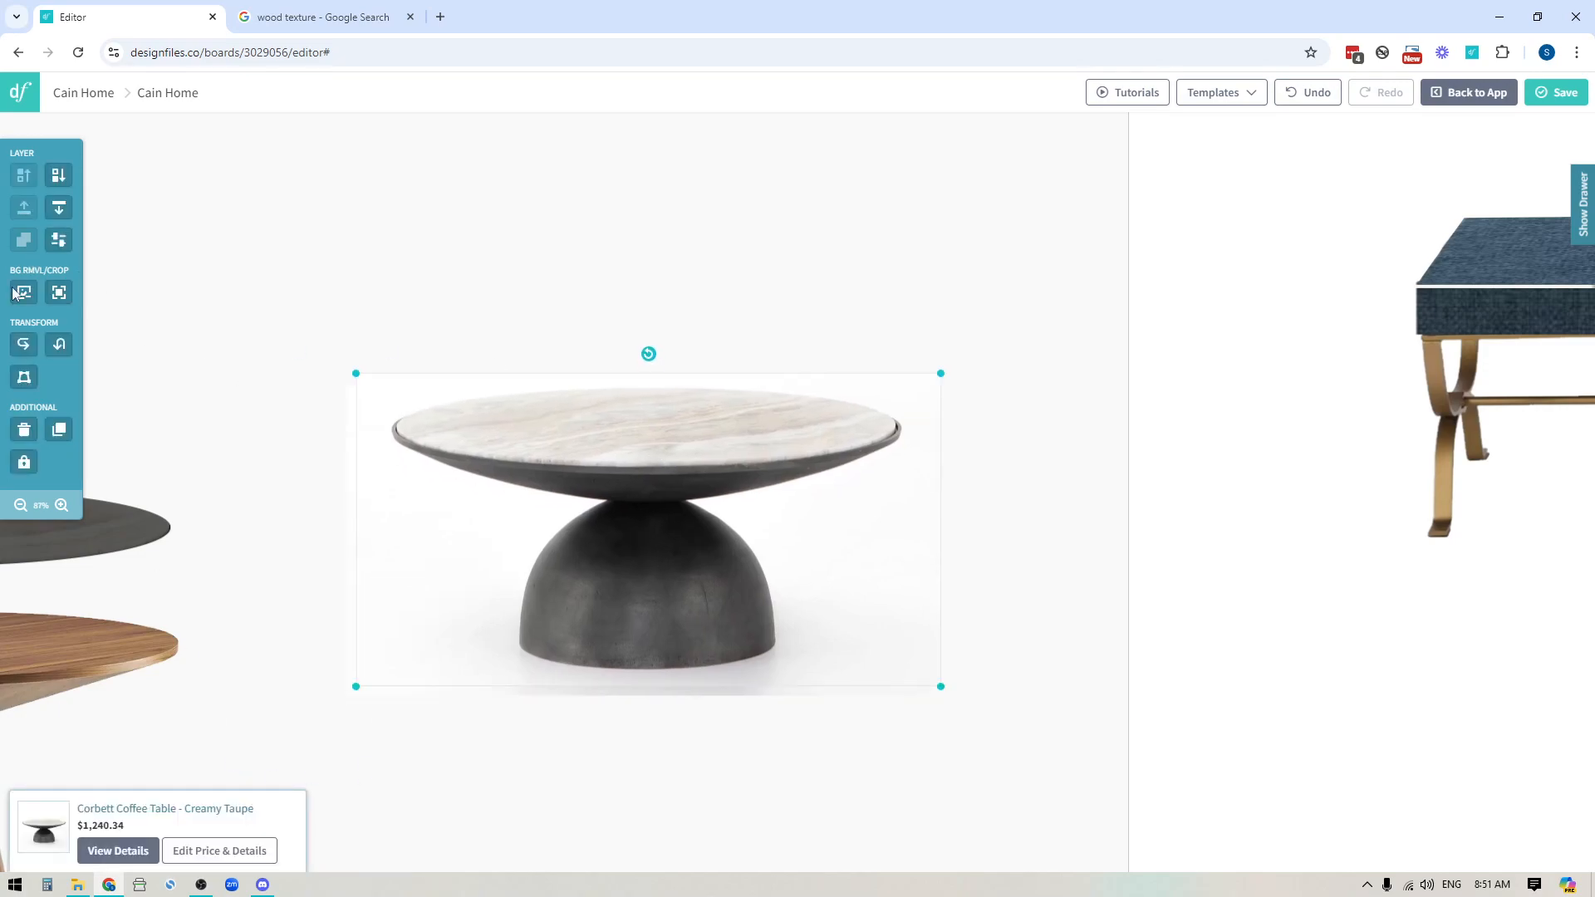
Step: Crop the coffee table image with an oval fitted around the marble tabletop
click(22, 293)
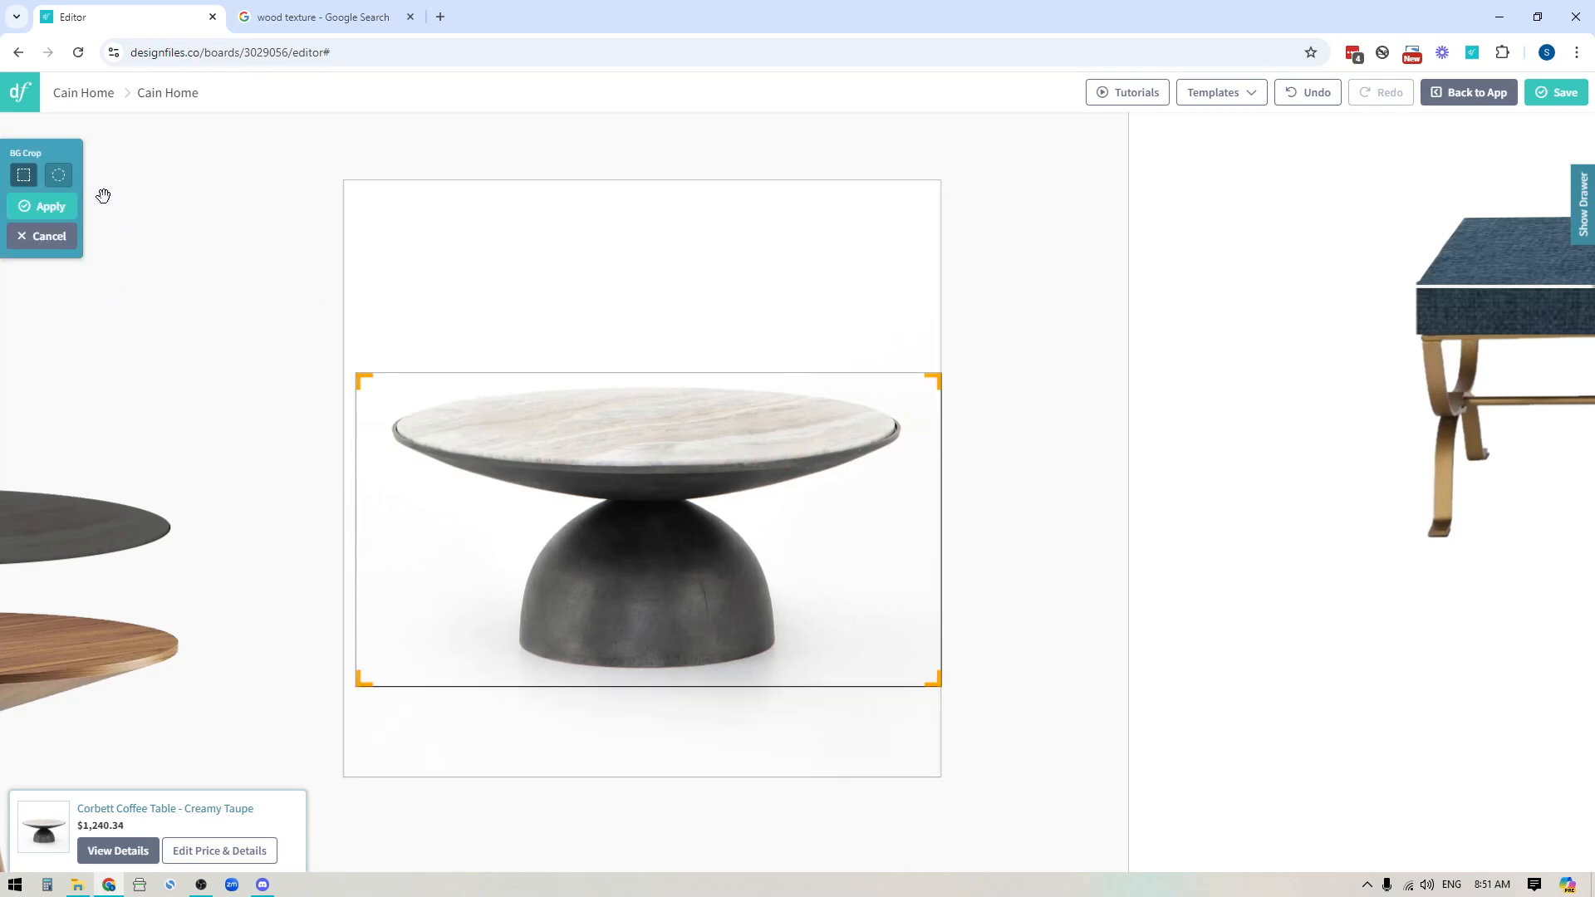
click(58, 174)
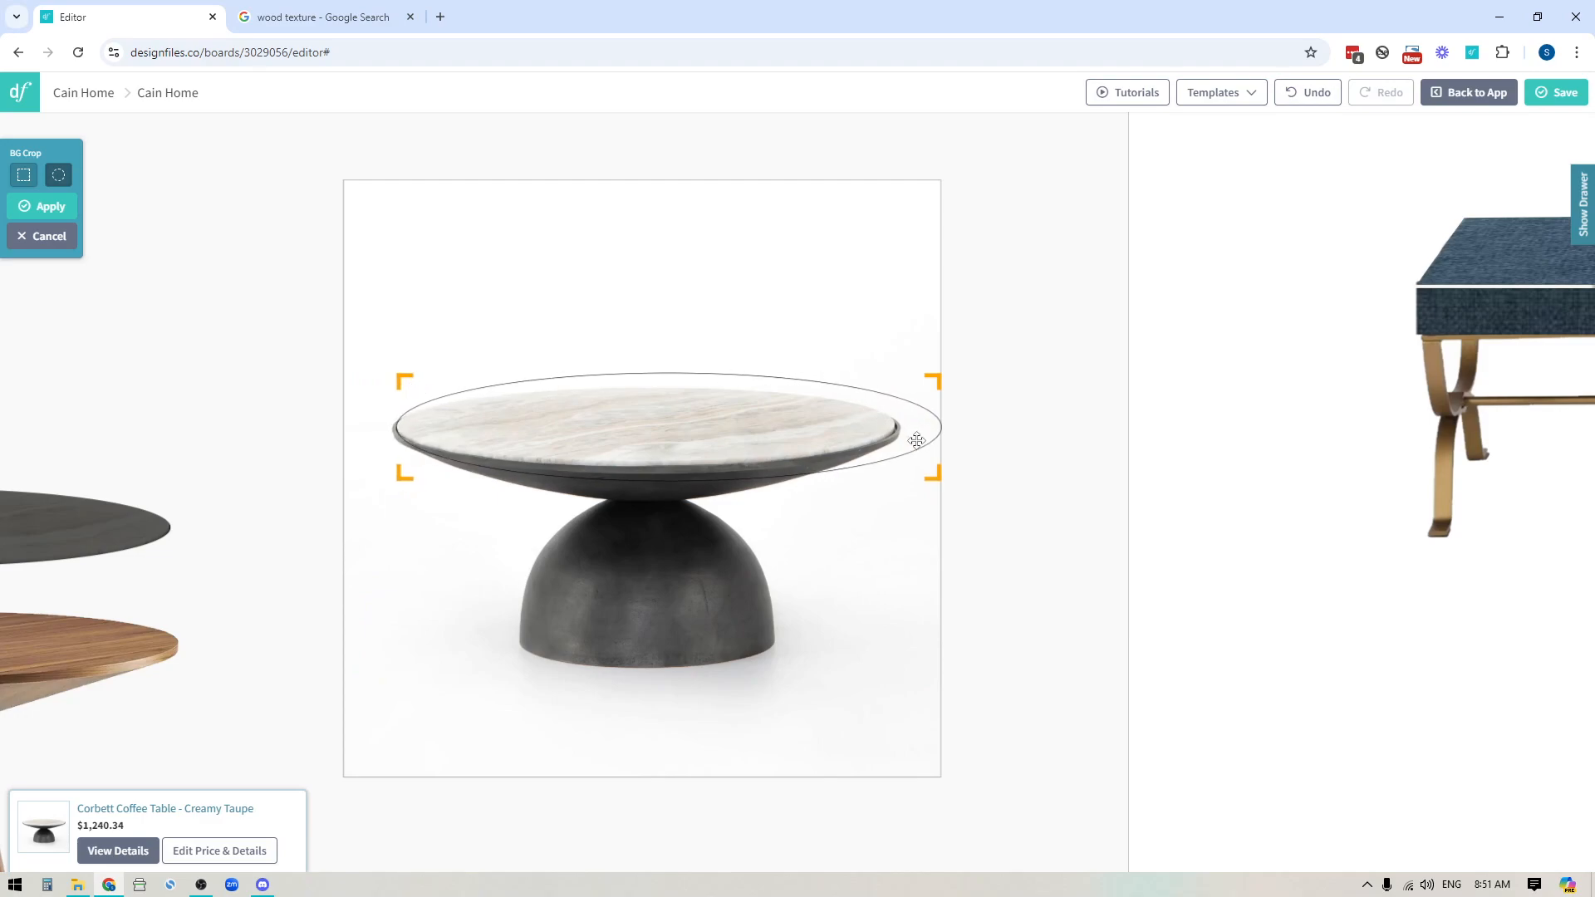
drag(932, 427, 885, 458)
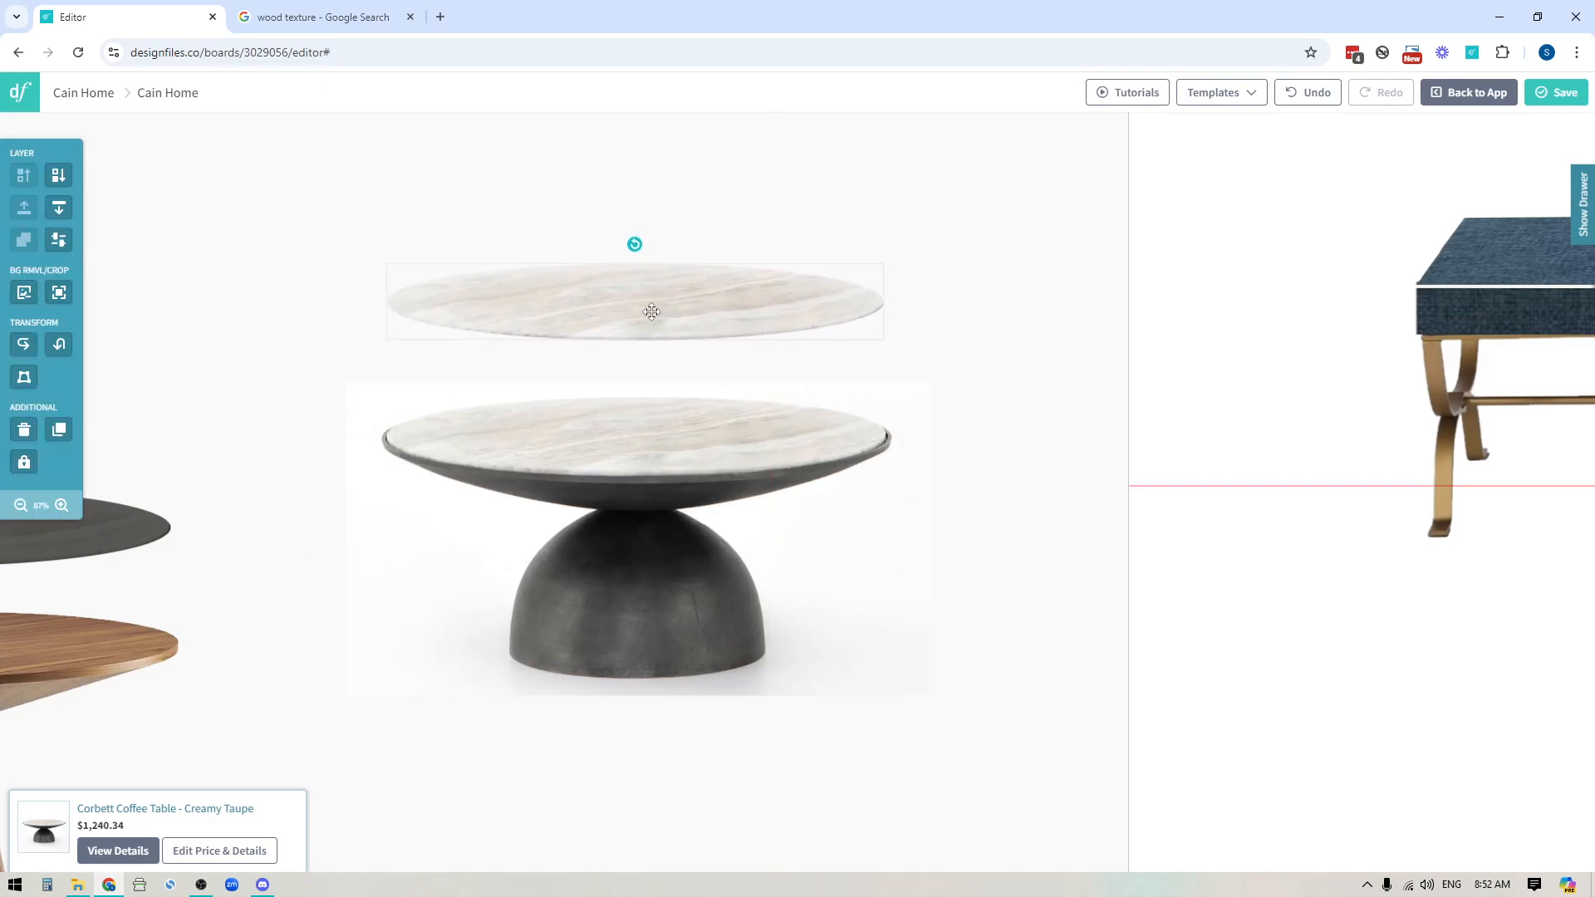
Step: Lower the cropped tabletop's brightness to 40 and place it over the table
click(59, 239)
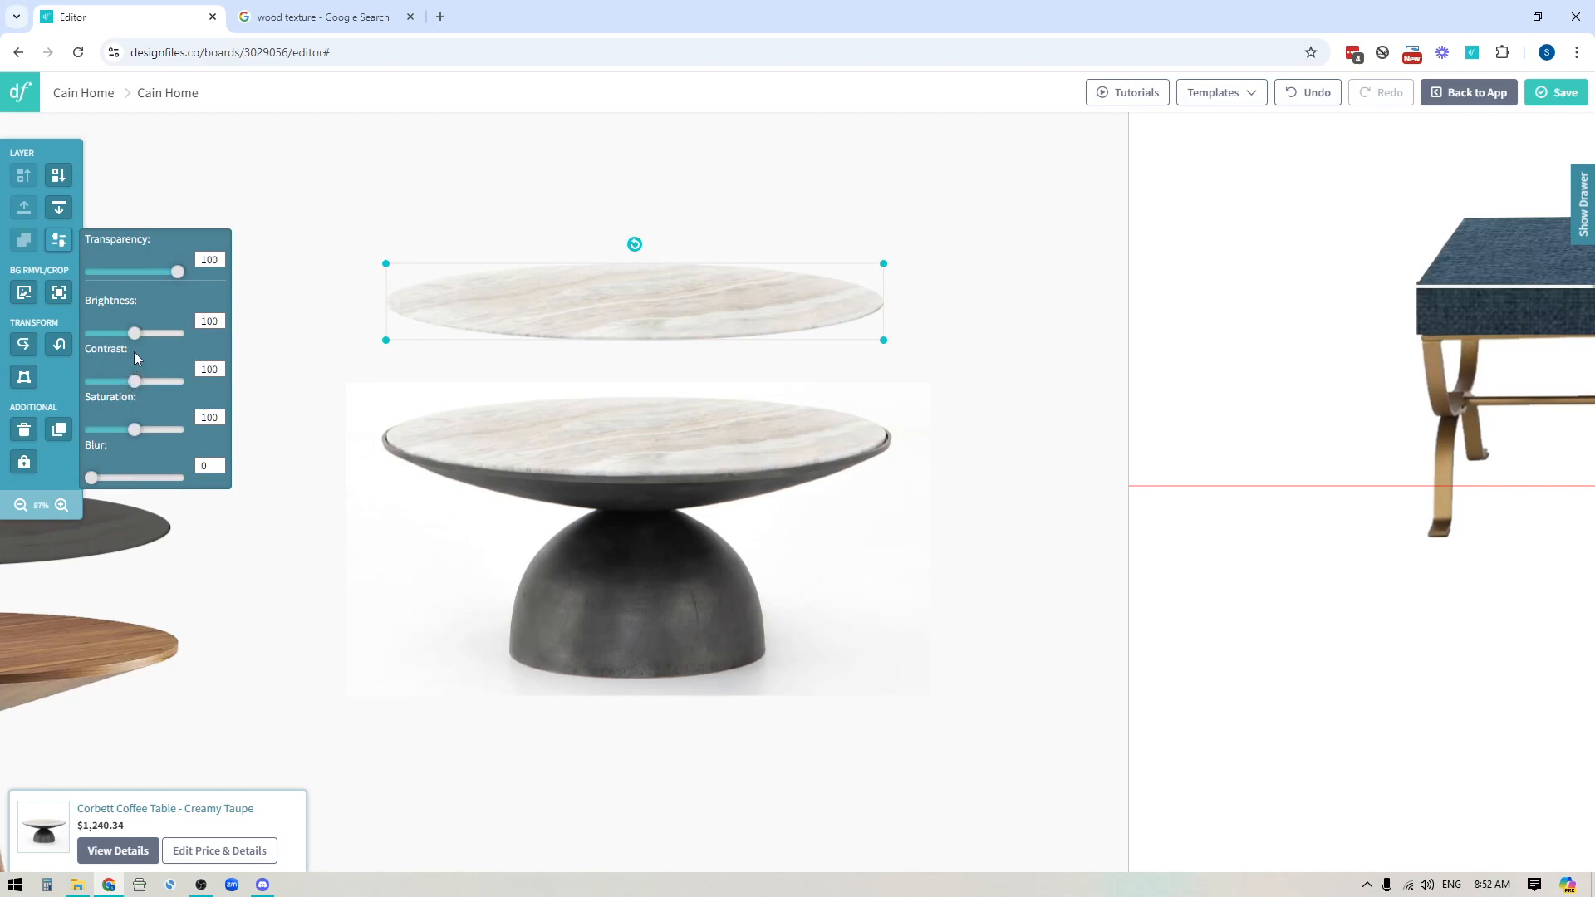
drag(132, 334, 109, 334)
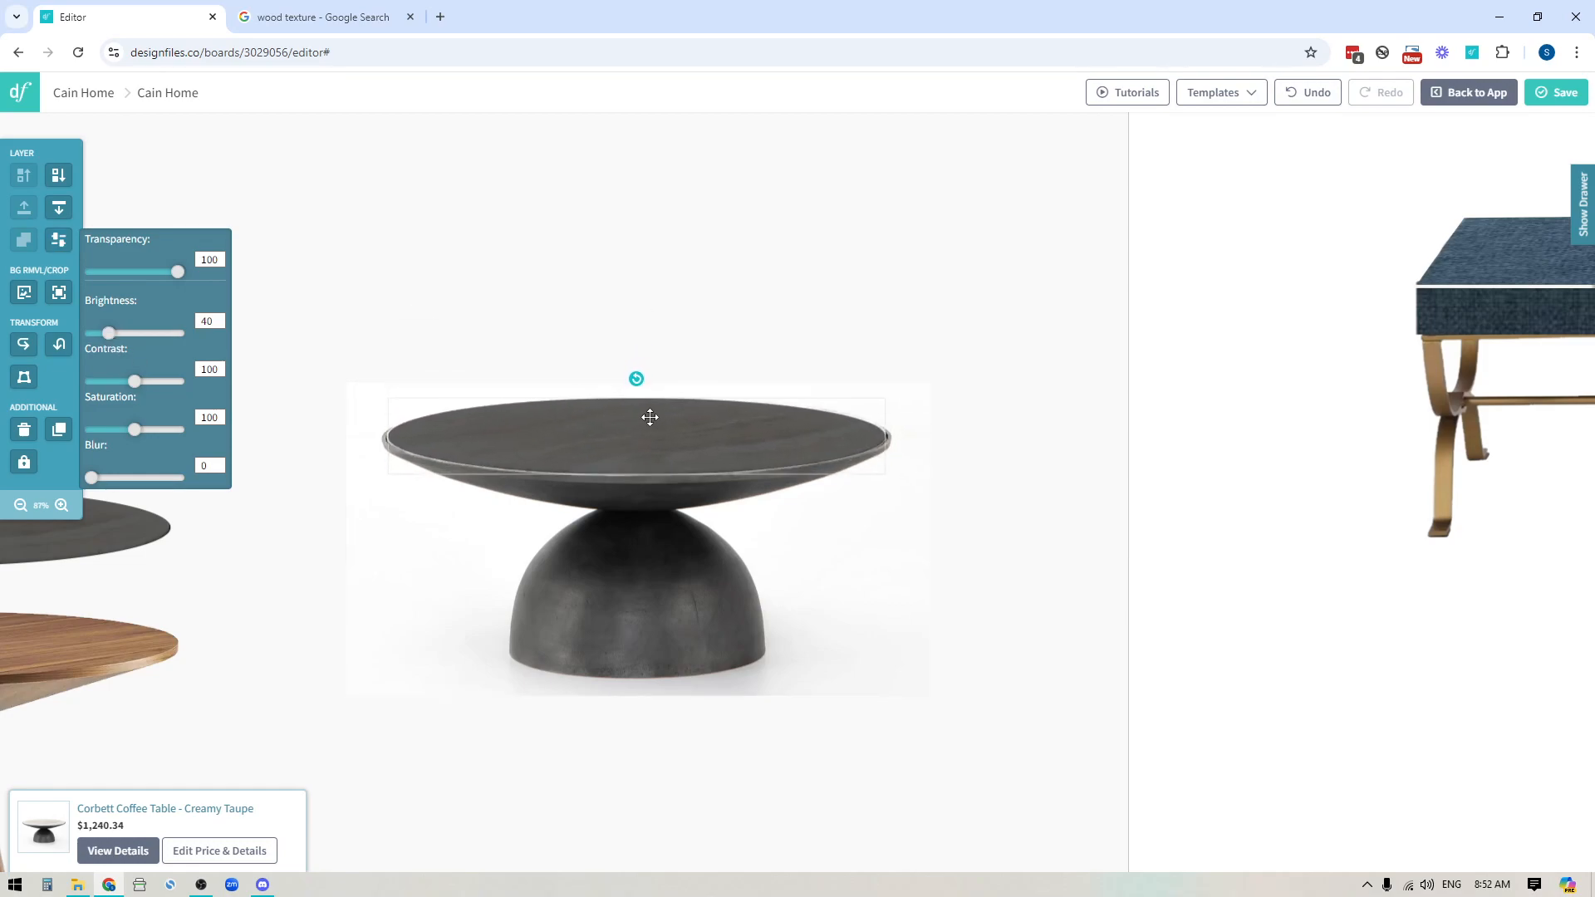
click(650, 417)
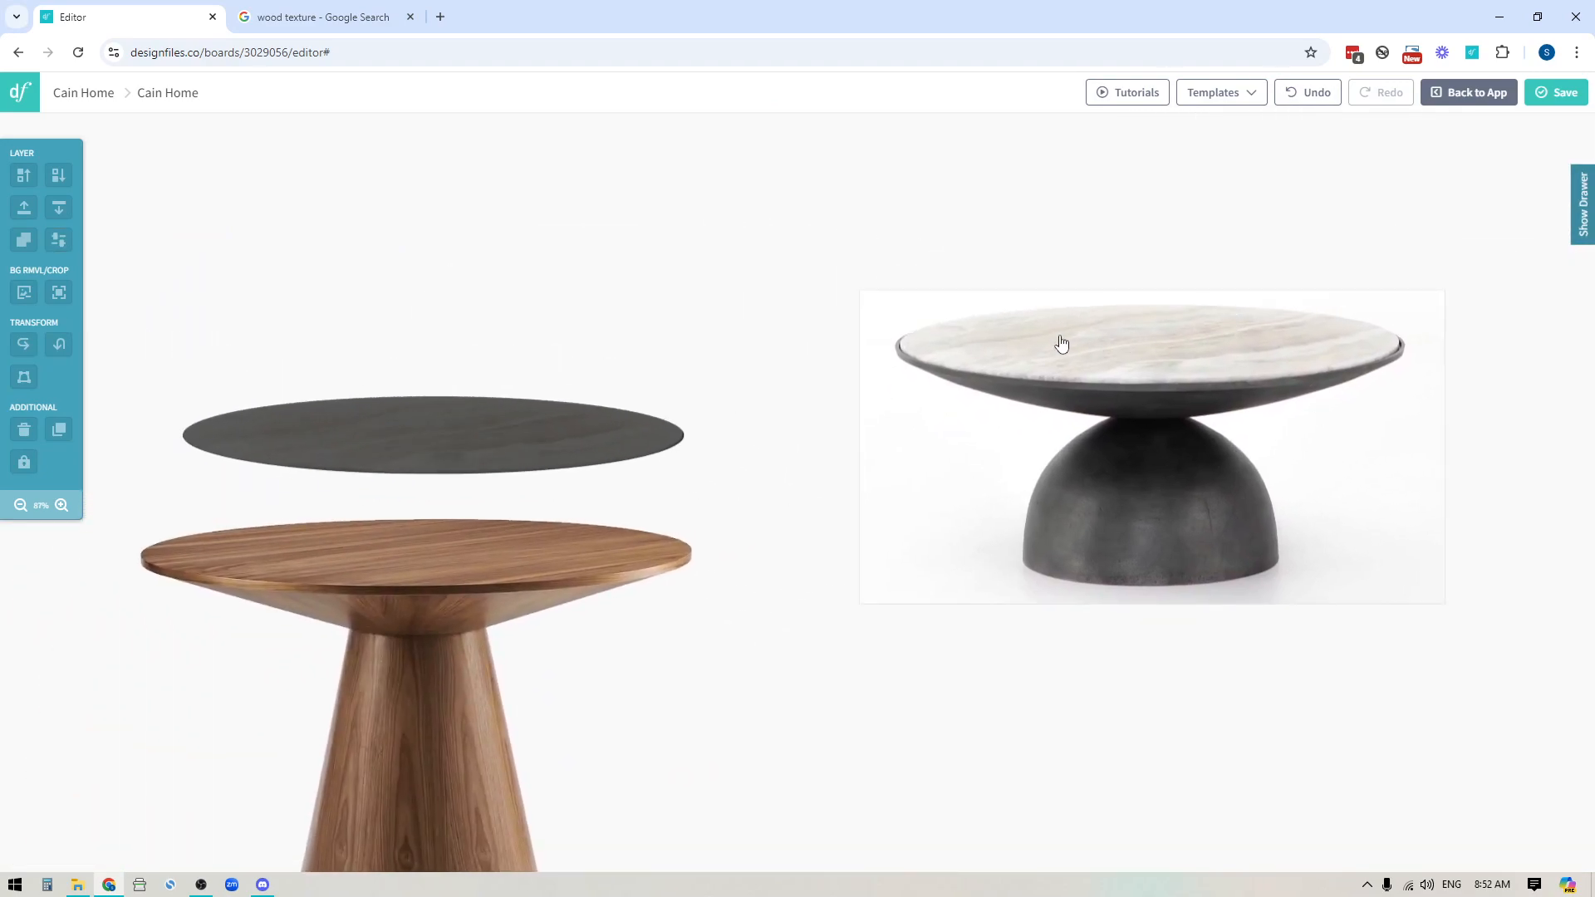
mouse_move(1196, 334)
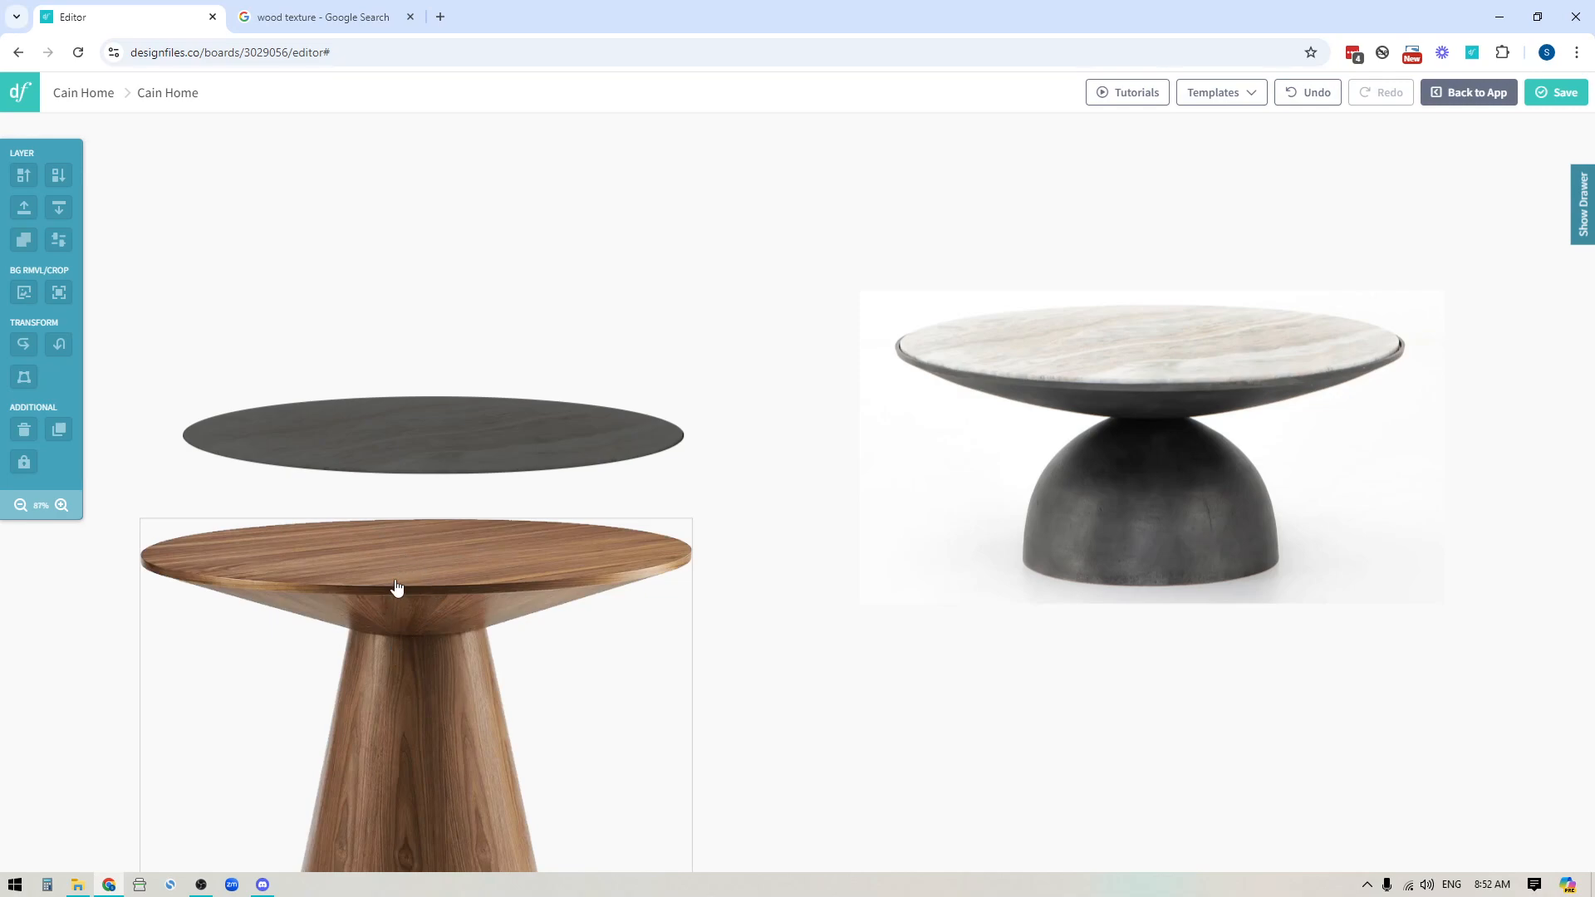
mouse_move(242, 570)
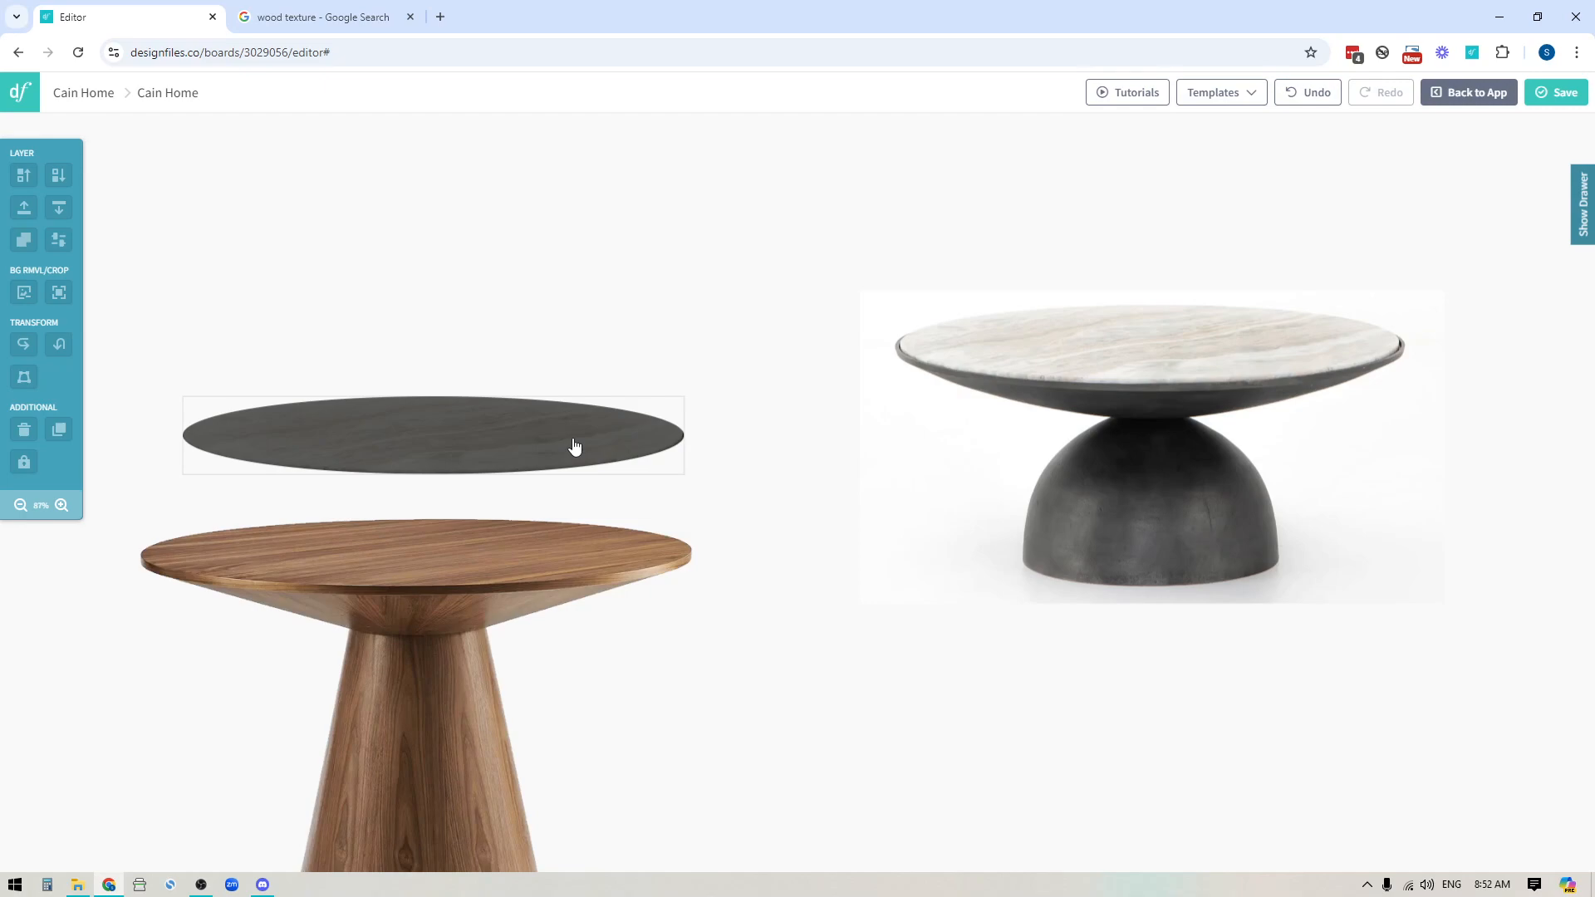
click(357, 567)
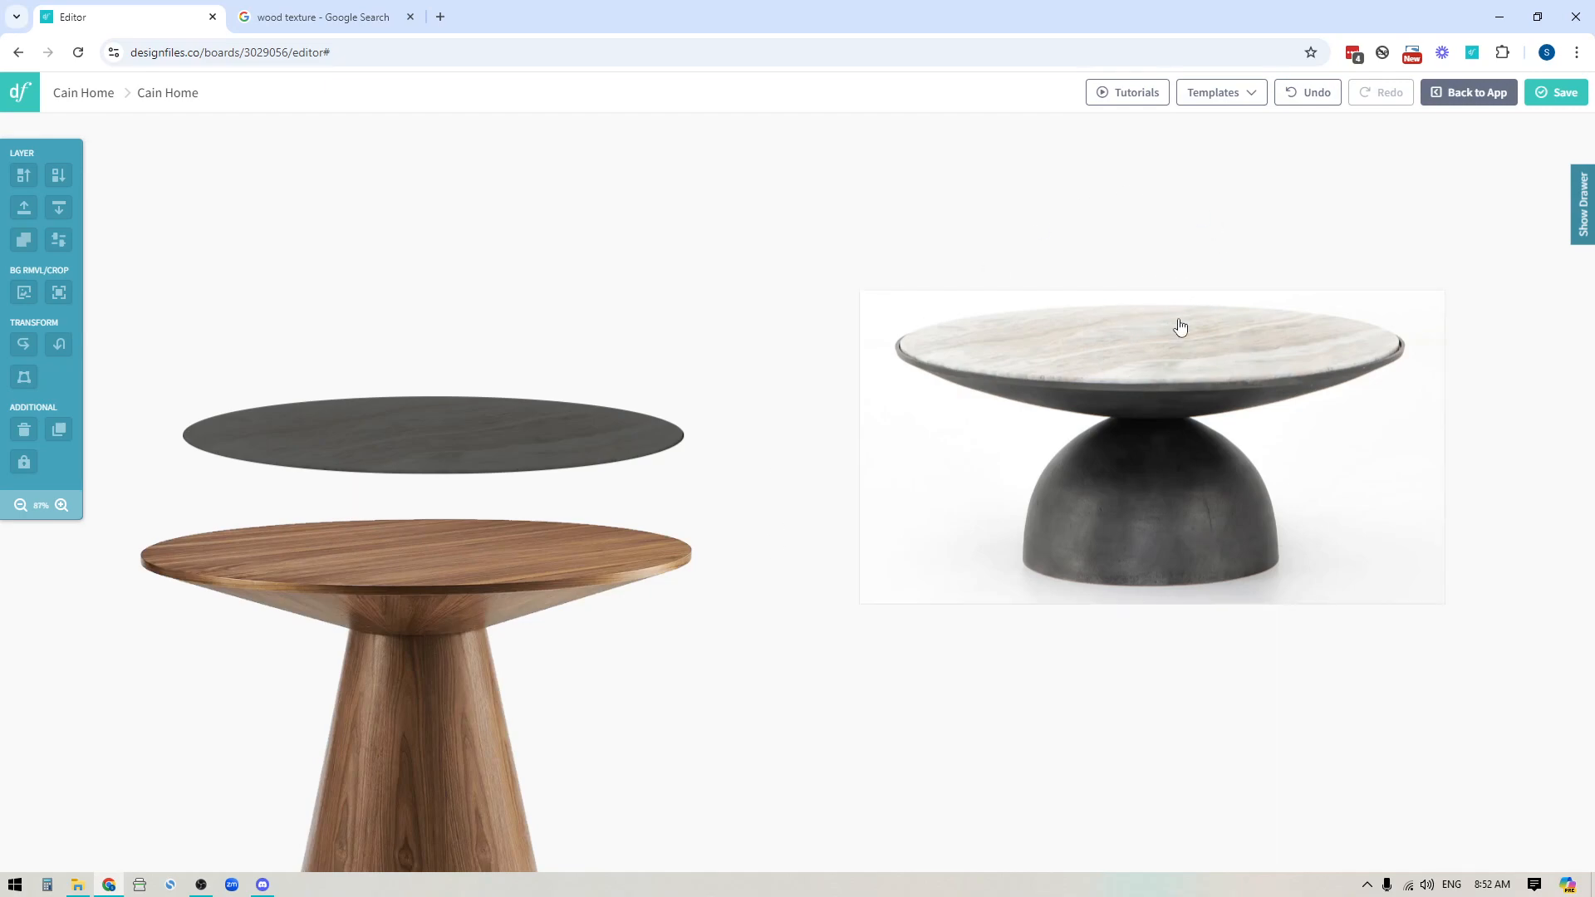
mouse_move(1086, 384)
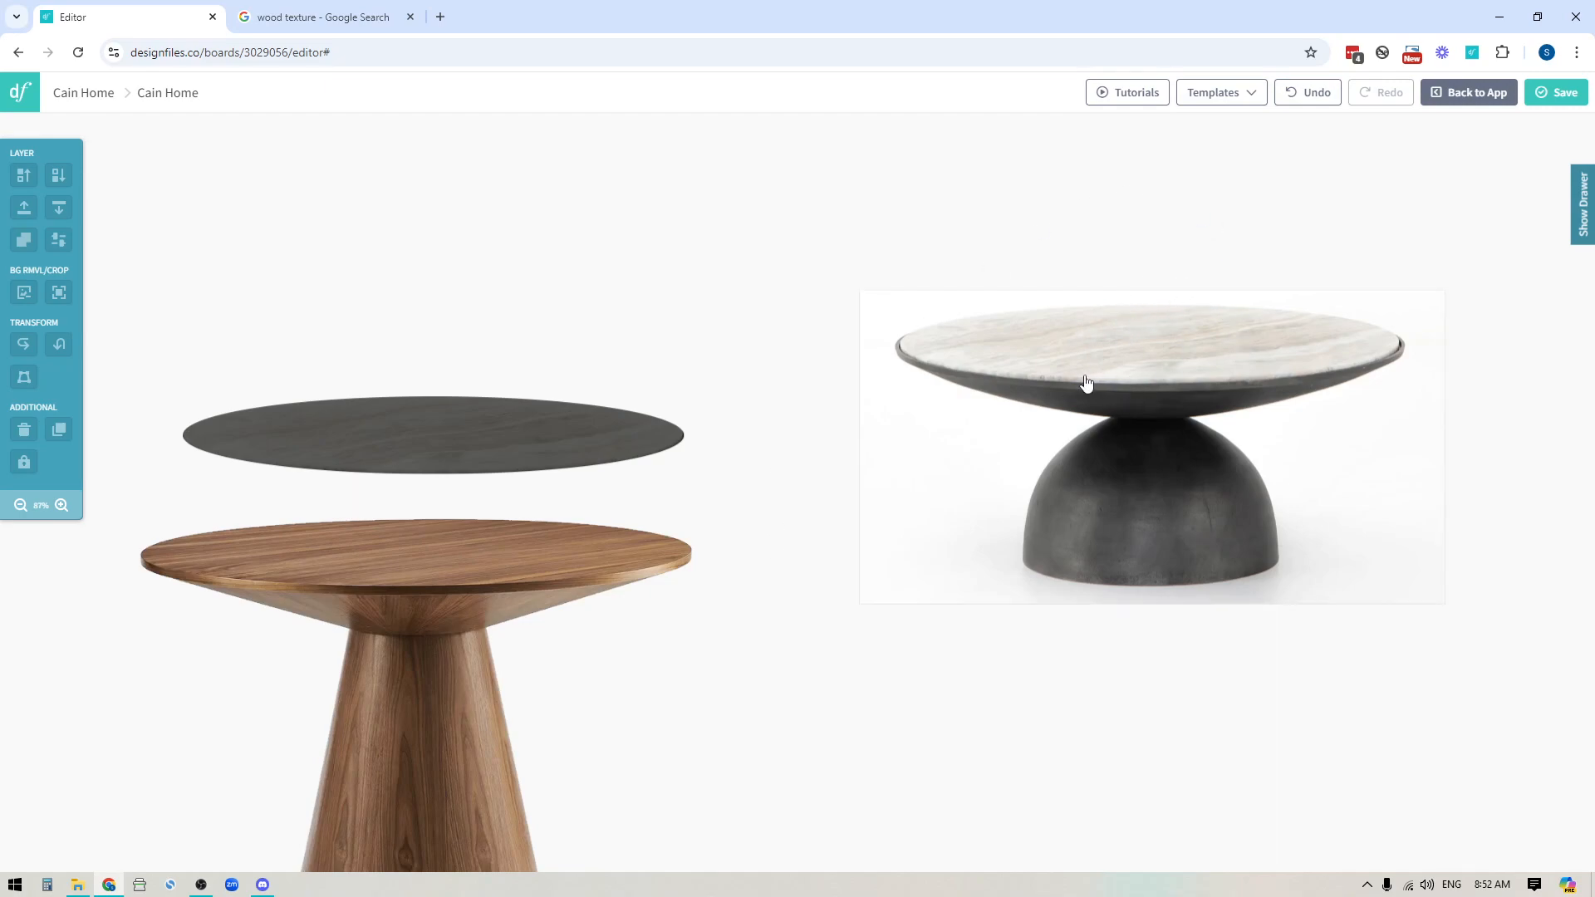